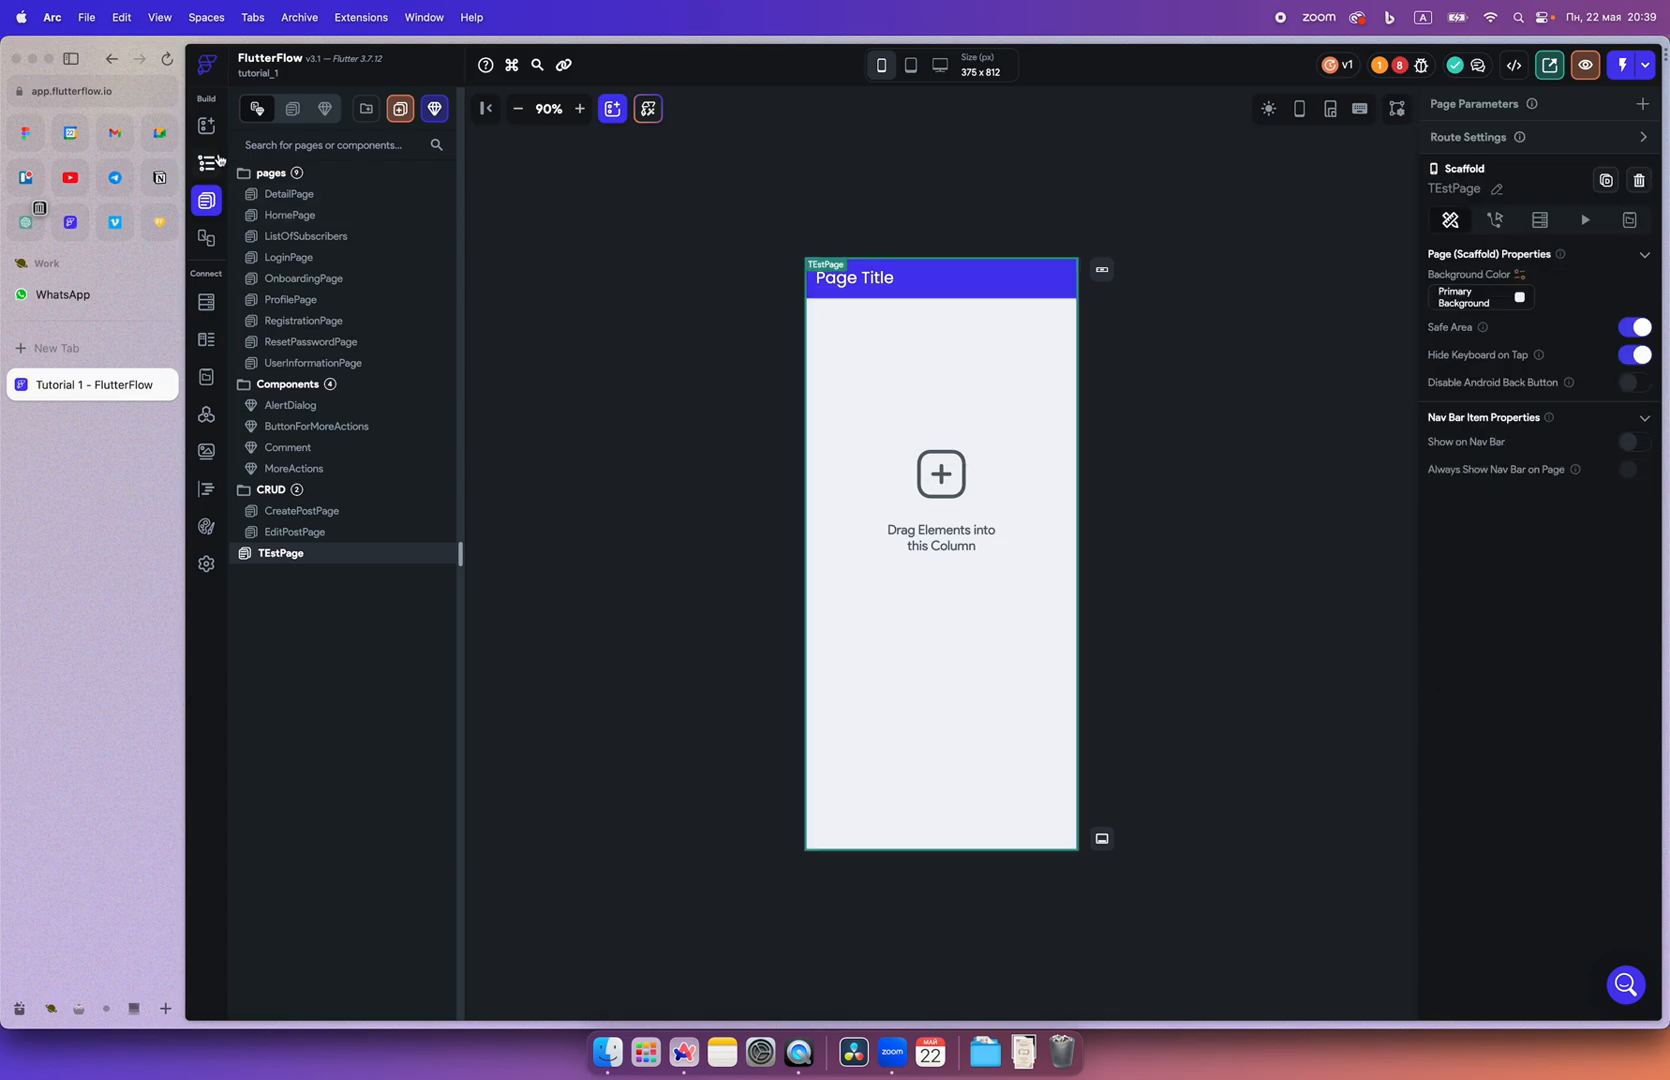
Add a PageView of sliding sample images to TEstPage and select its first image
{"action": "left_click", "coordinate": [205, 124]}
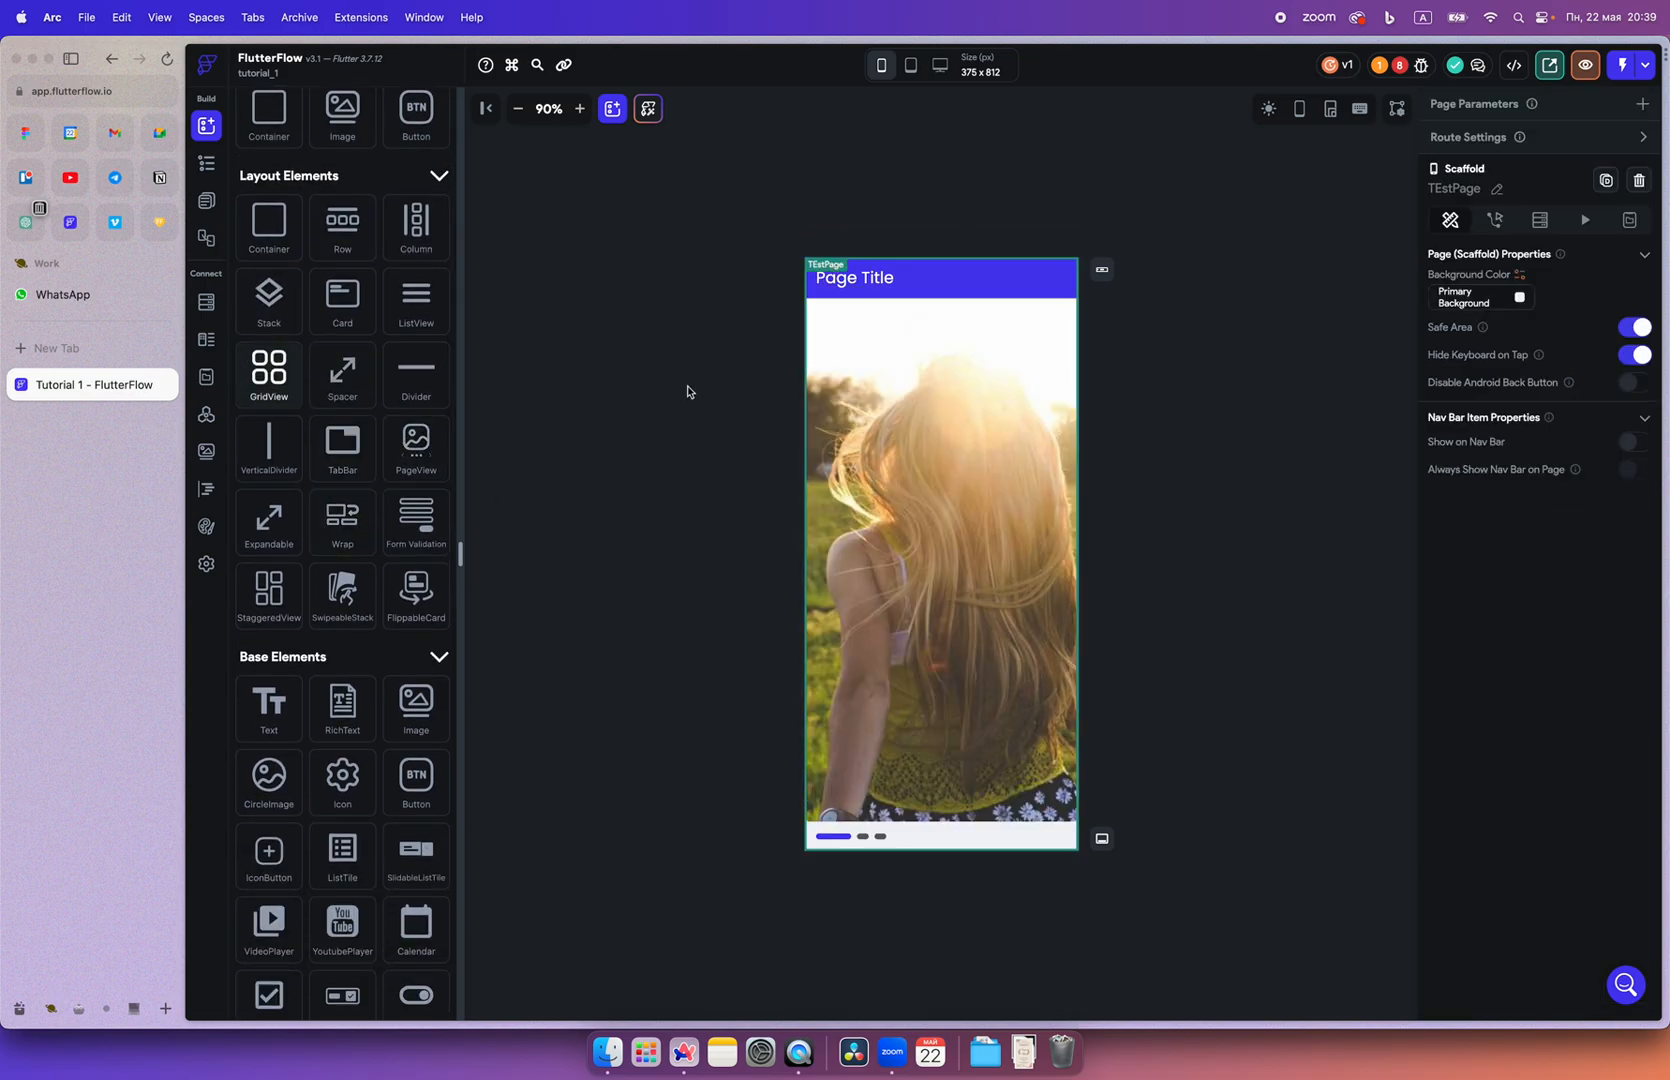
{"action": "left_click", "coordinate": [939, 543]}
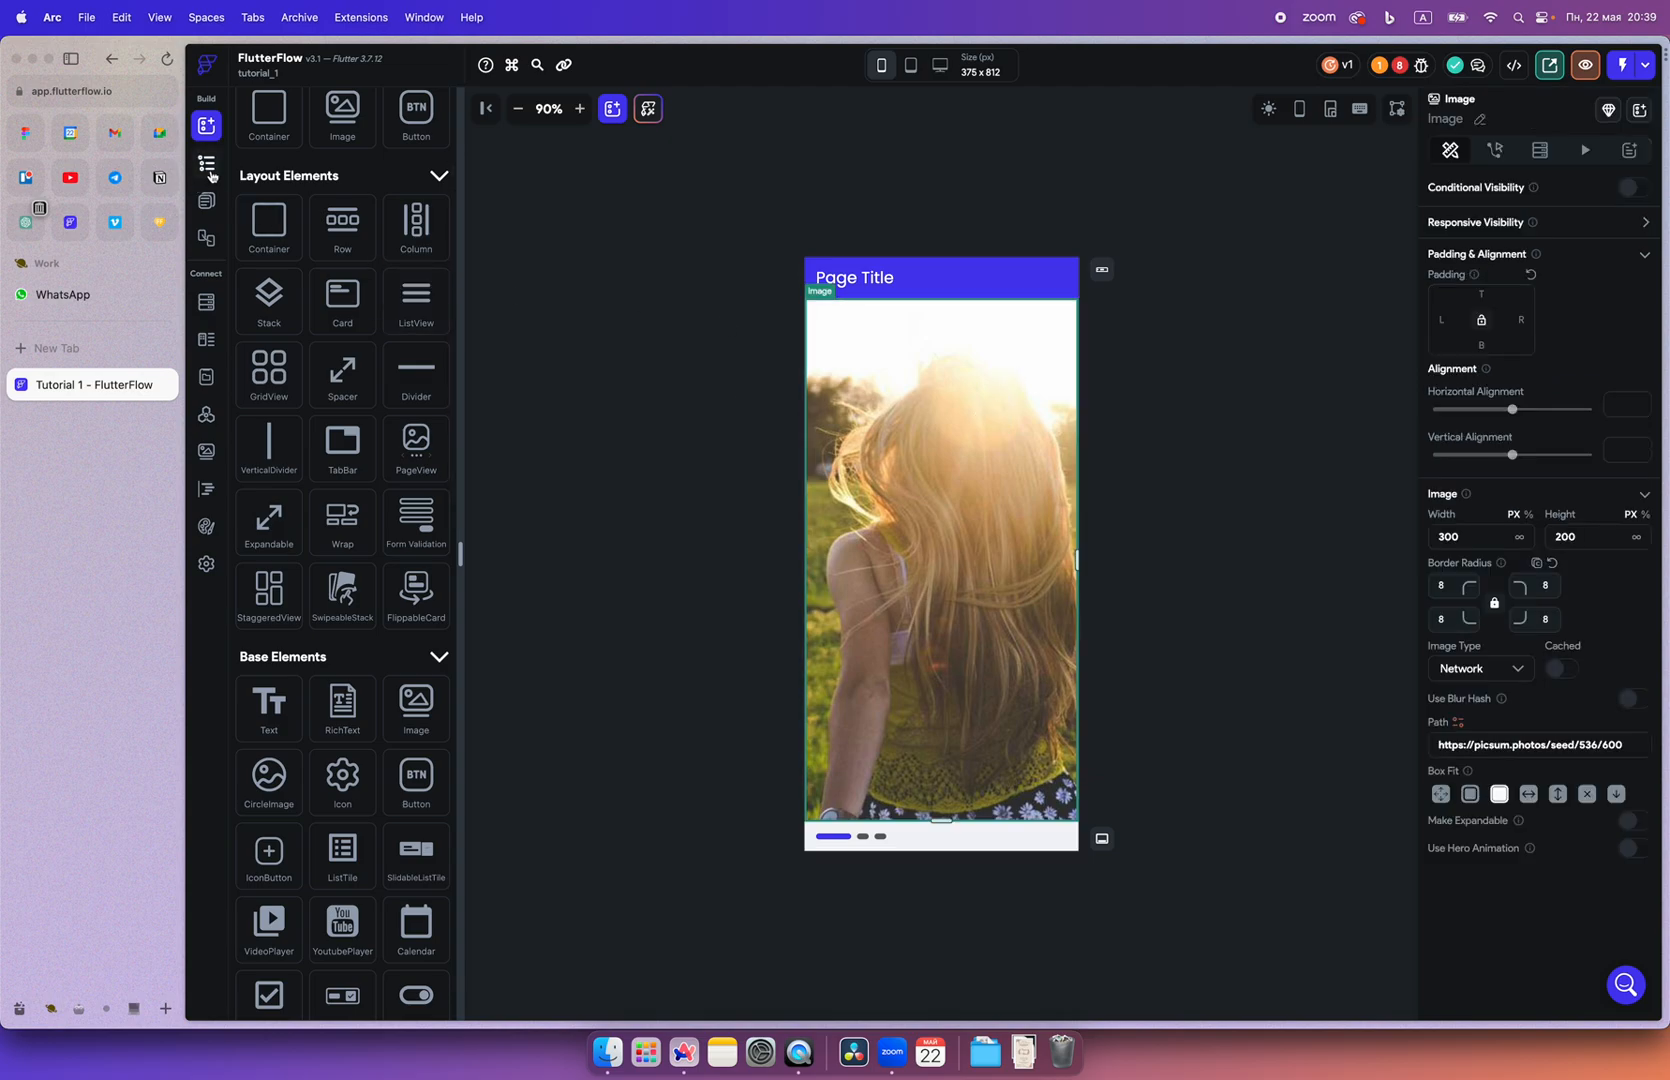
Give the PageView a backend query on the posts collection across all subcollections and confirm it
{"action": "left_click", "coordinate": [207, 164]}
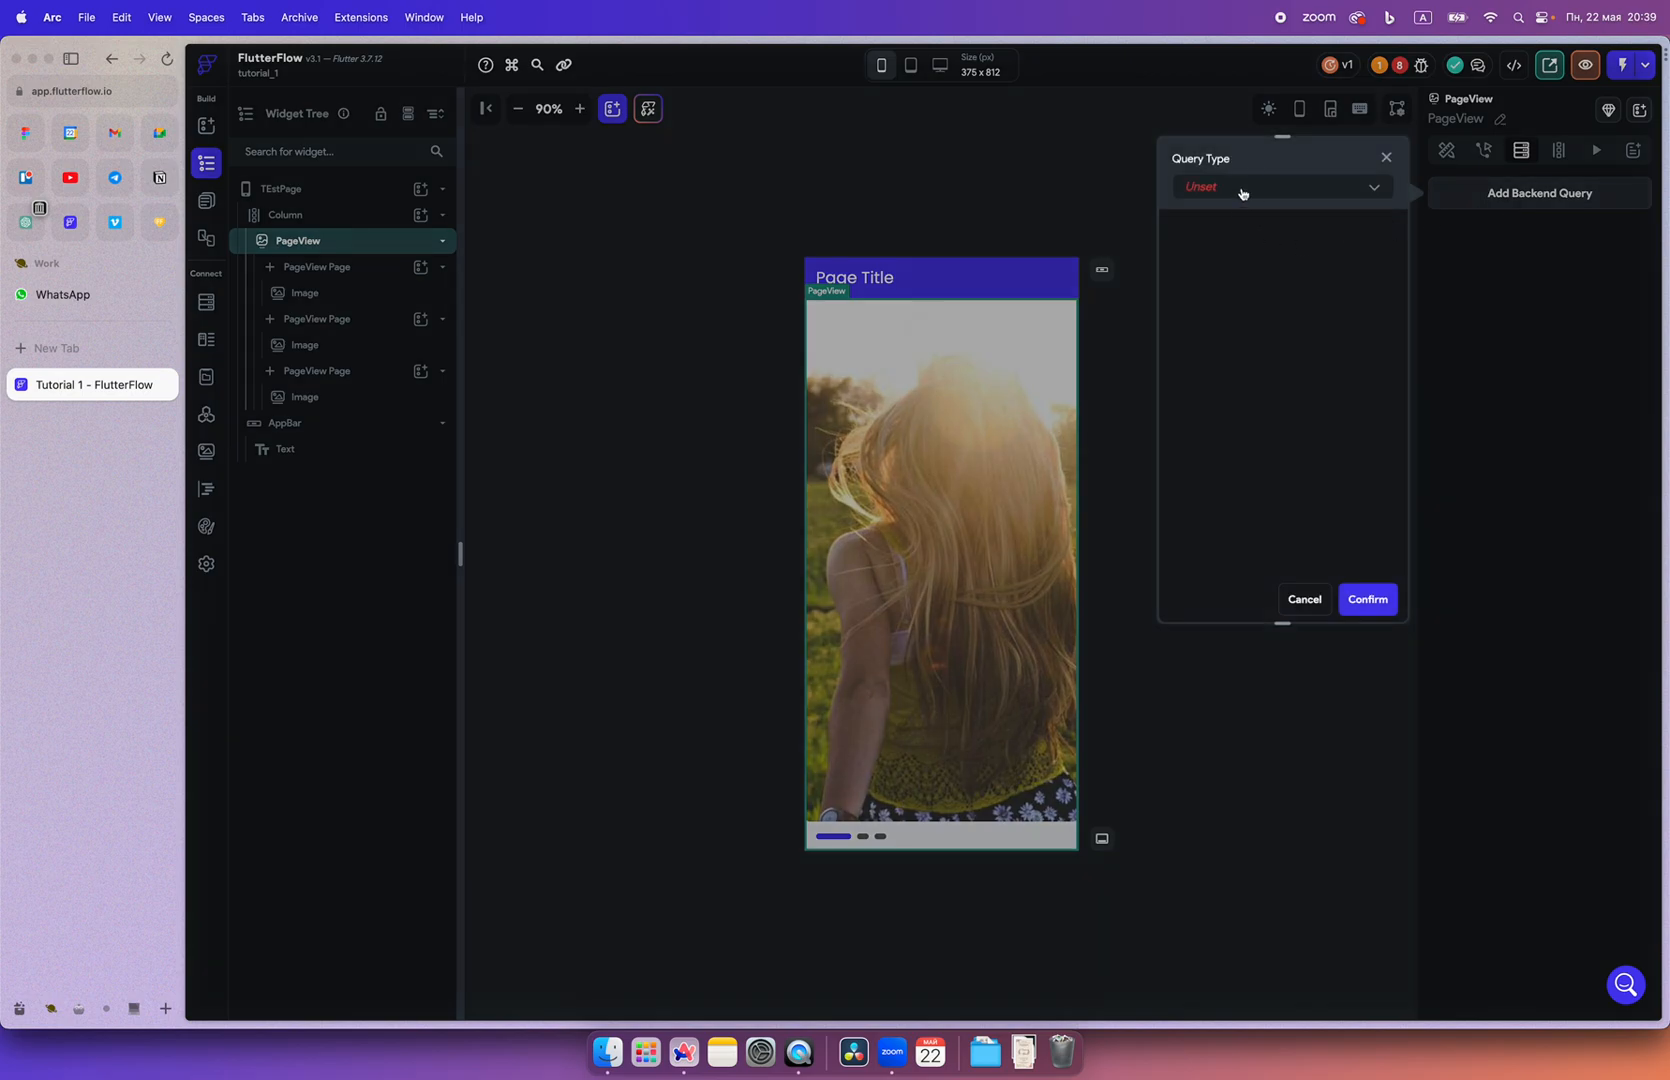
{"action": "left_click", "coordinate": [1281, 187]}
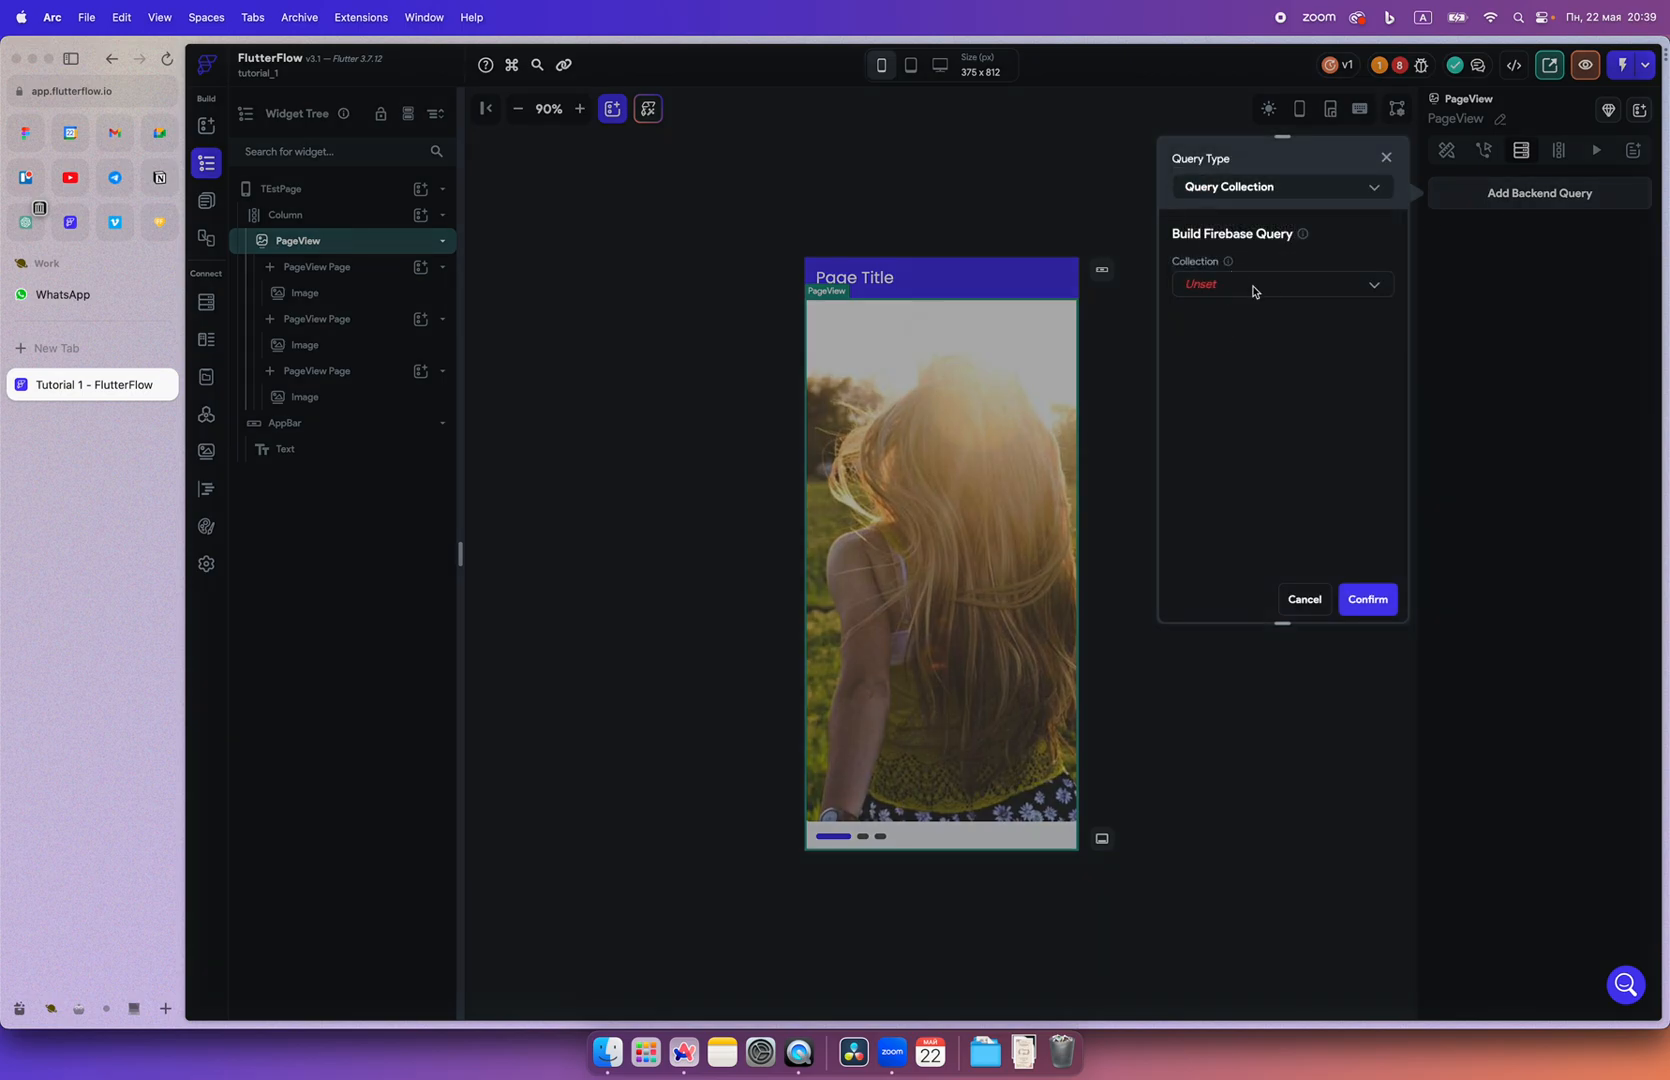
{"action": "left_click", "coordinate": [1281, 284]}
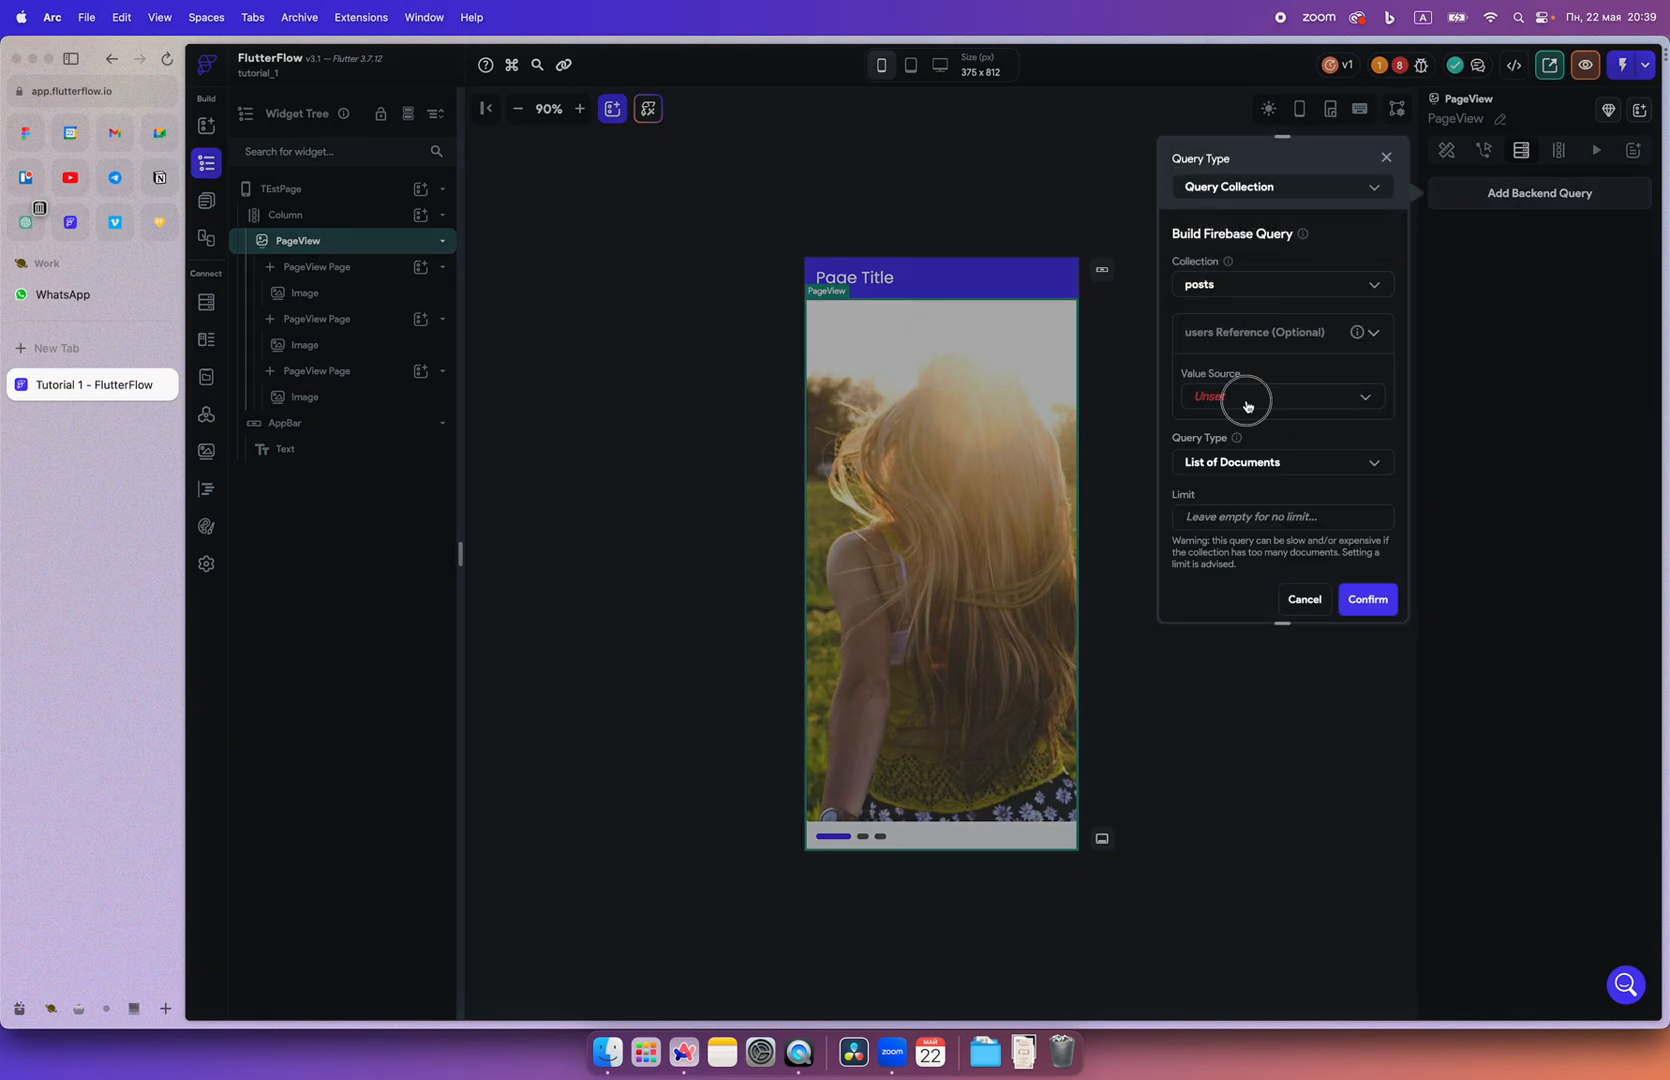
{"action": "left_click", "coordinate": [1282, 396]}
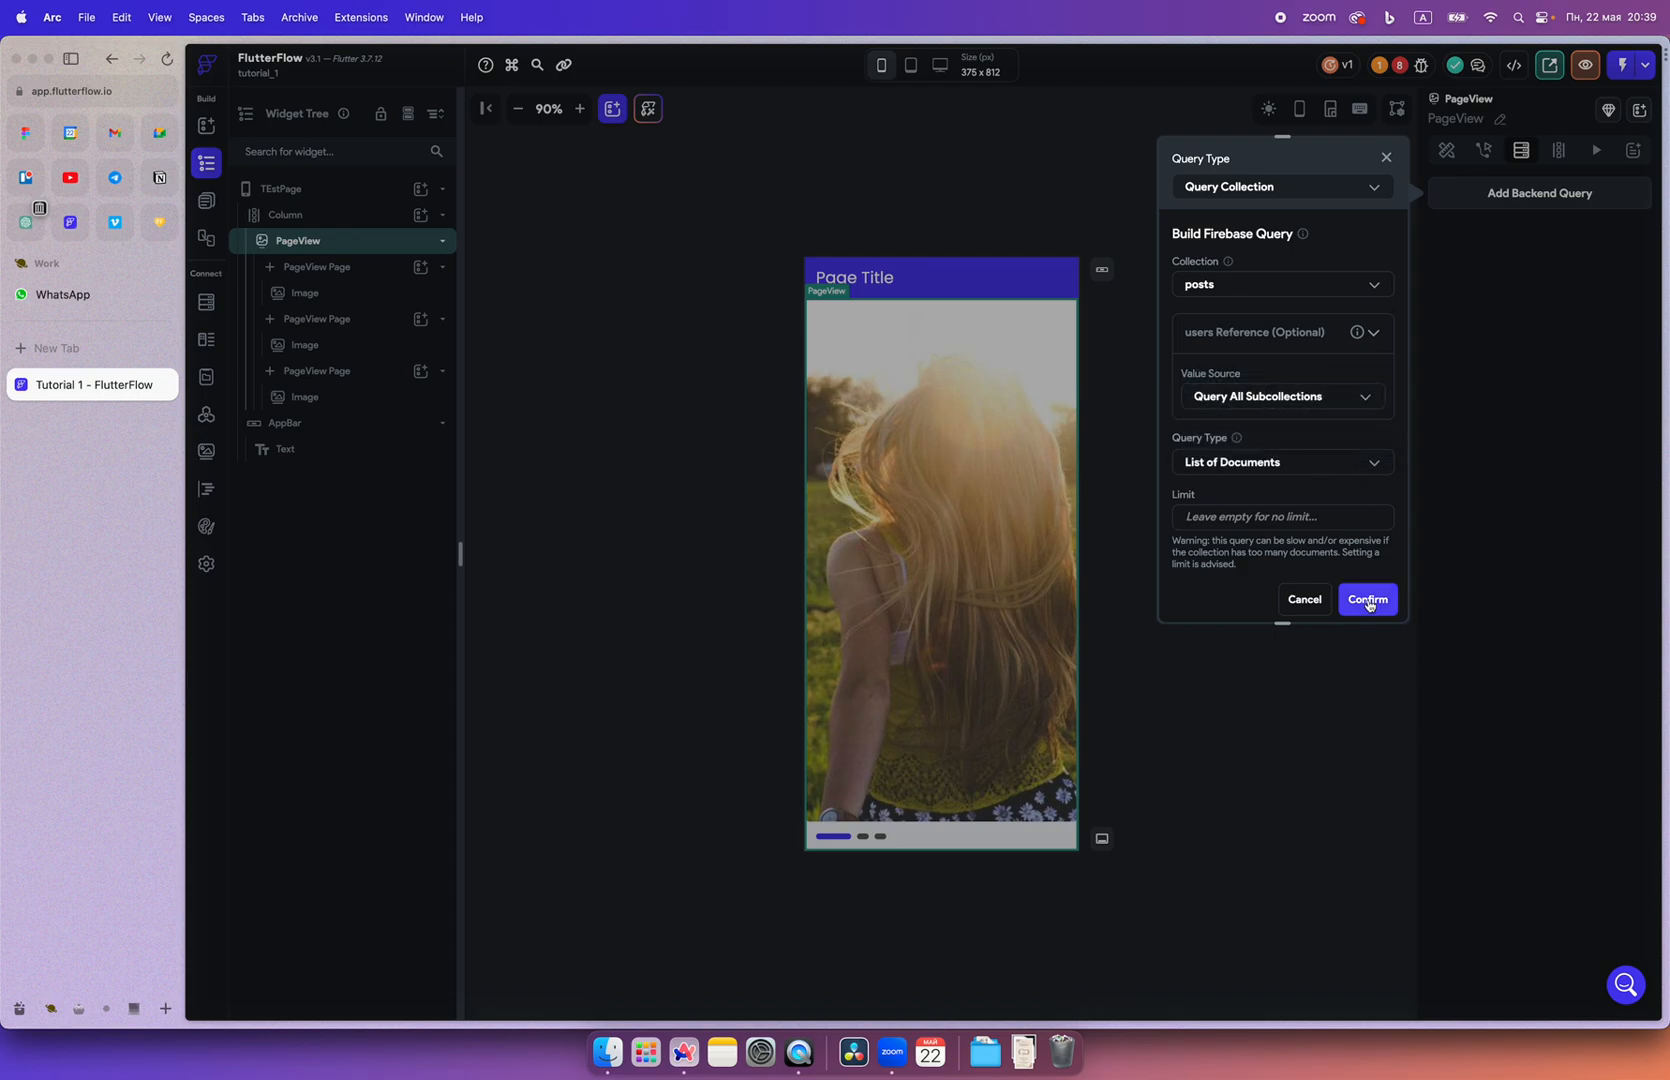
{"action": "left_click", "coordinate": [1367, 599]}
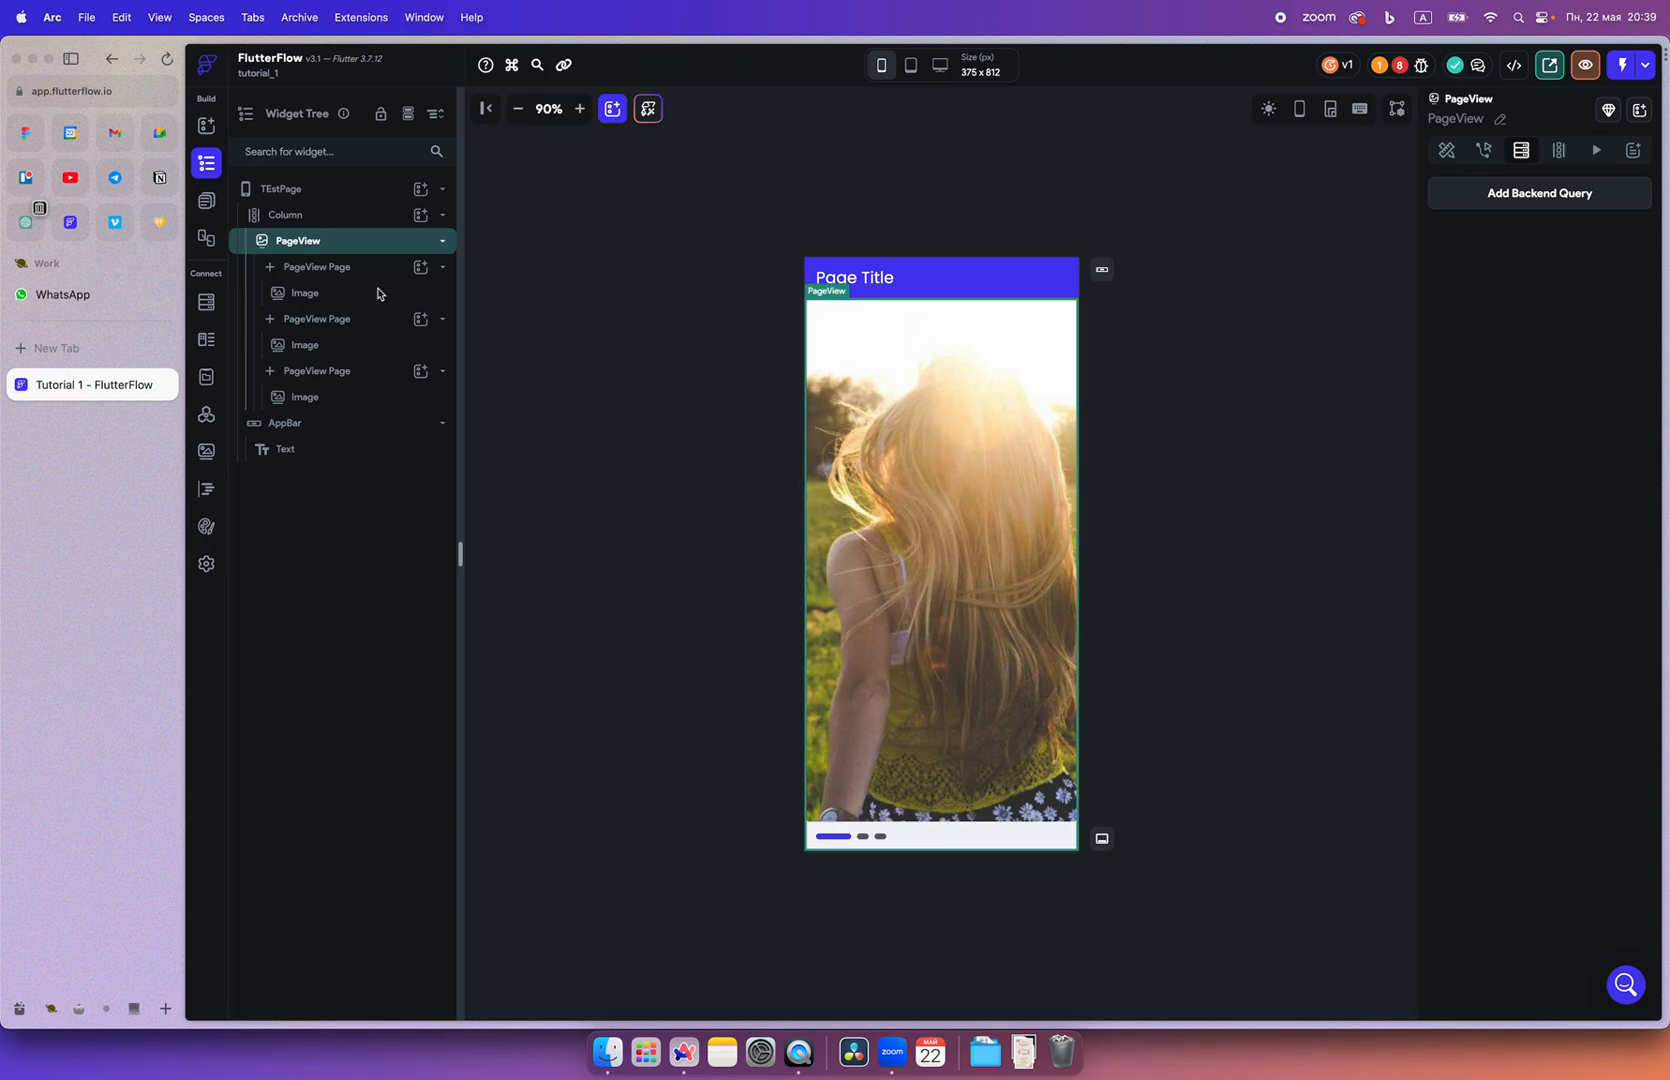
Give the Column a posts collection query so the PageView repeats for each post document
{"action": "left_click", "coordinate": [285, 215]}
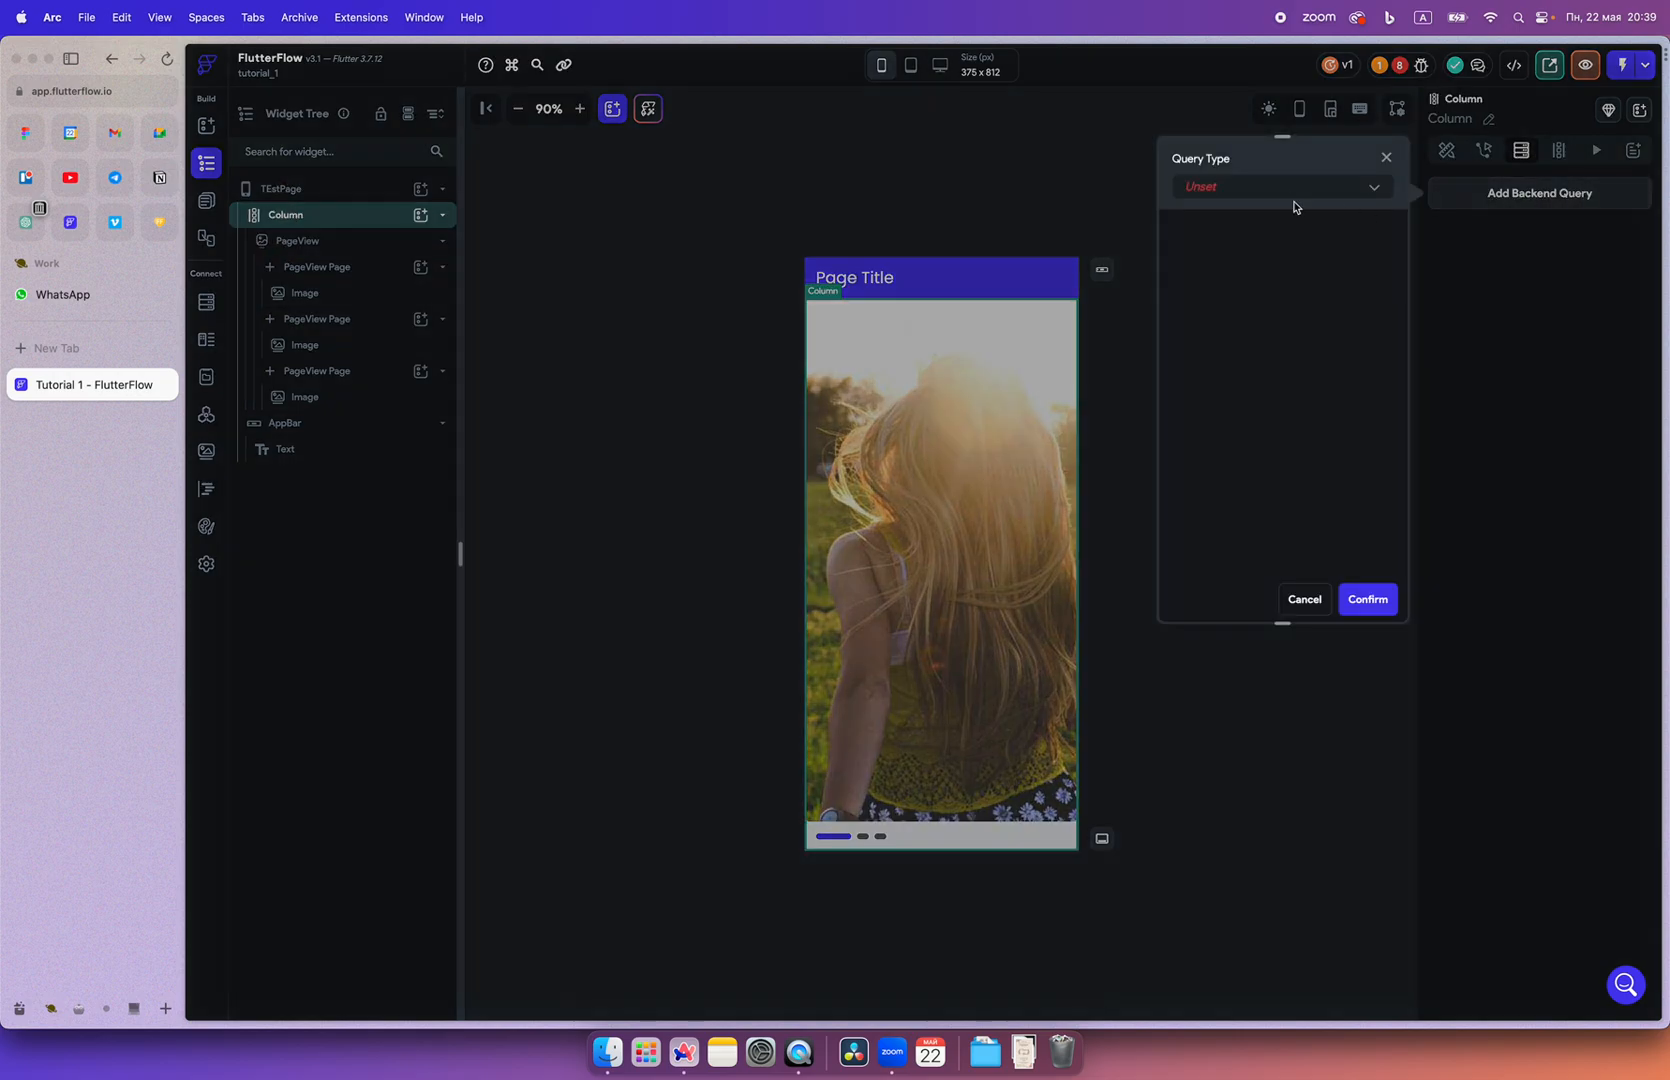
{"action": "left_click", "coordinate": [1283, 187]}
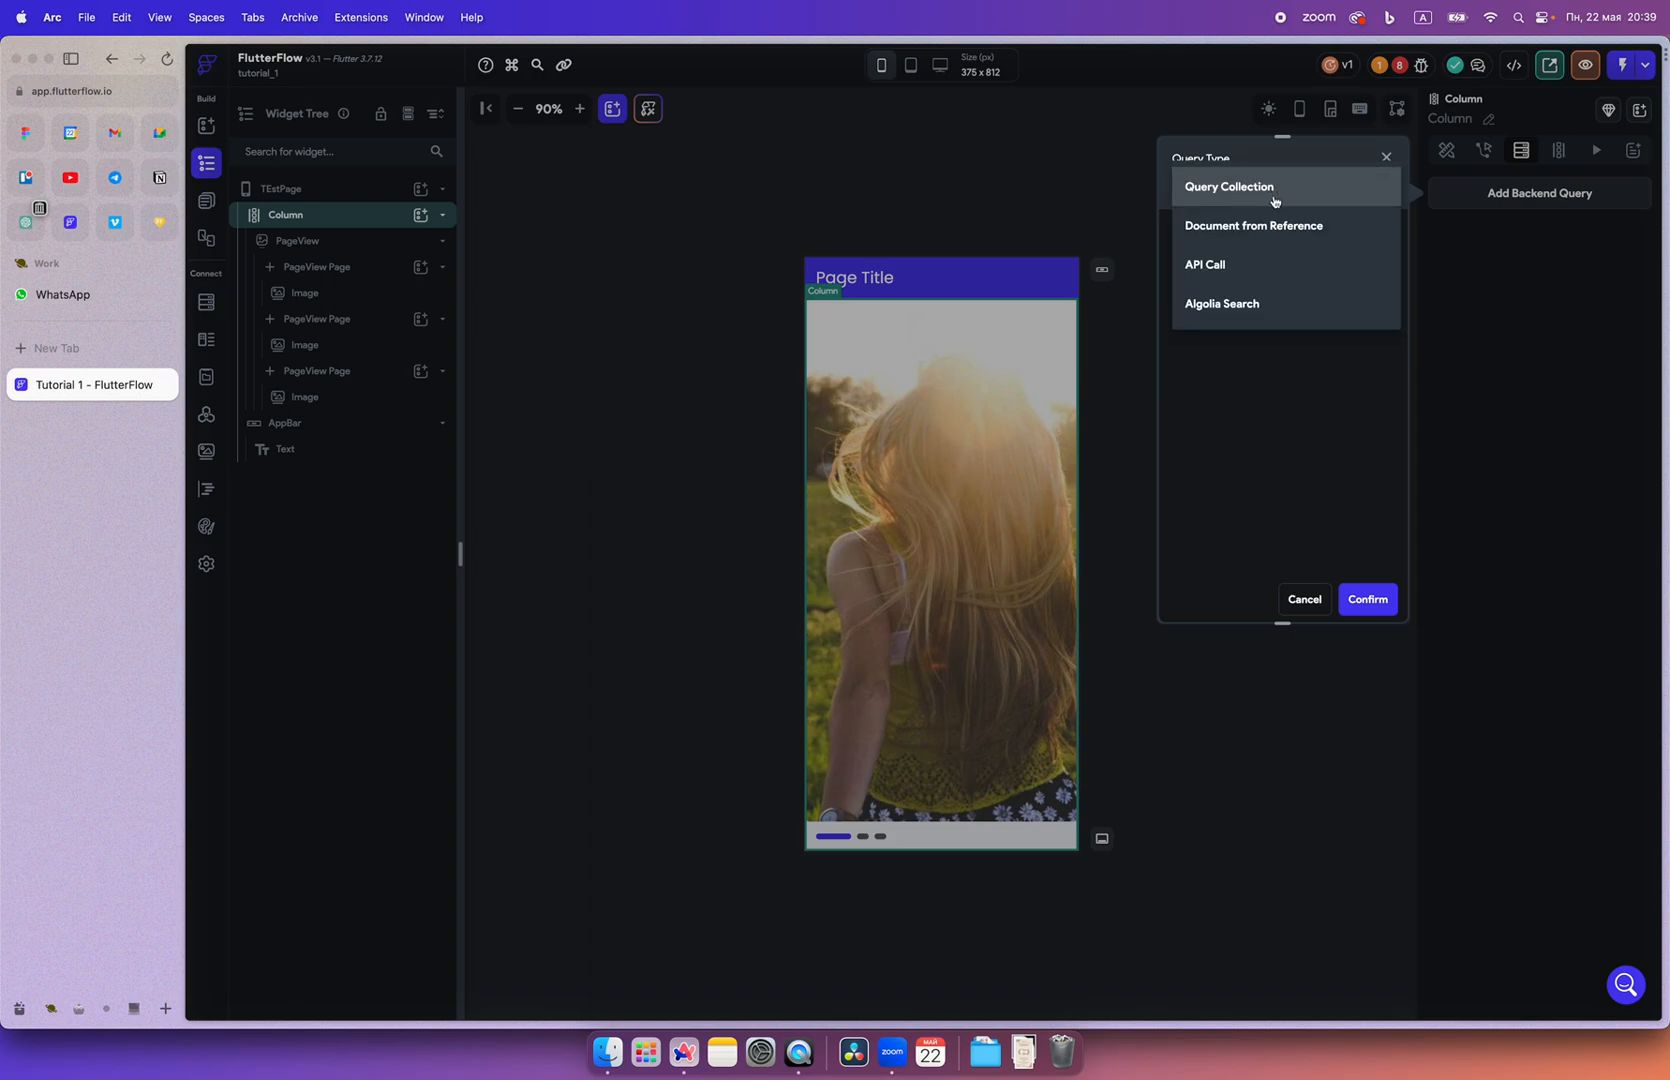
{"action": "left_click", "coordinate": [1229, 187]}
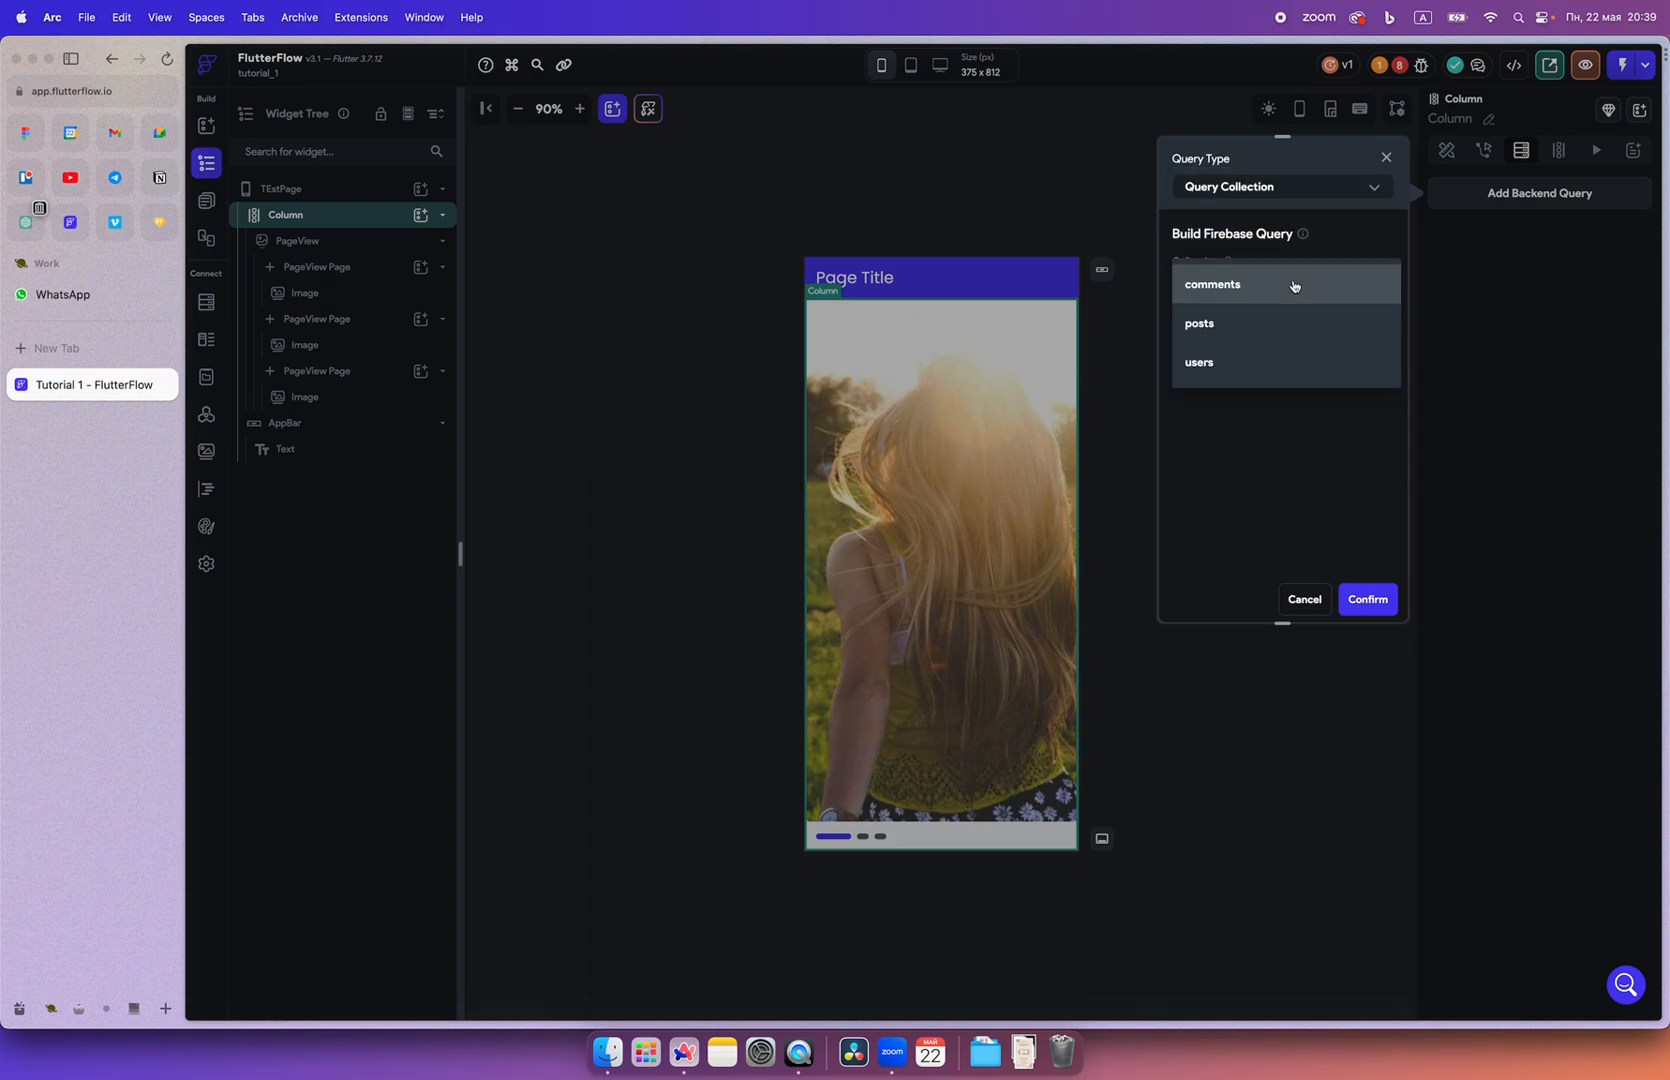
{"action": "left_click", "coordinate": [1199, 323]}
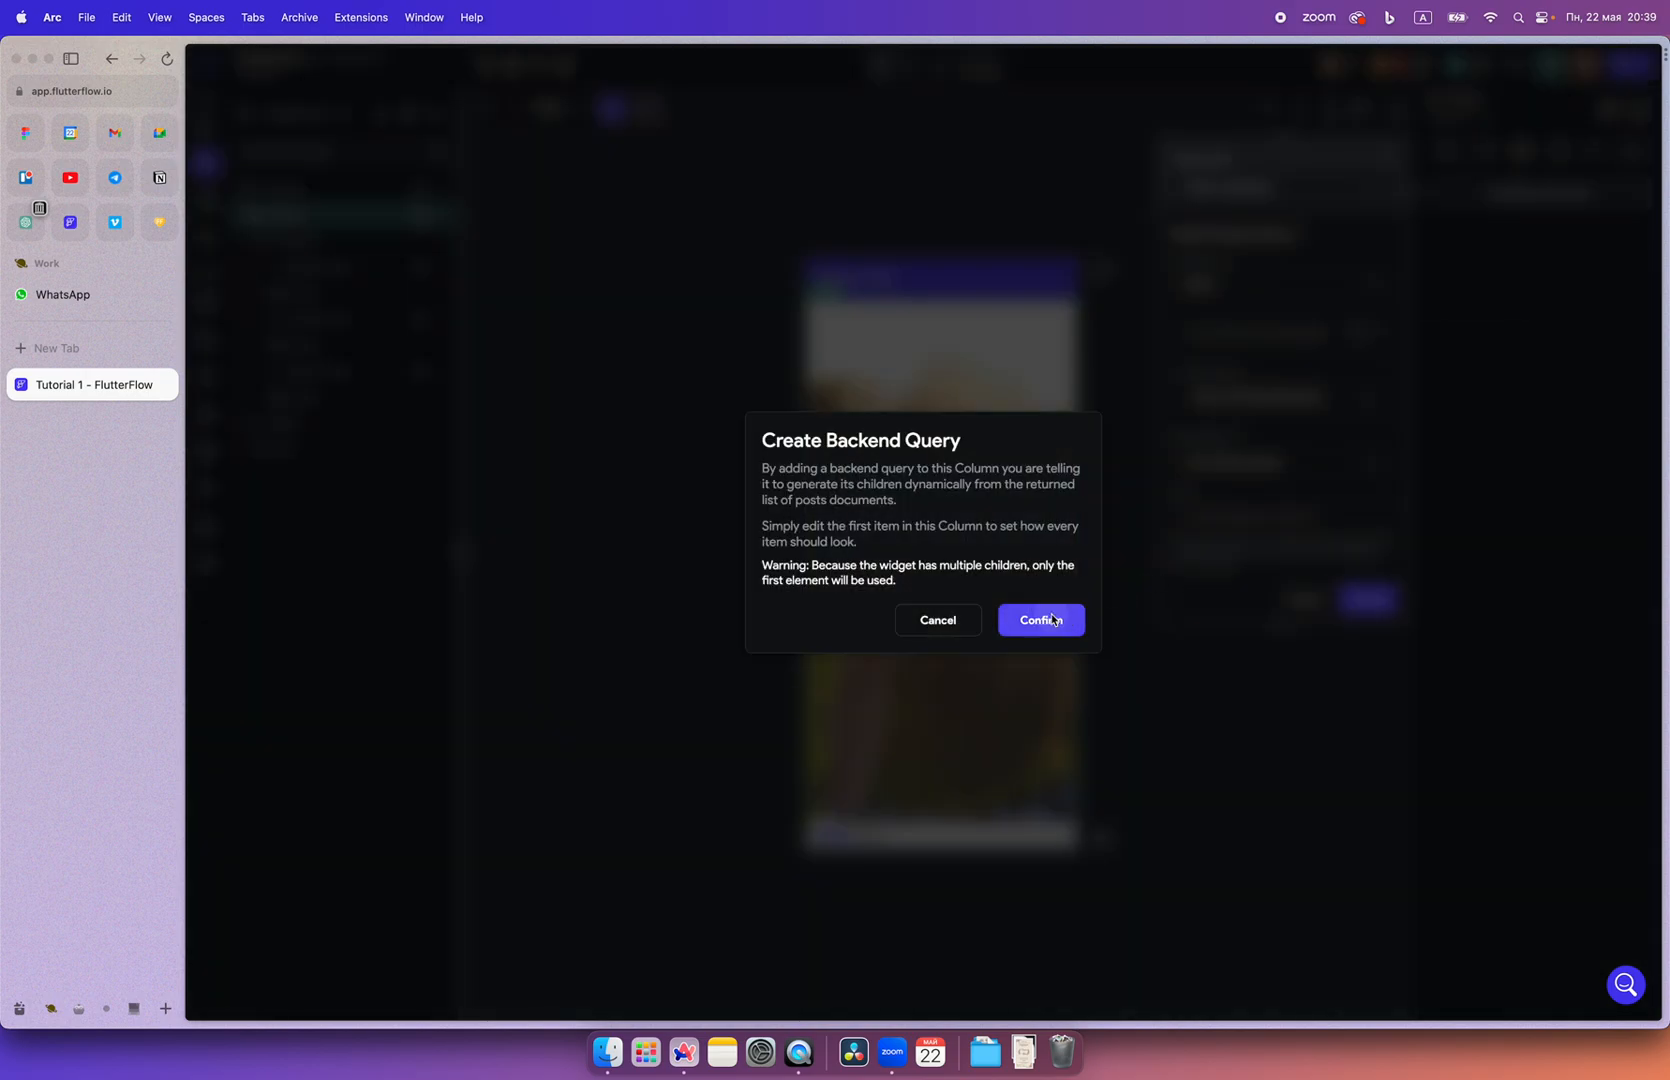
{"action": "left_click", "coordinate": [1041, 620]}
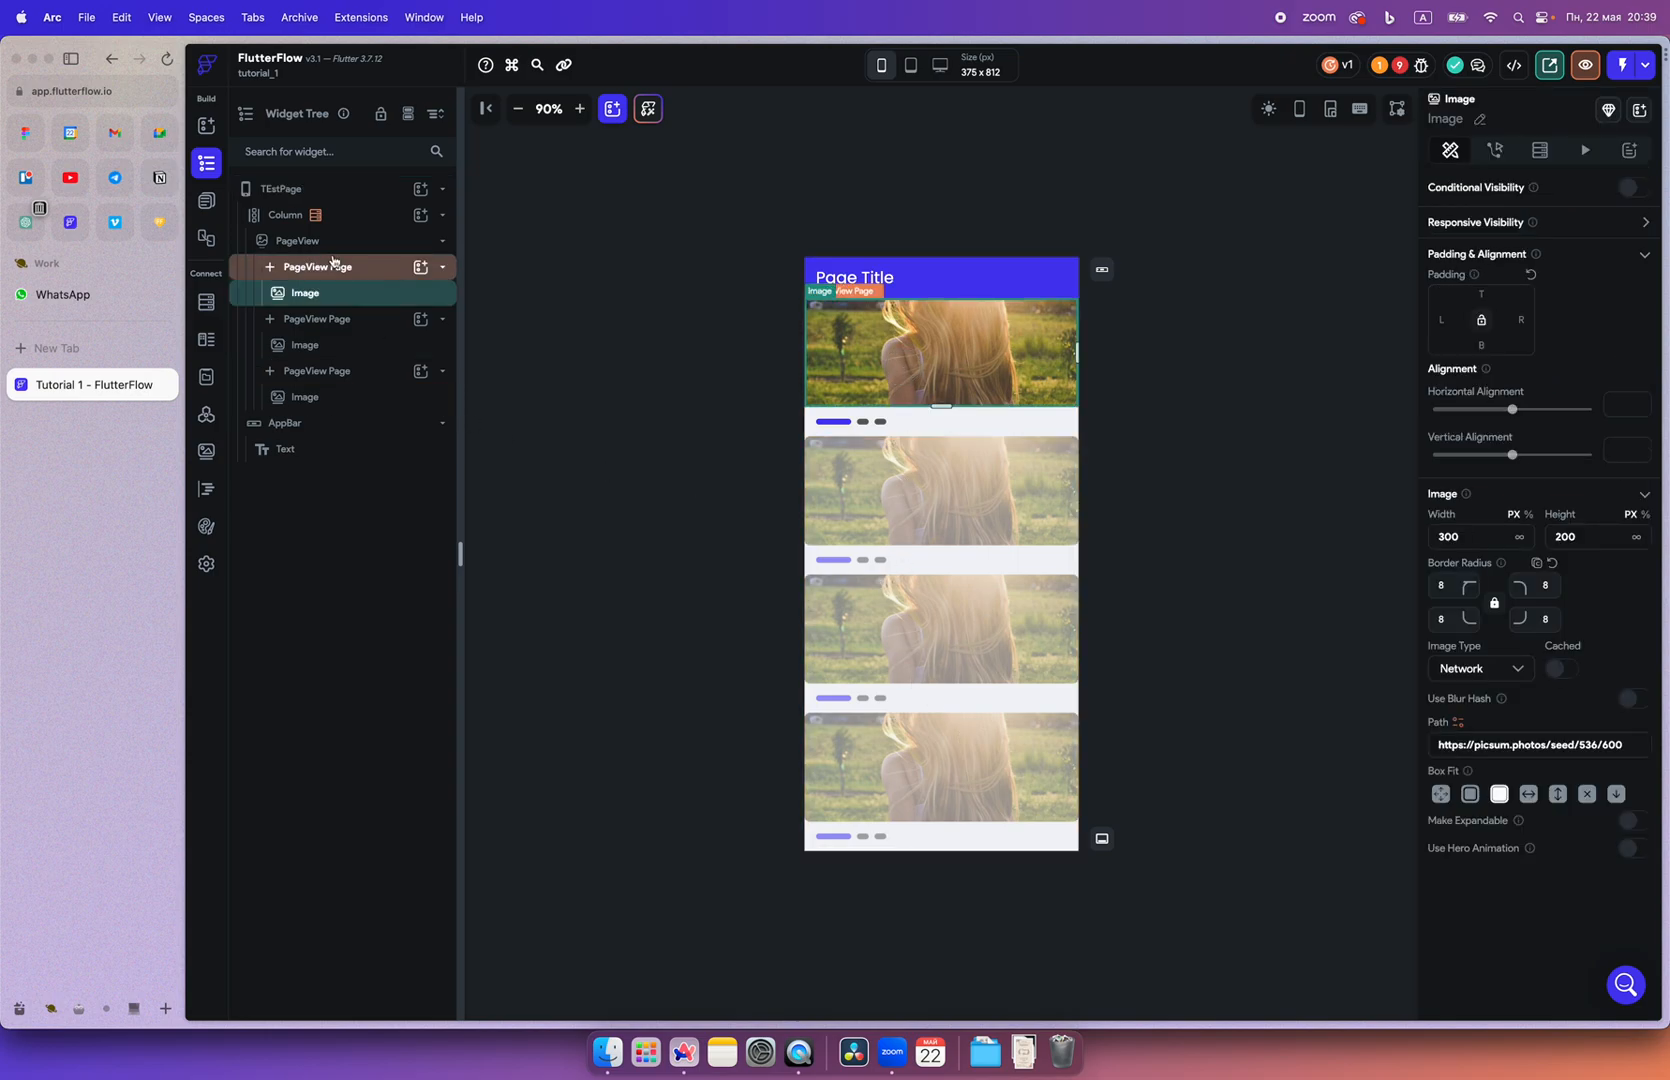
Select the PageView and review then dismiss the project errors about the dynamically generated PageView
{"action": "left_click", "coordinate": [297, 240]}
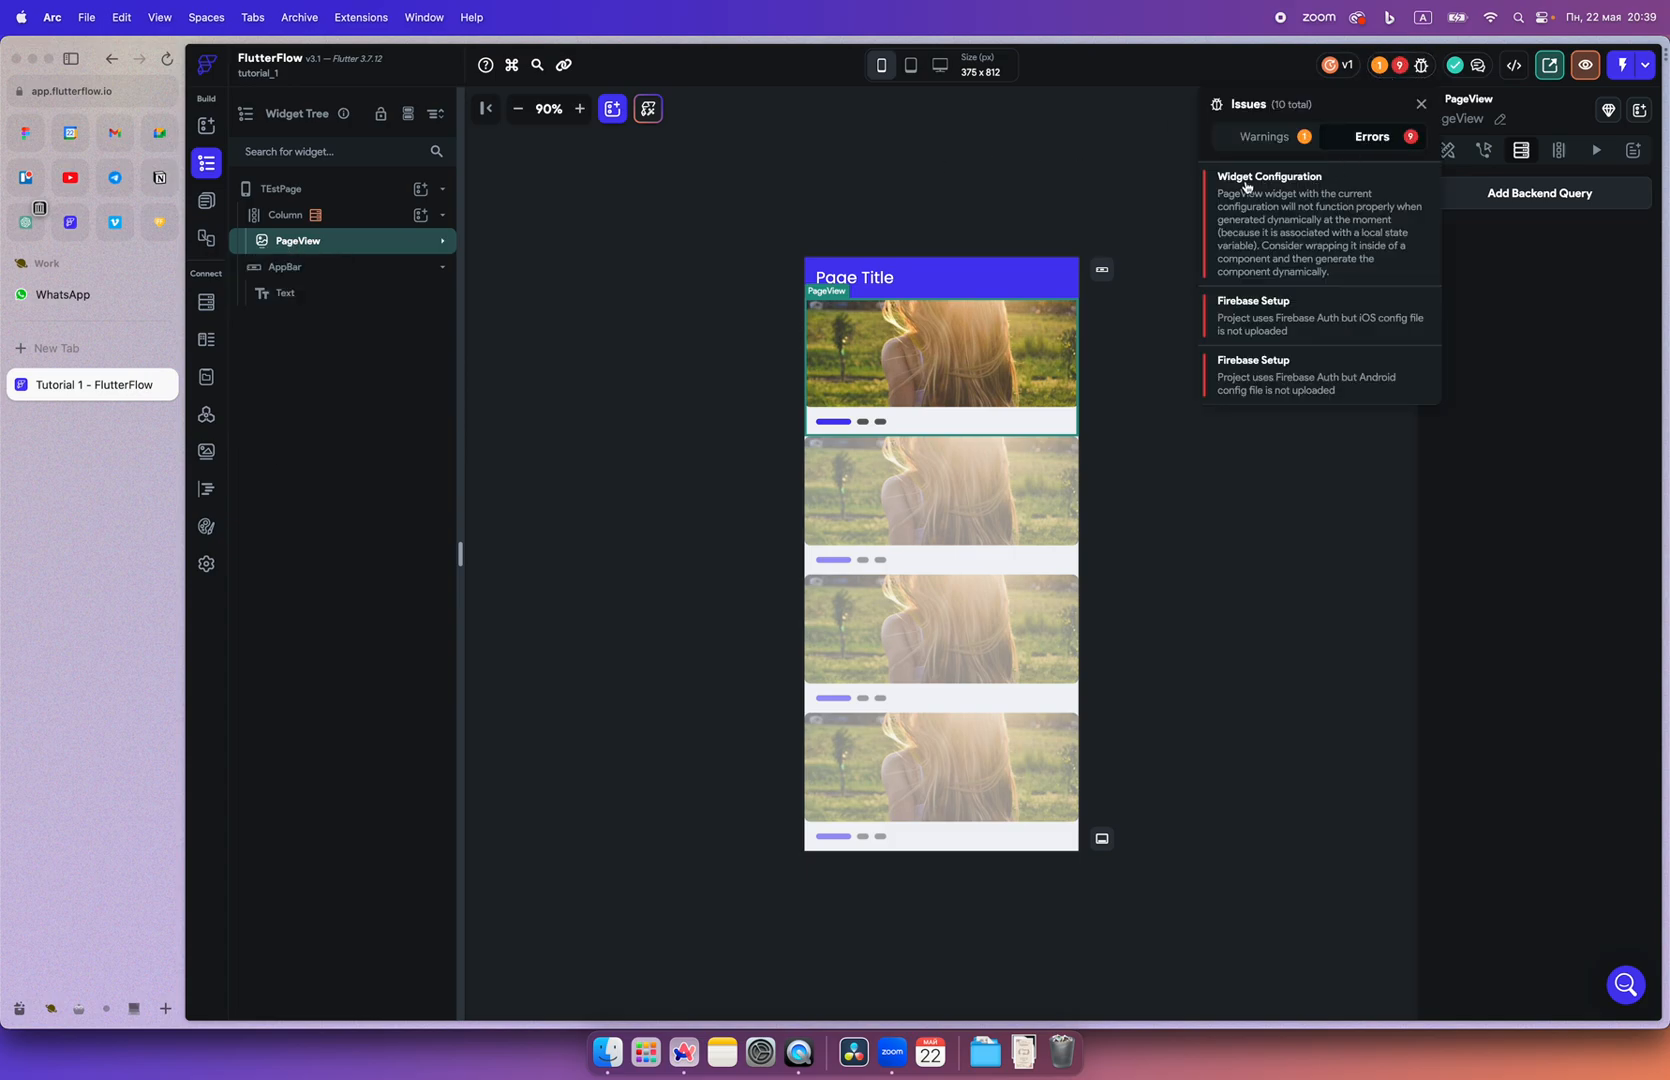
{"action": "mouse_move", "coordinate": [1404, 84]}
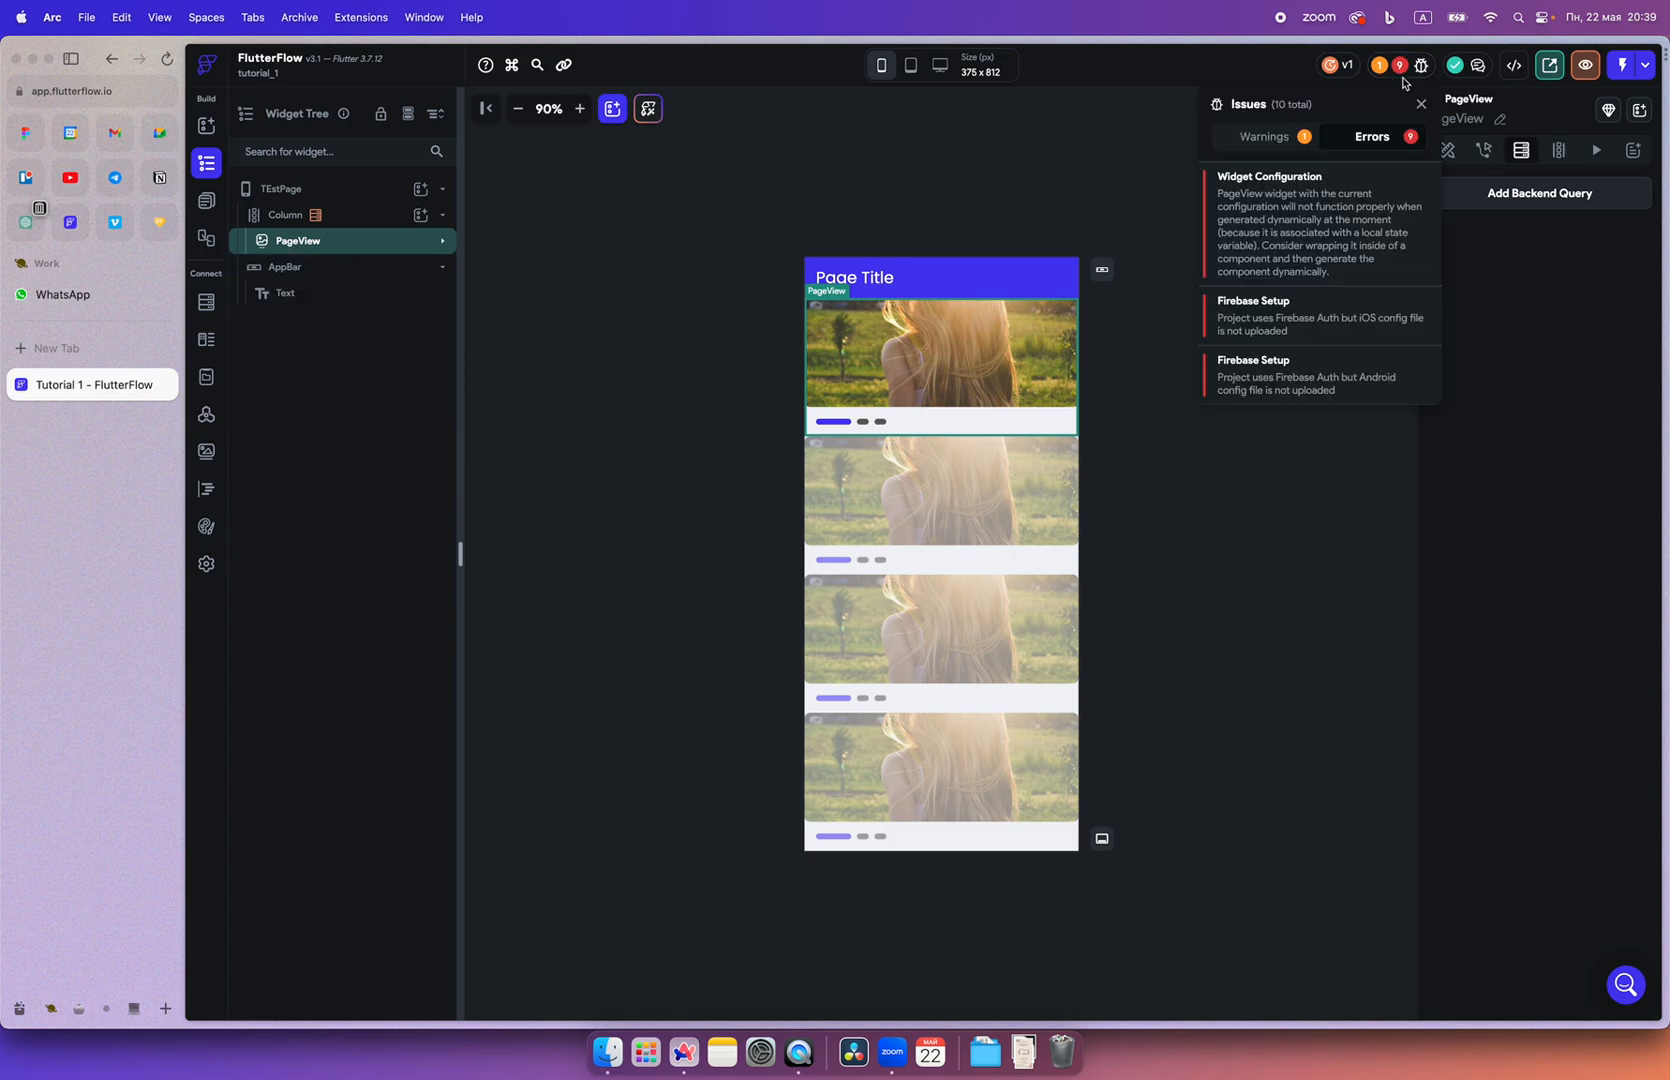
{"action": "left_click", "coordinate": [1422, 104]}
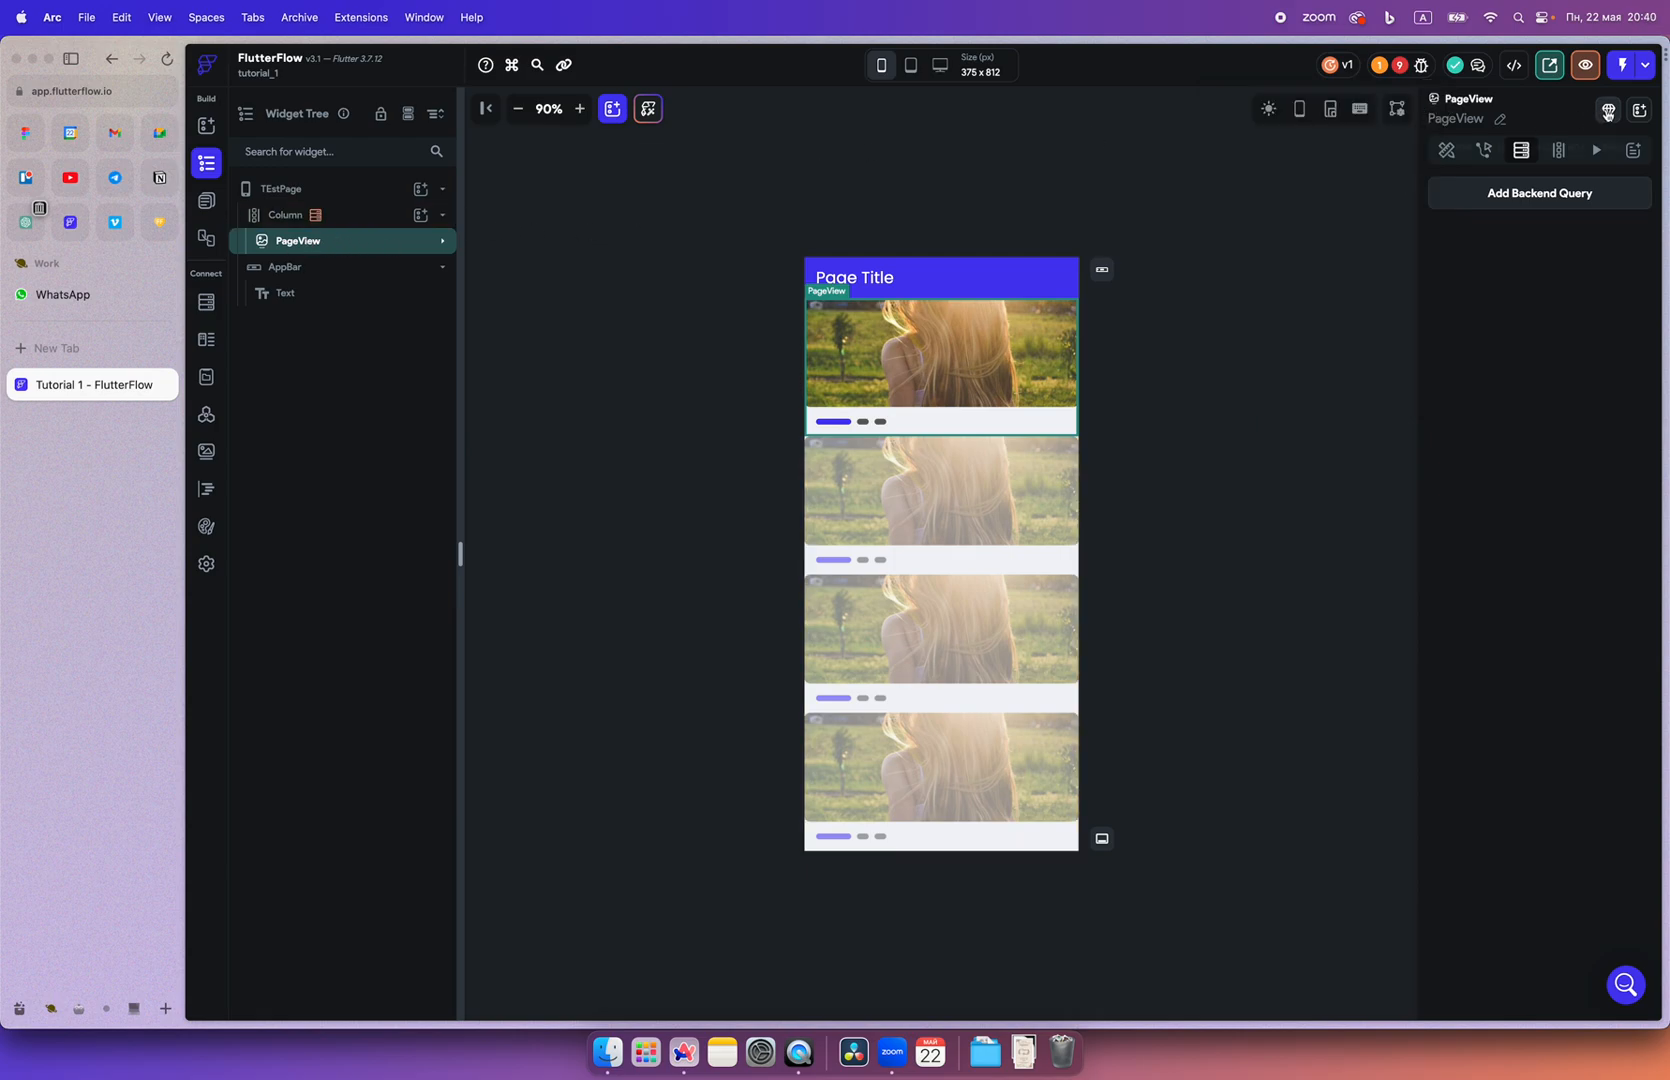
{"action": "mouse_move", "coordinate": [1609, 110]}
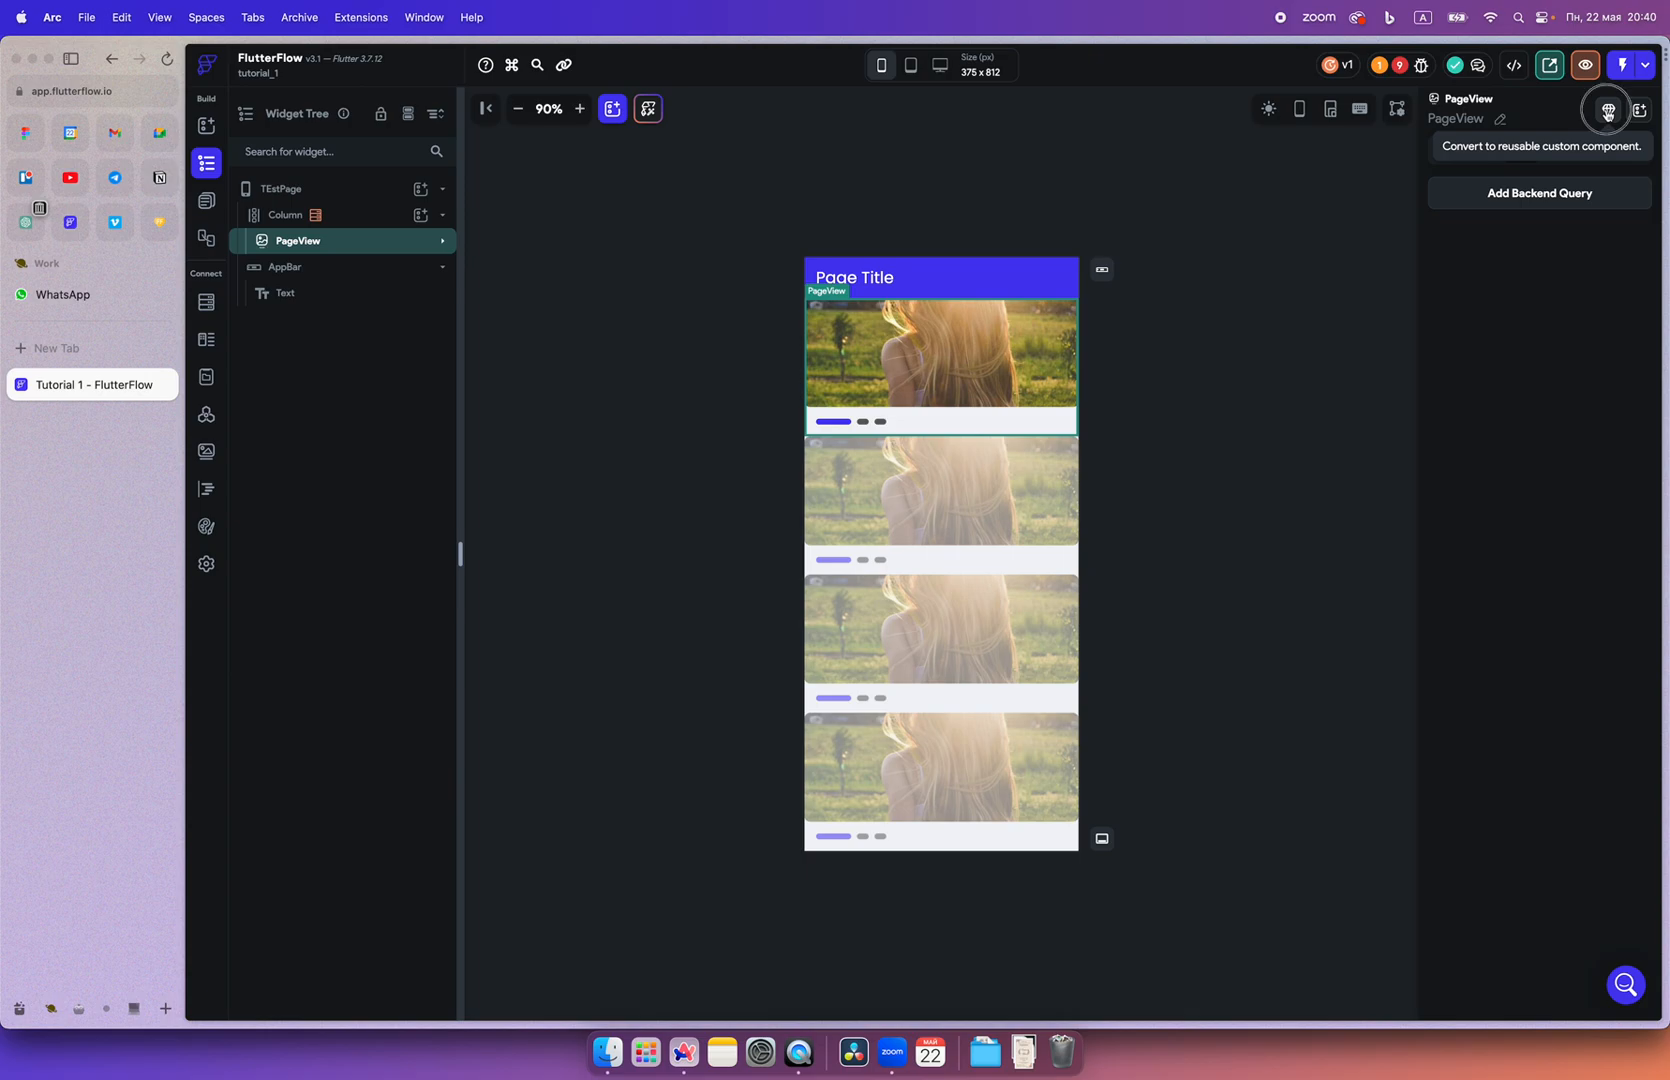
Convert the PageView into a reusable component named 'custom' and open it for editing
{"action": "left_click", "coordinate": [1607, 110]}
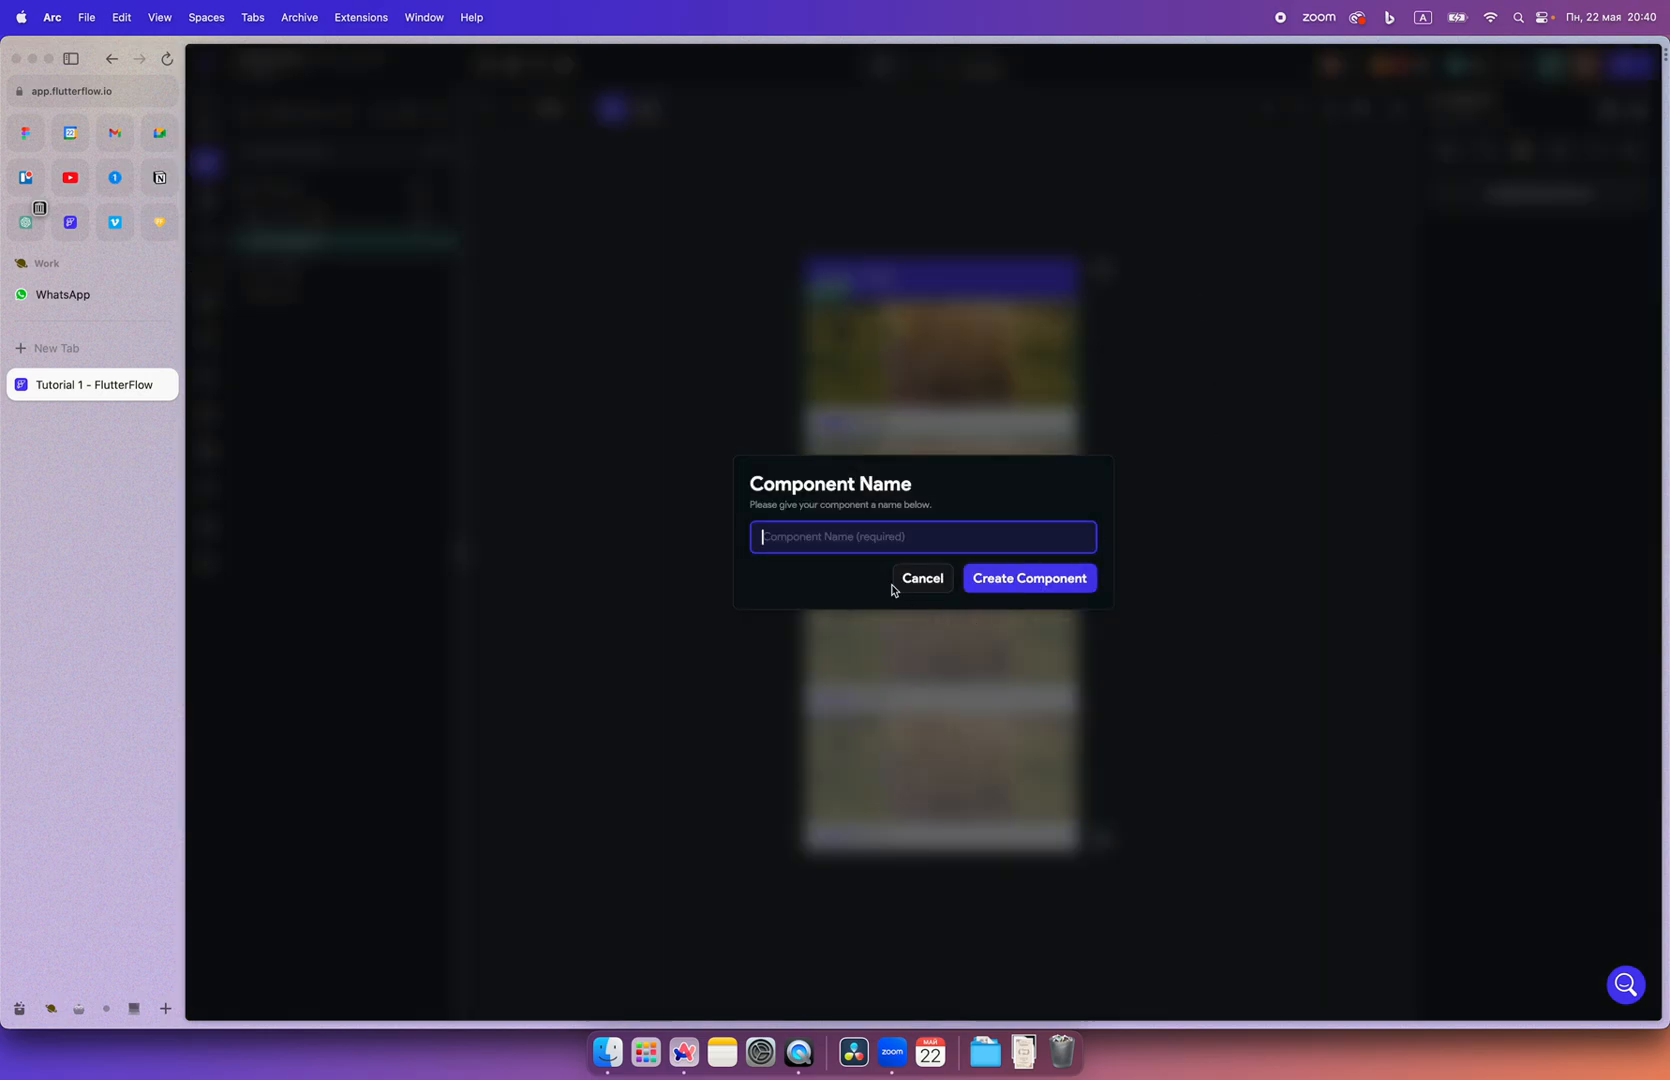
{"action": "type", "text": "custom"}
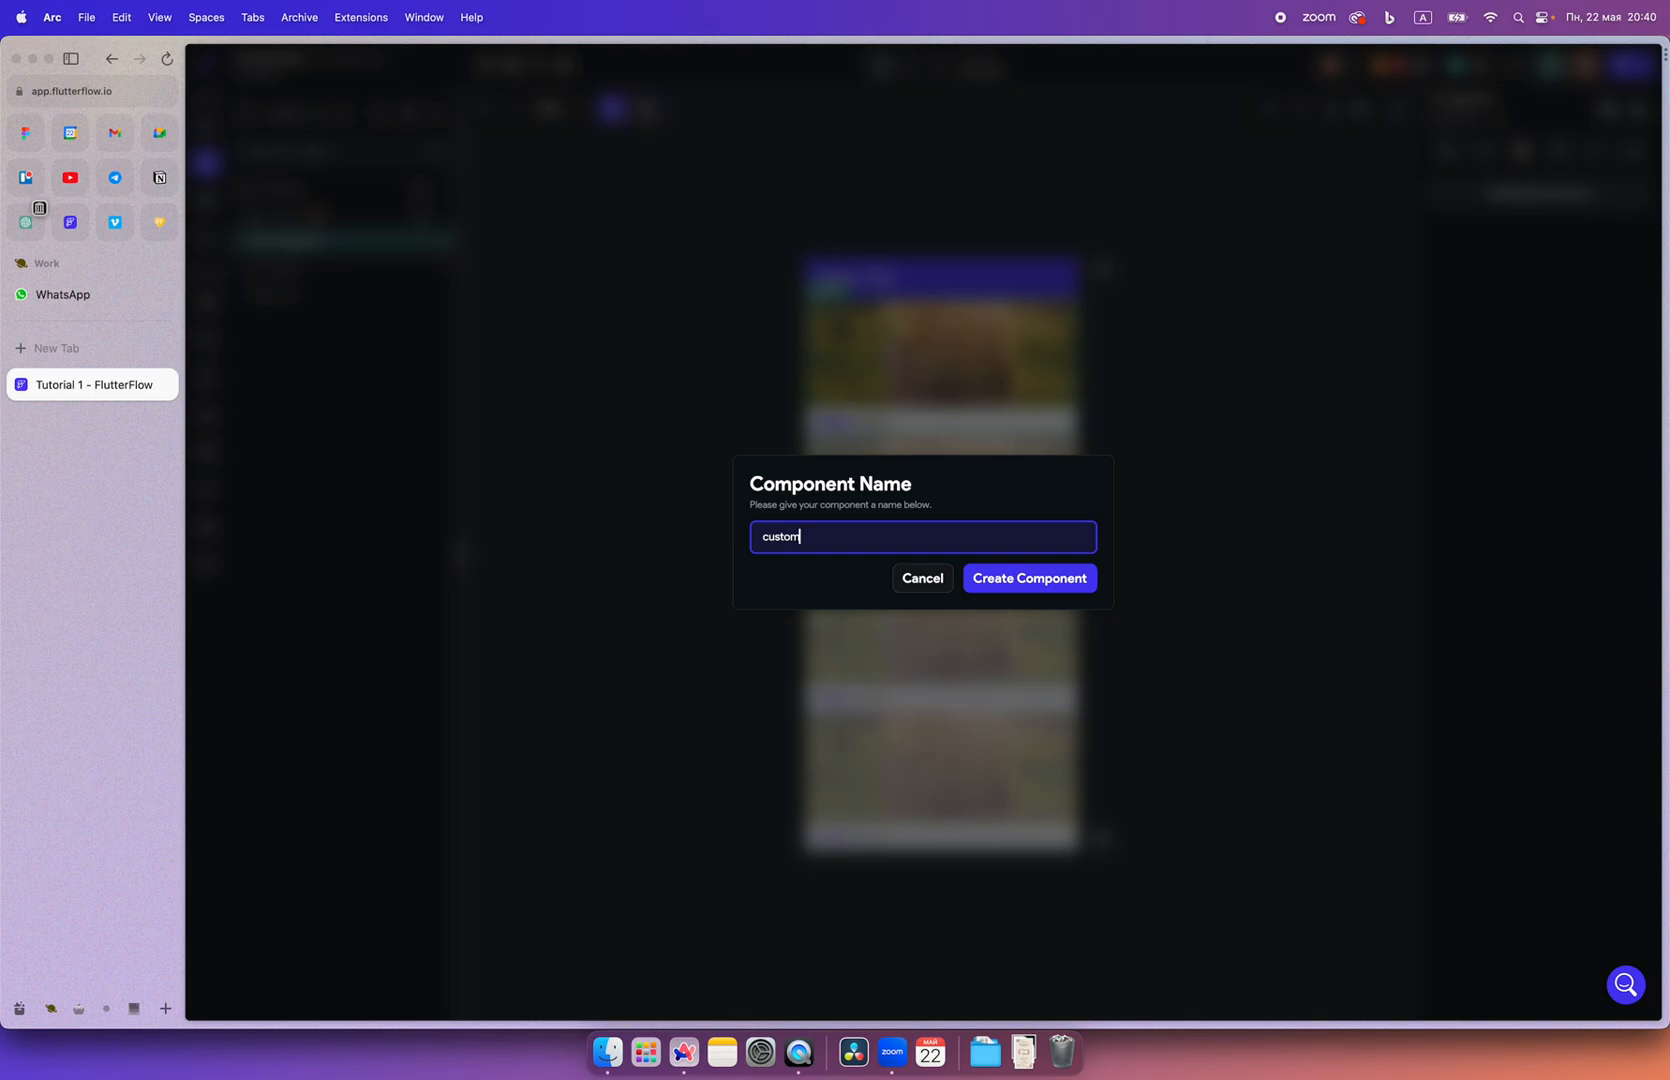
{"action": "left_click", "coordinate": [1029, 578]}
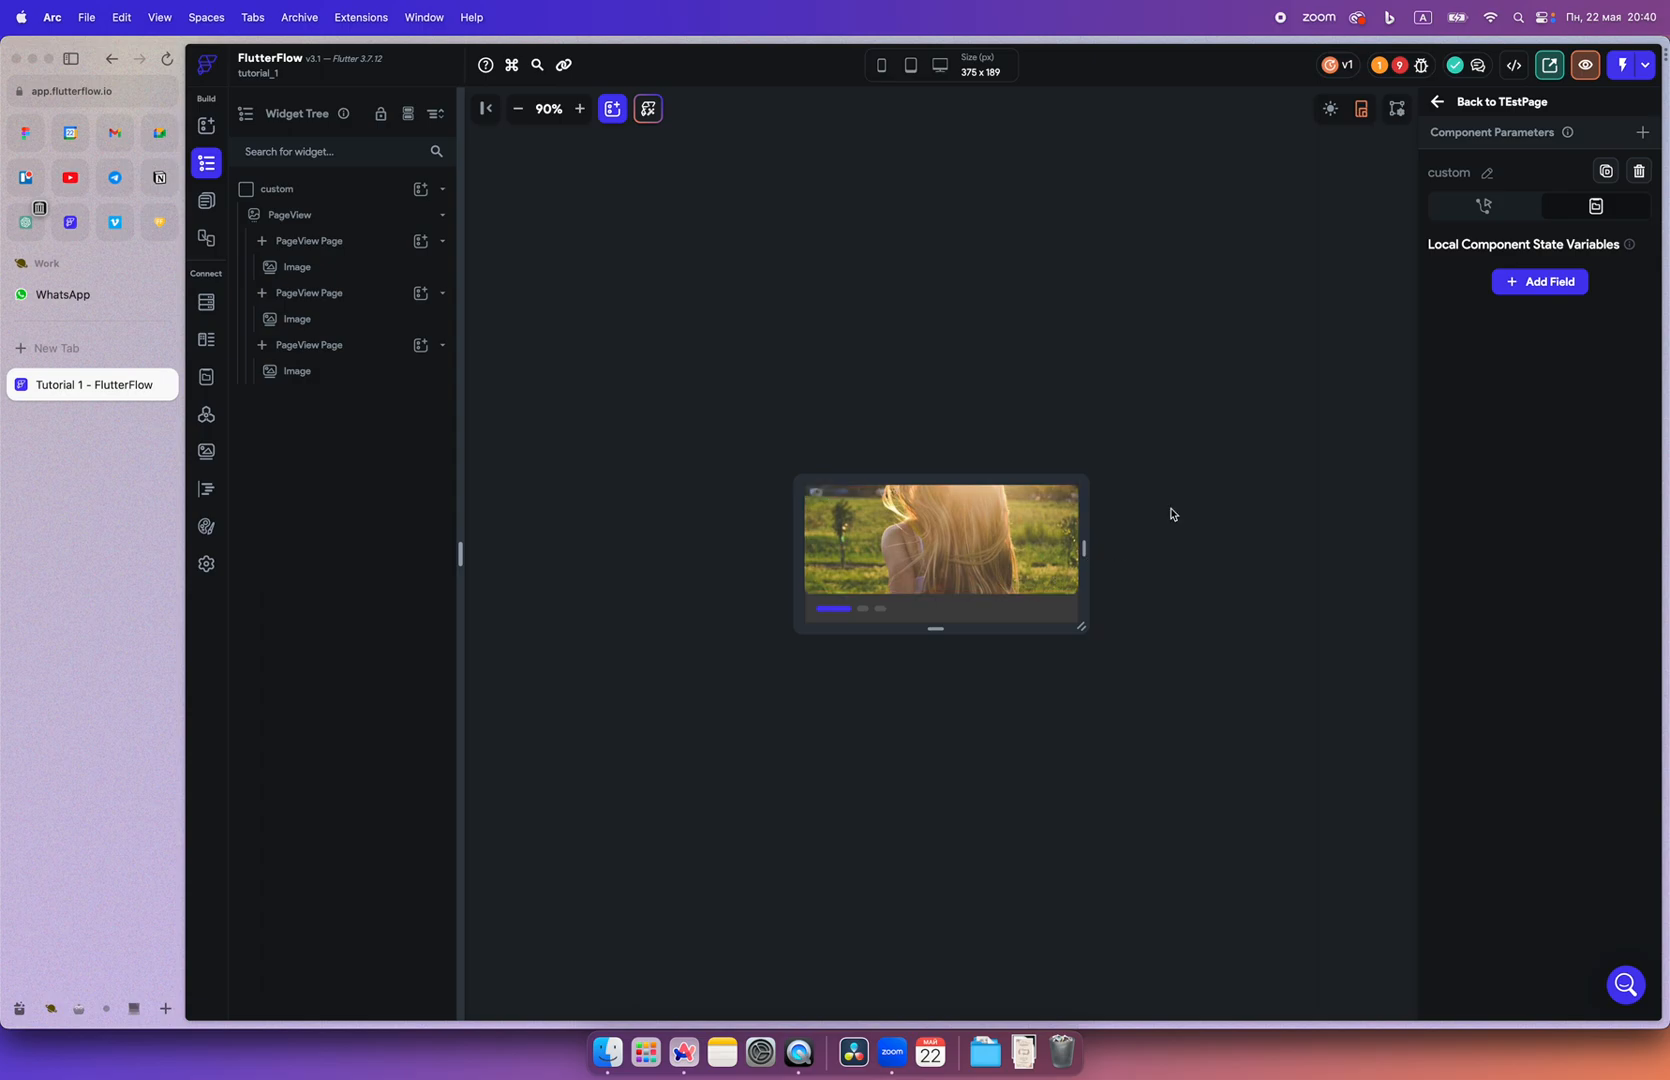
{"action": "mouse_move", "coordinate": [651, 244]}
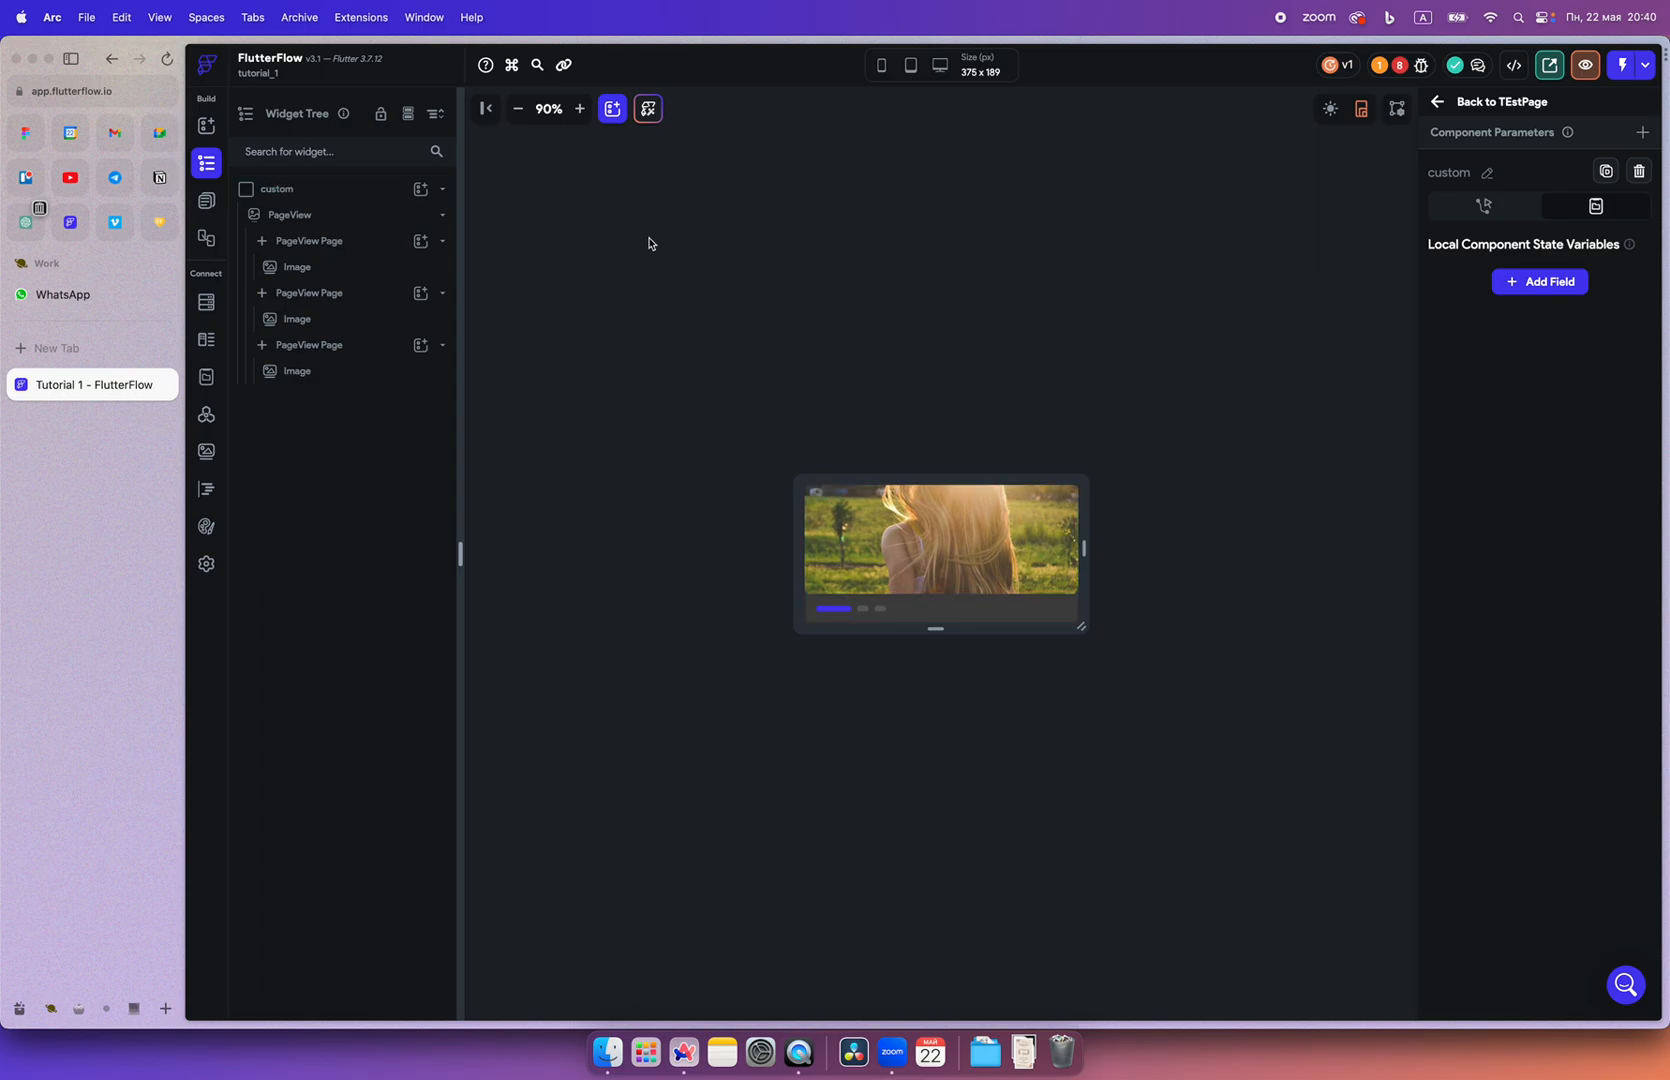
{"action": "mouse_move", "coordinate": [808, 561]}
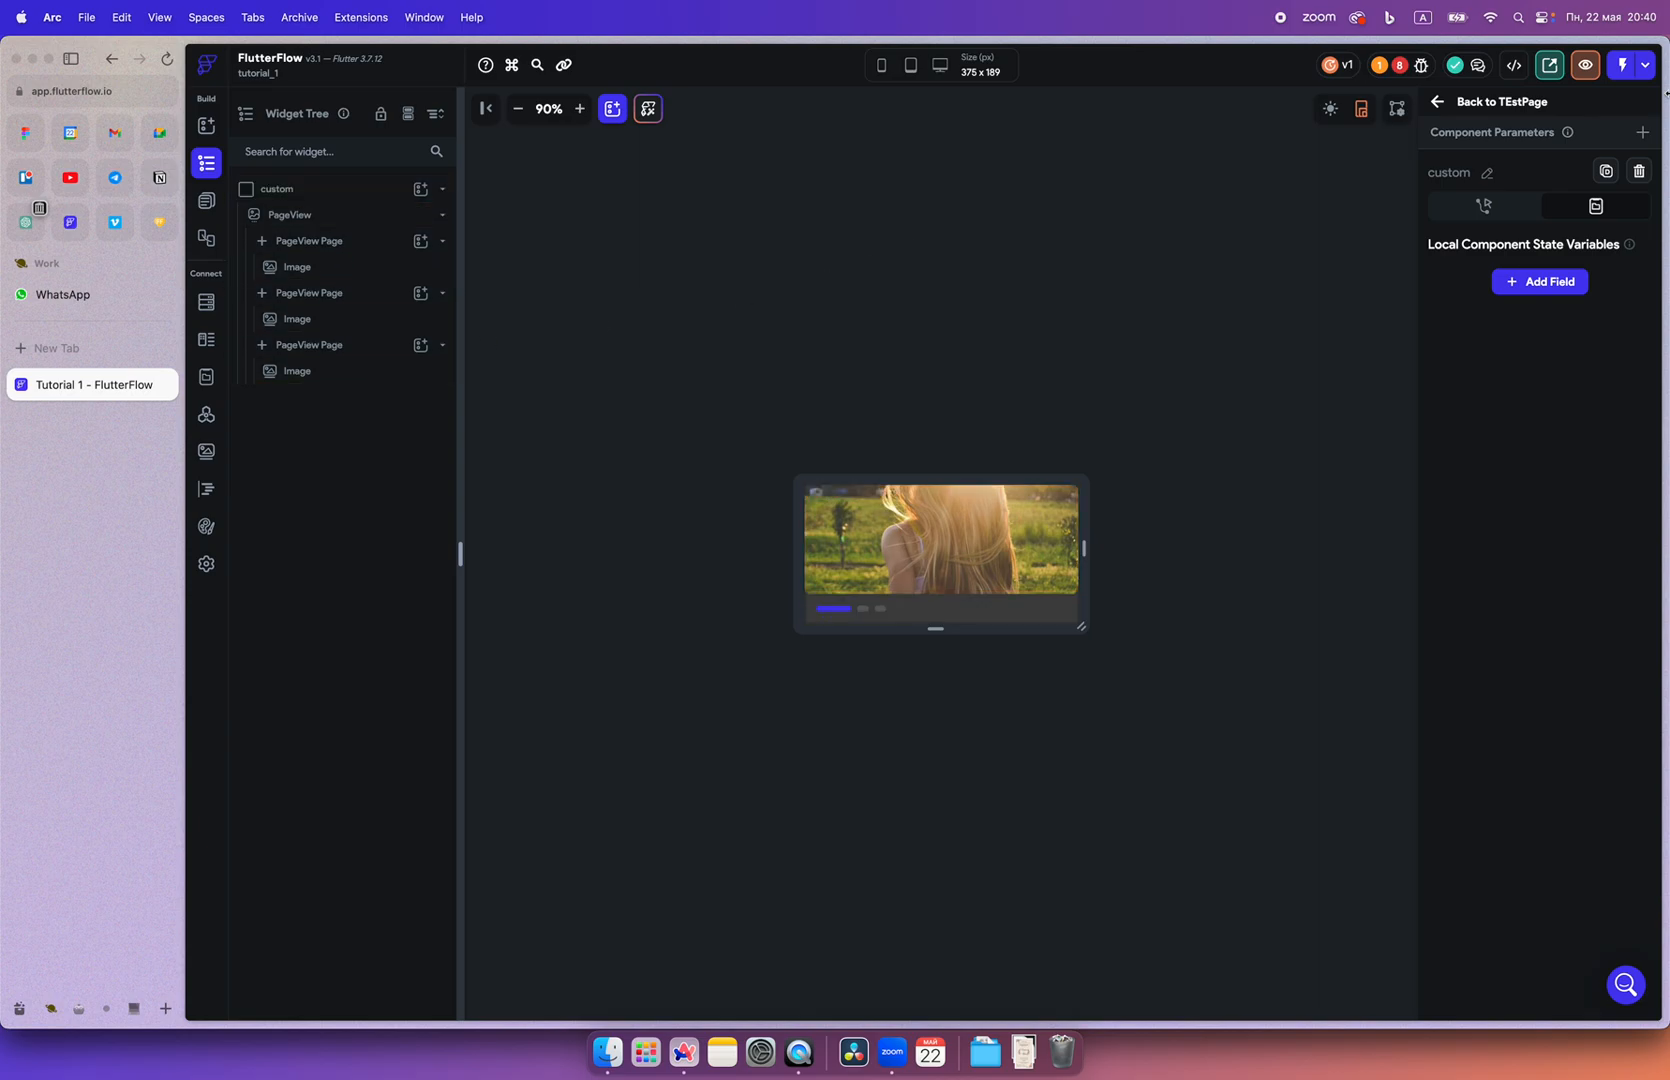
{"action": "mouse_move", "coordinate": [1506, 140]}
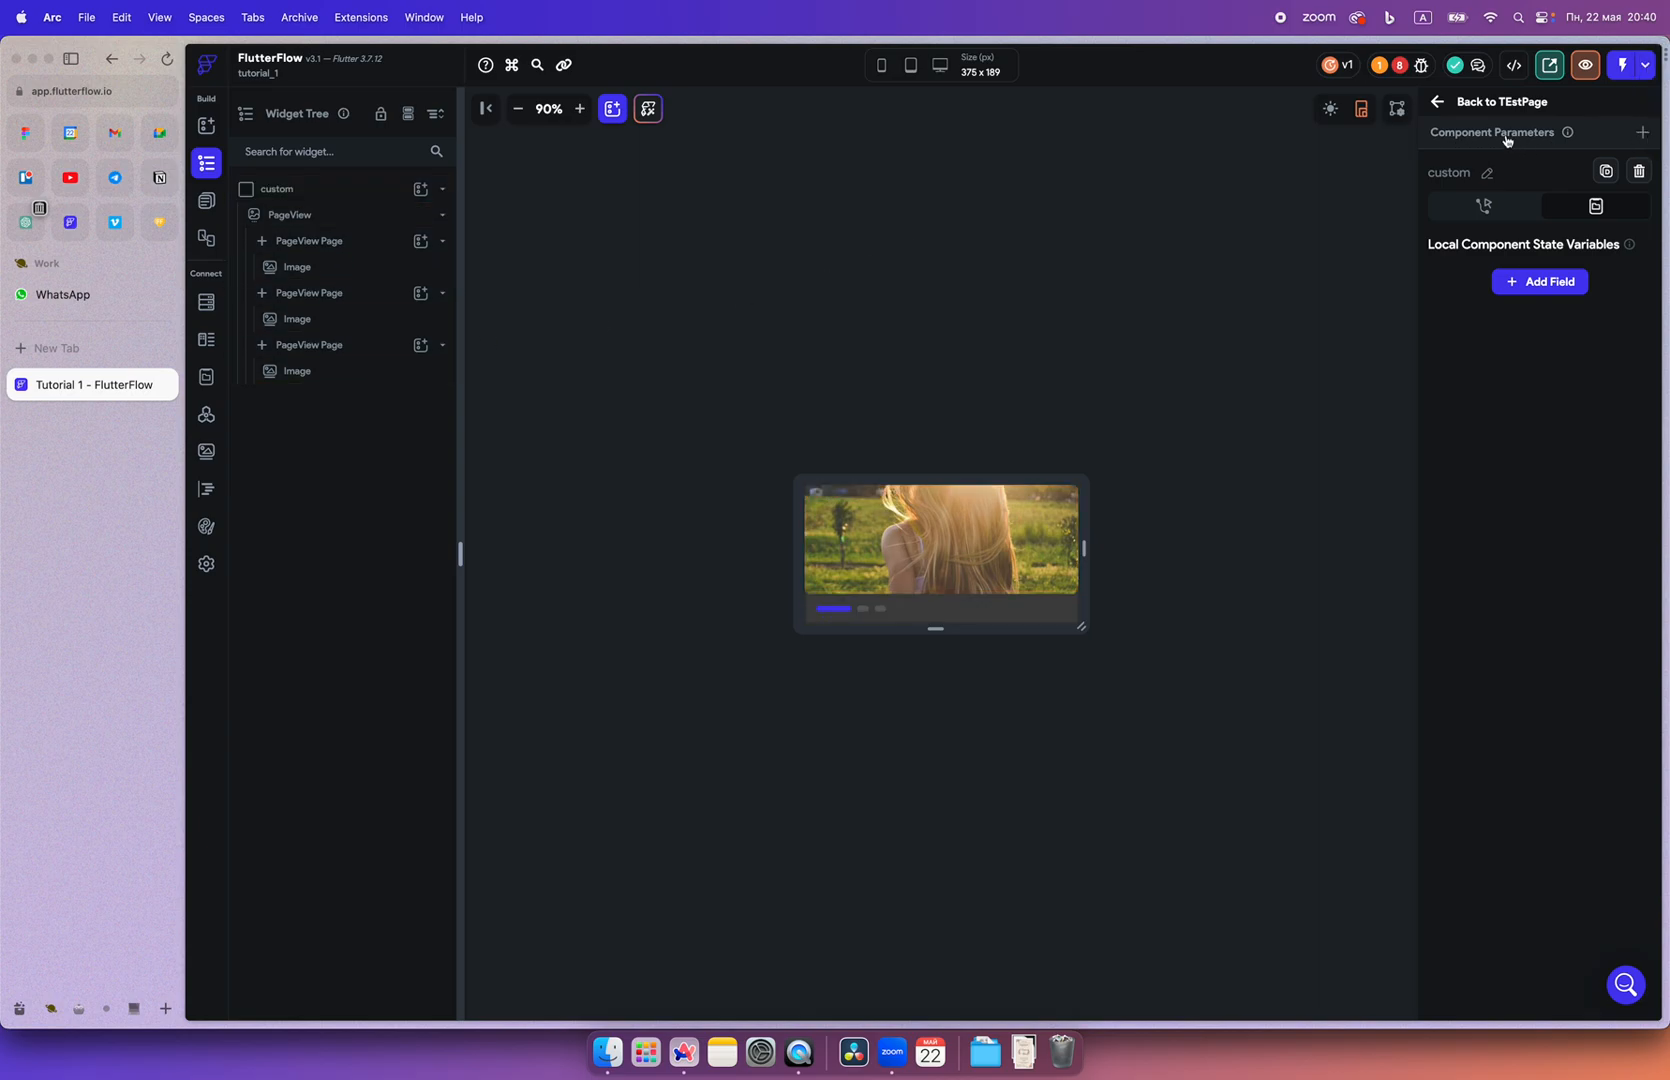
Start a new Component Parameter definition for the custom component
{"action": "left_click", "coordinate": [1640, 131]}
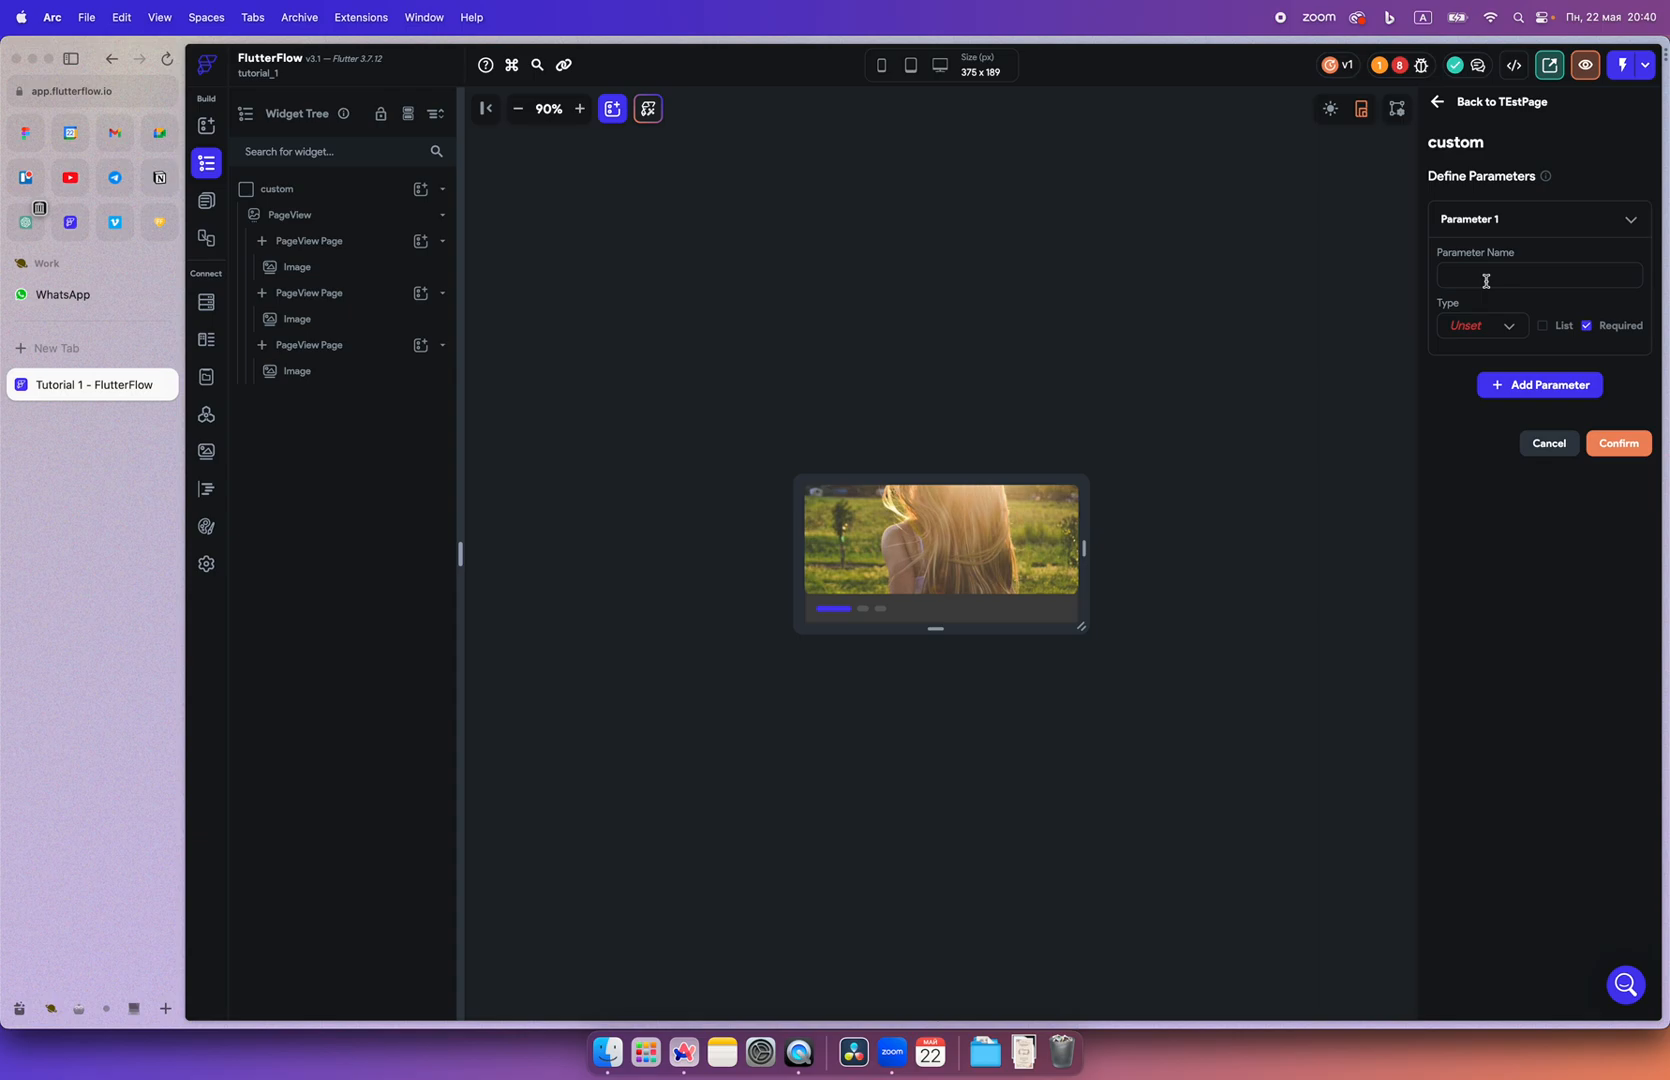
Define a required 'images' parameter of type ImagePath marked as a List and confirm it
{"action": "type", "text": "imaghes"}
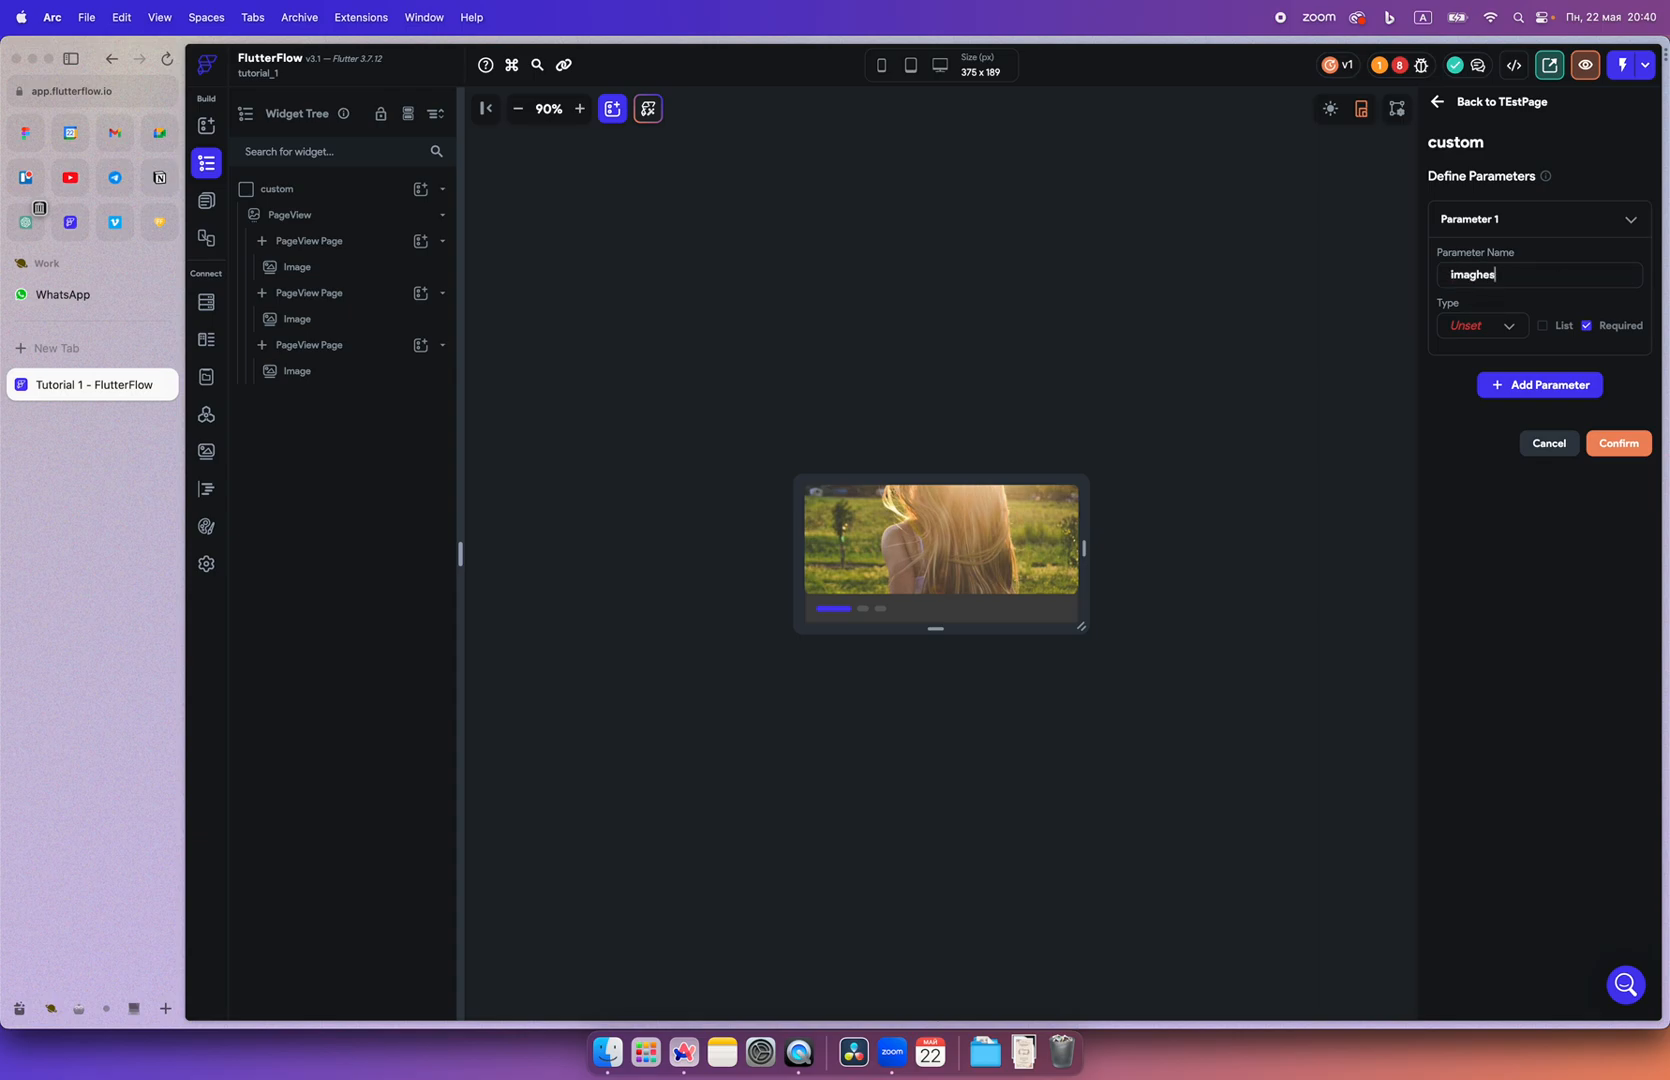
{"action": "key", "text": "Backspace"}
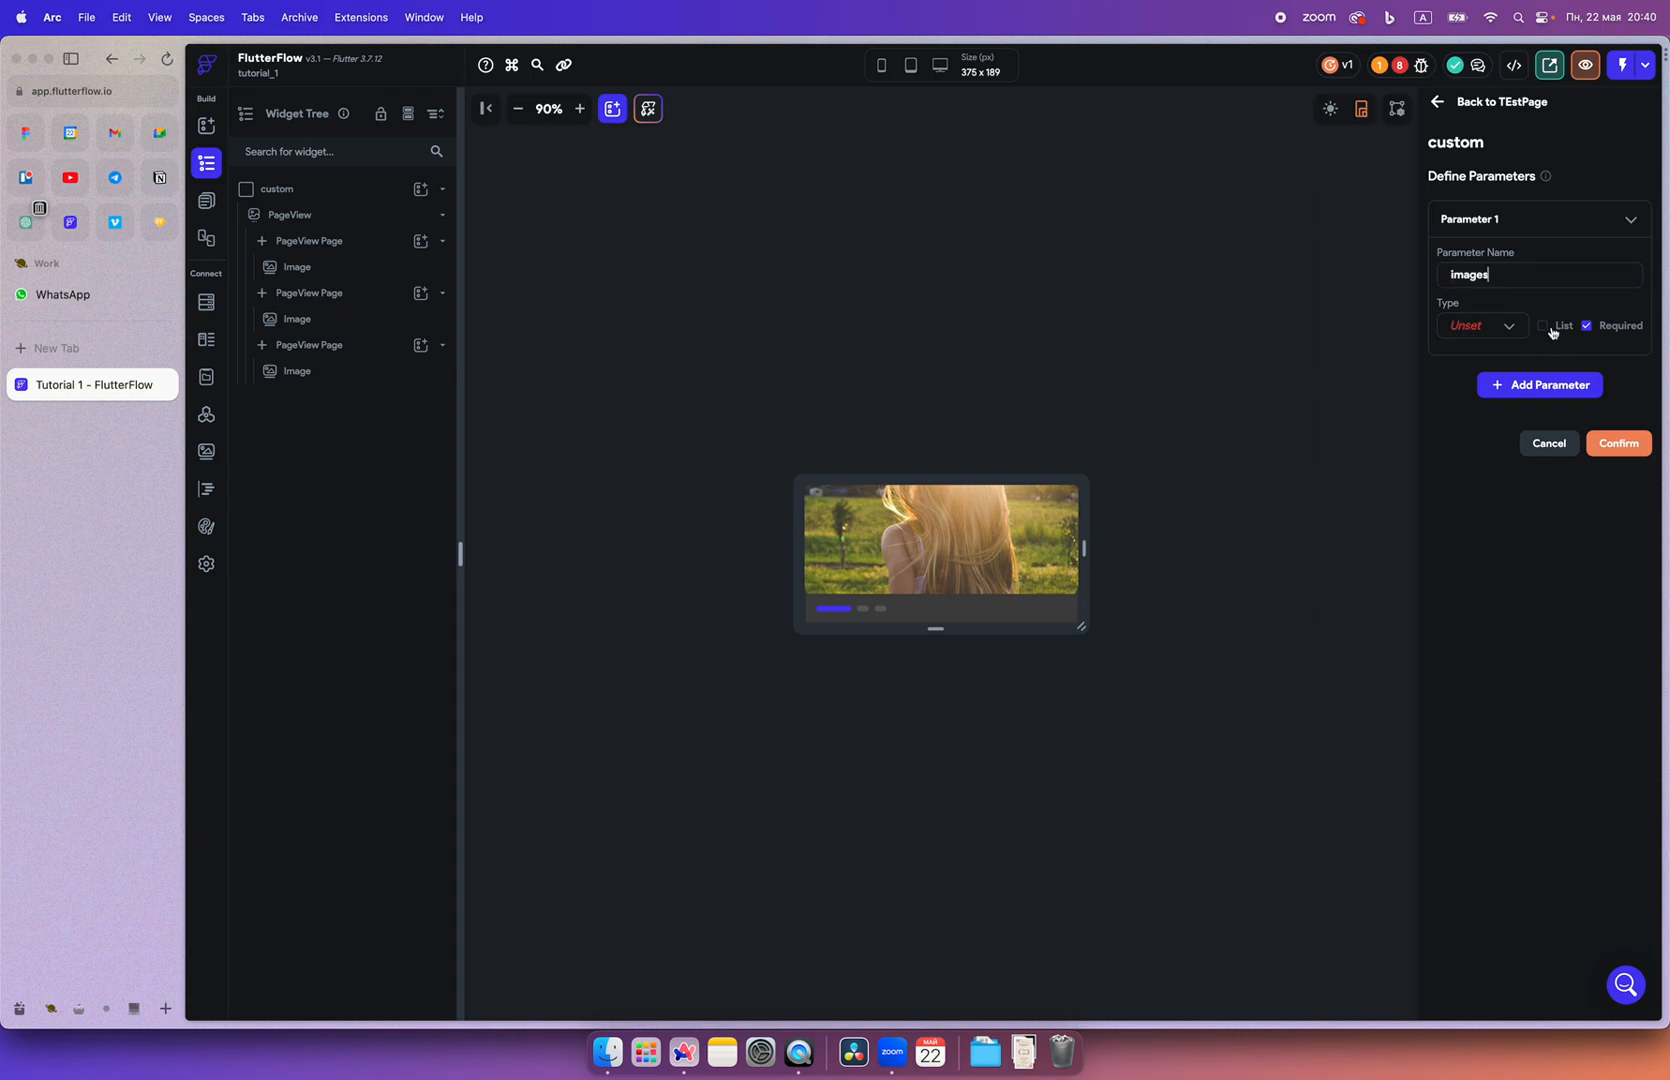
{"action": "left_click", "coordinate": [1543, 325]}
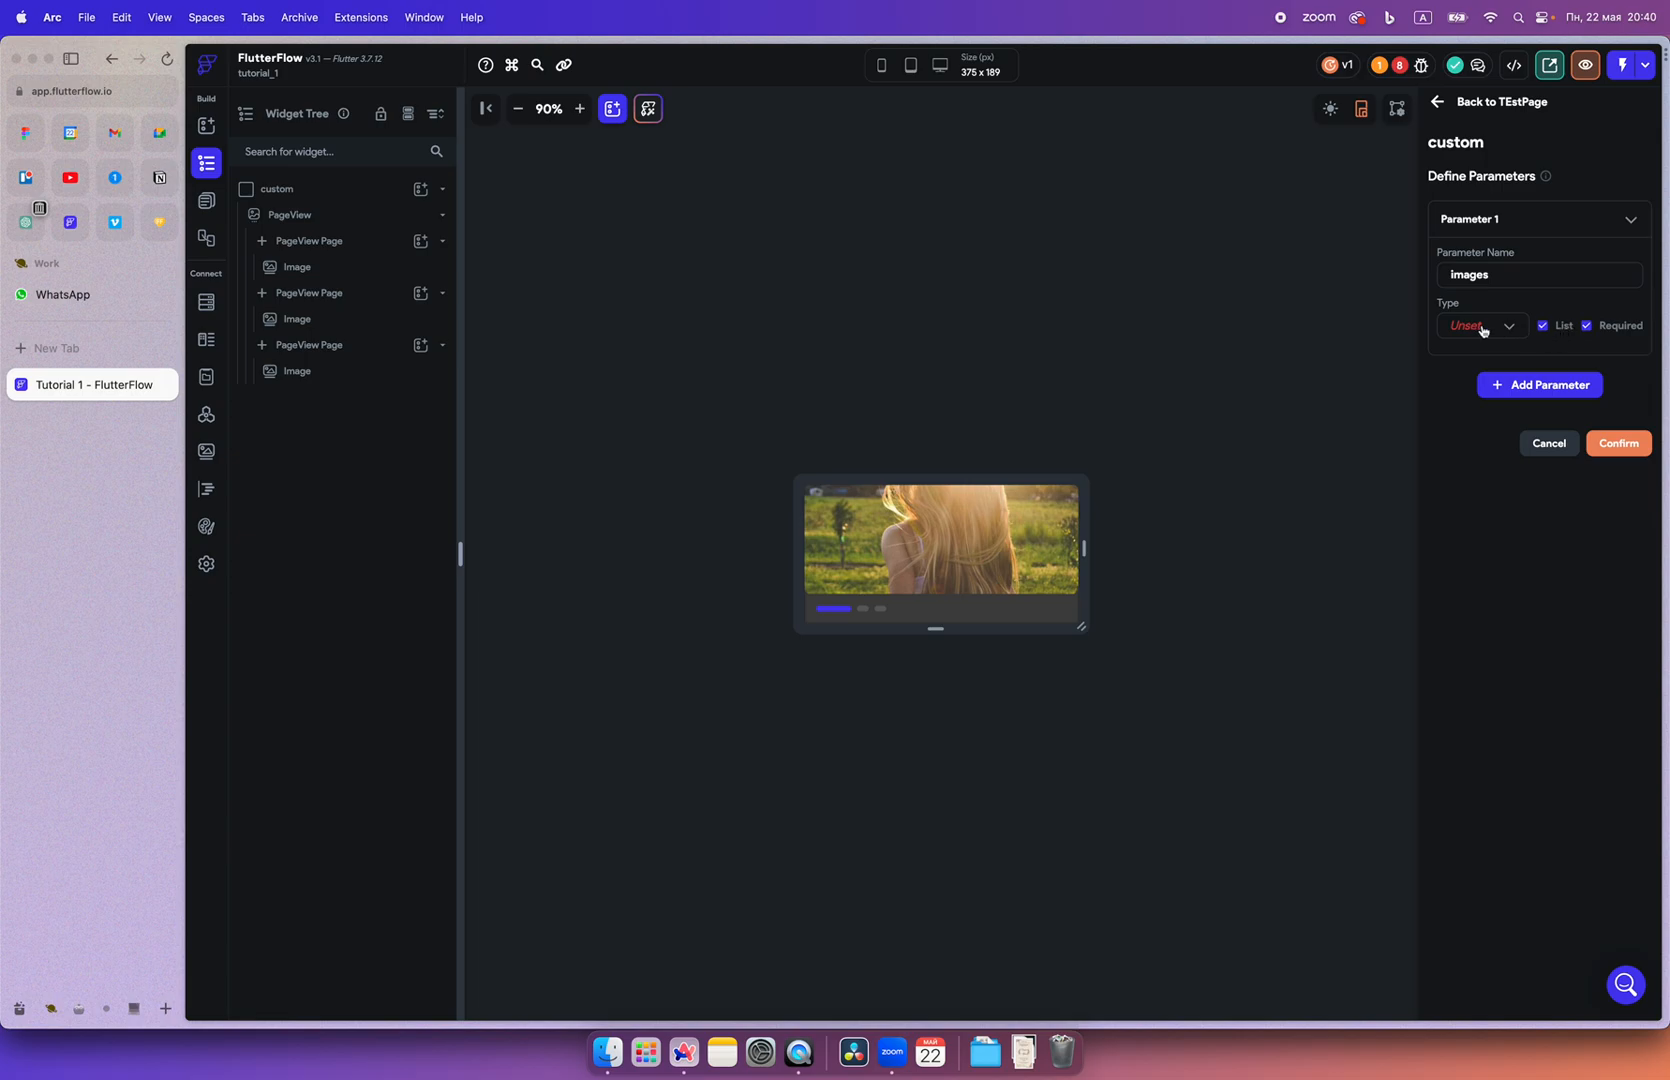
{"action": "left_click", "coordinate": [1599, 326]}
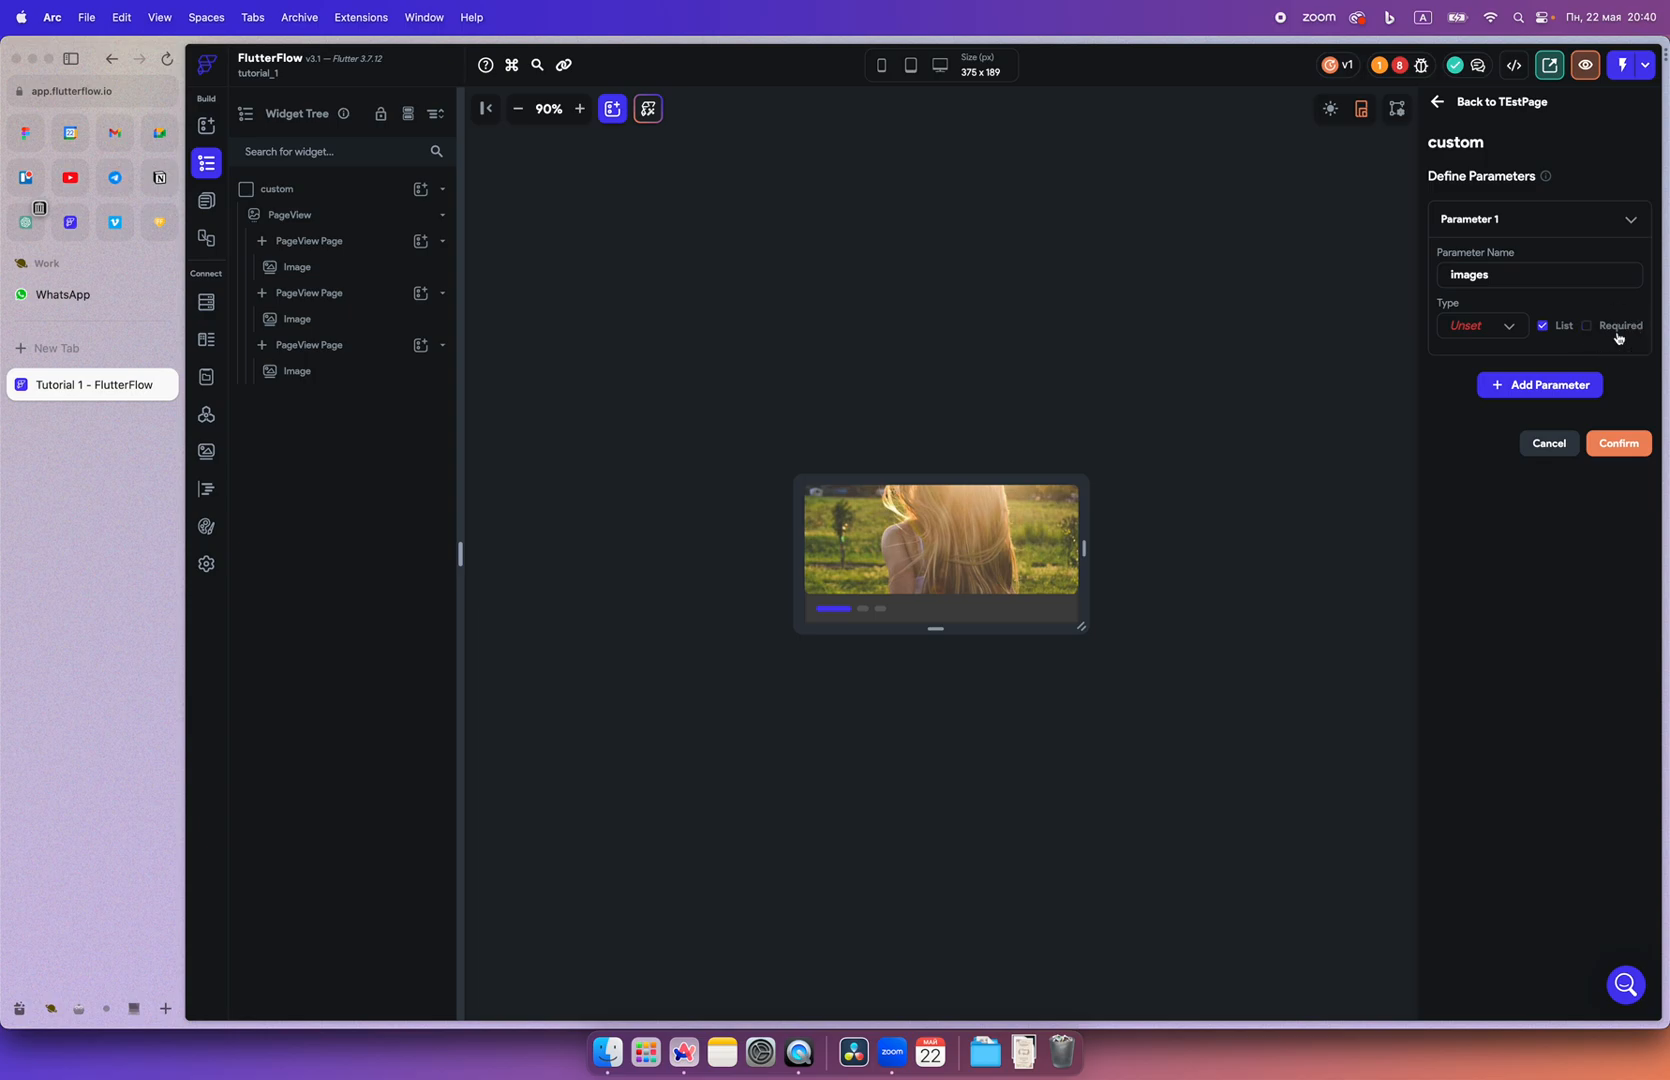
{"action": "left_click", "coordinate": [1591, 325]}
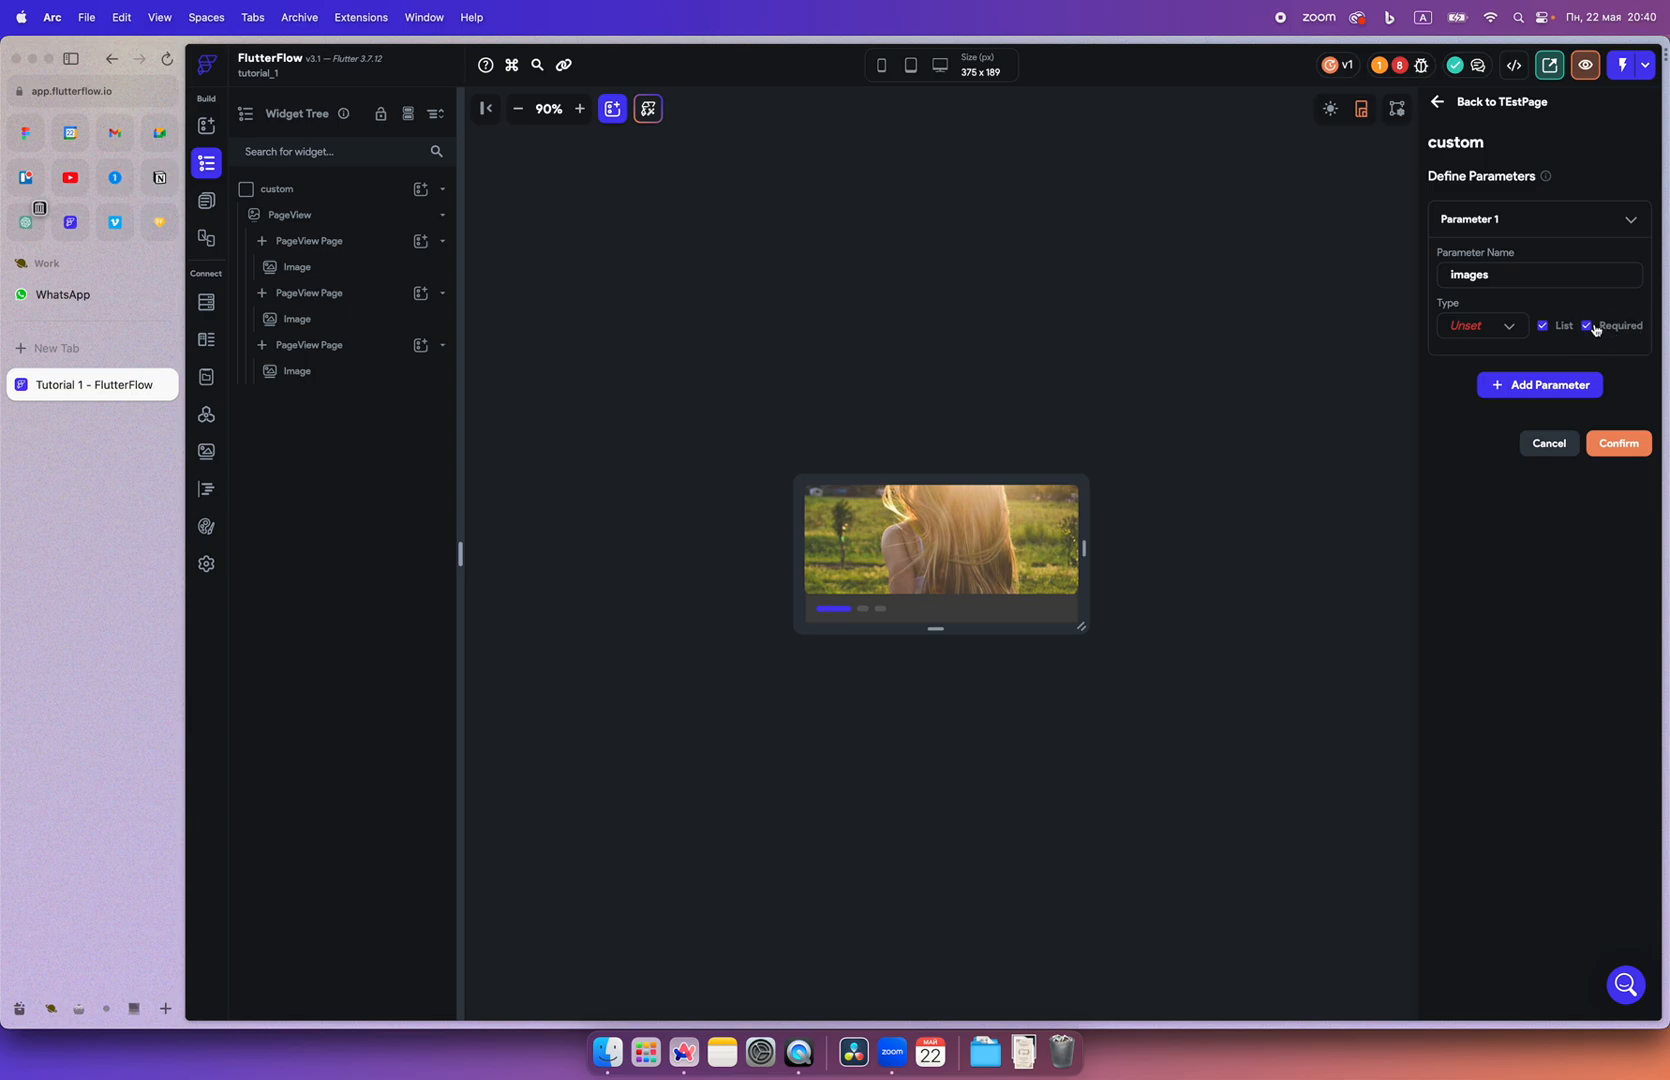
{"action": "left_click", "coordinate": [1481, 325]}
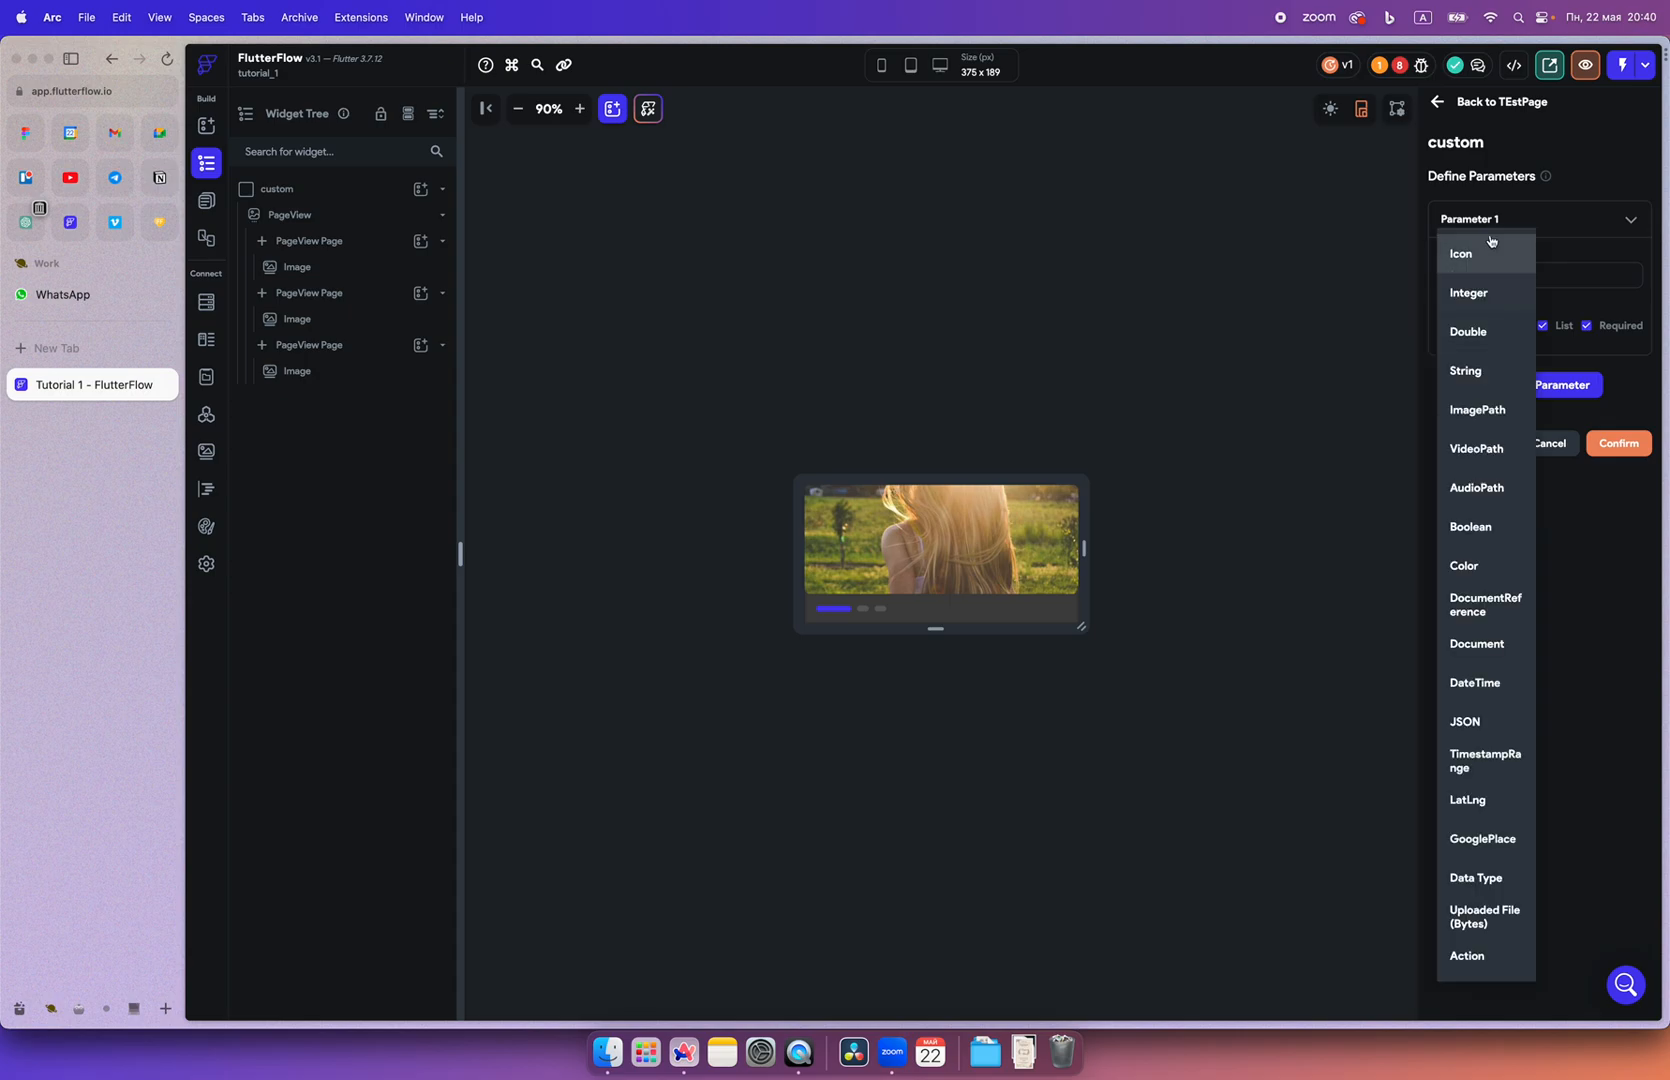
{"action": "left_click", "coordinate": [1477, 409]}
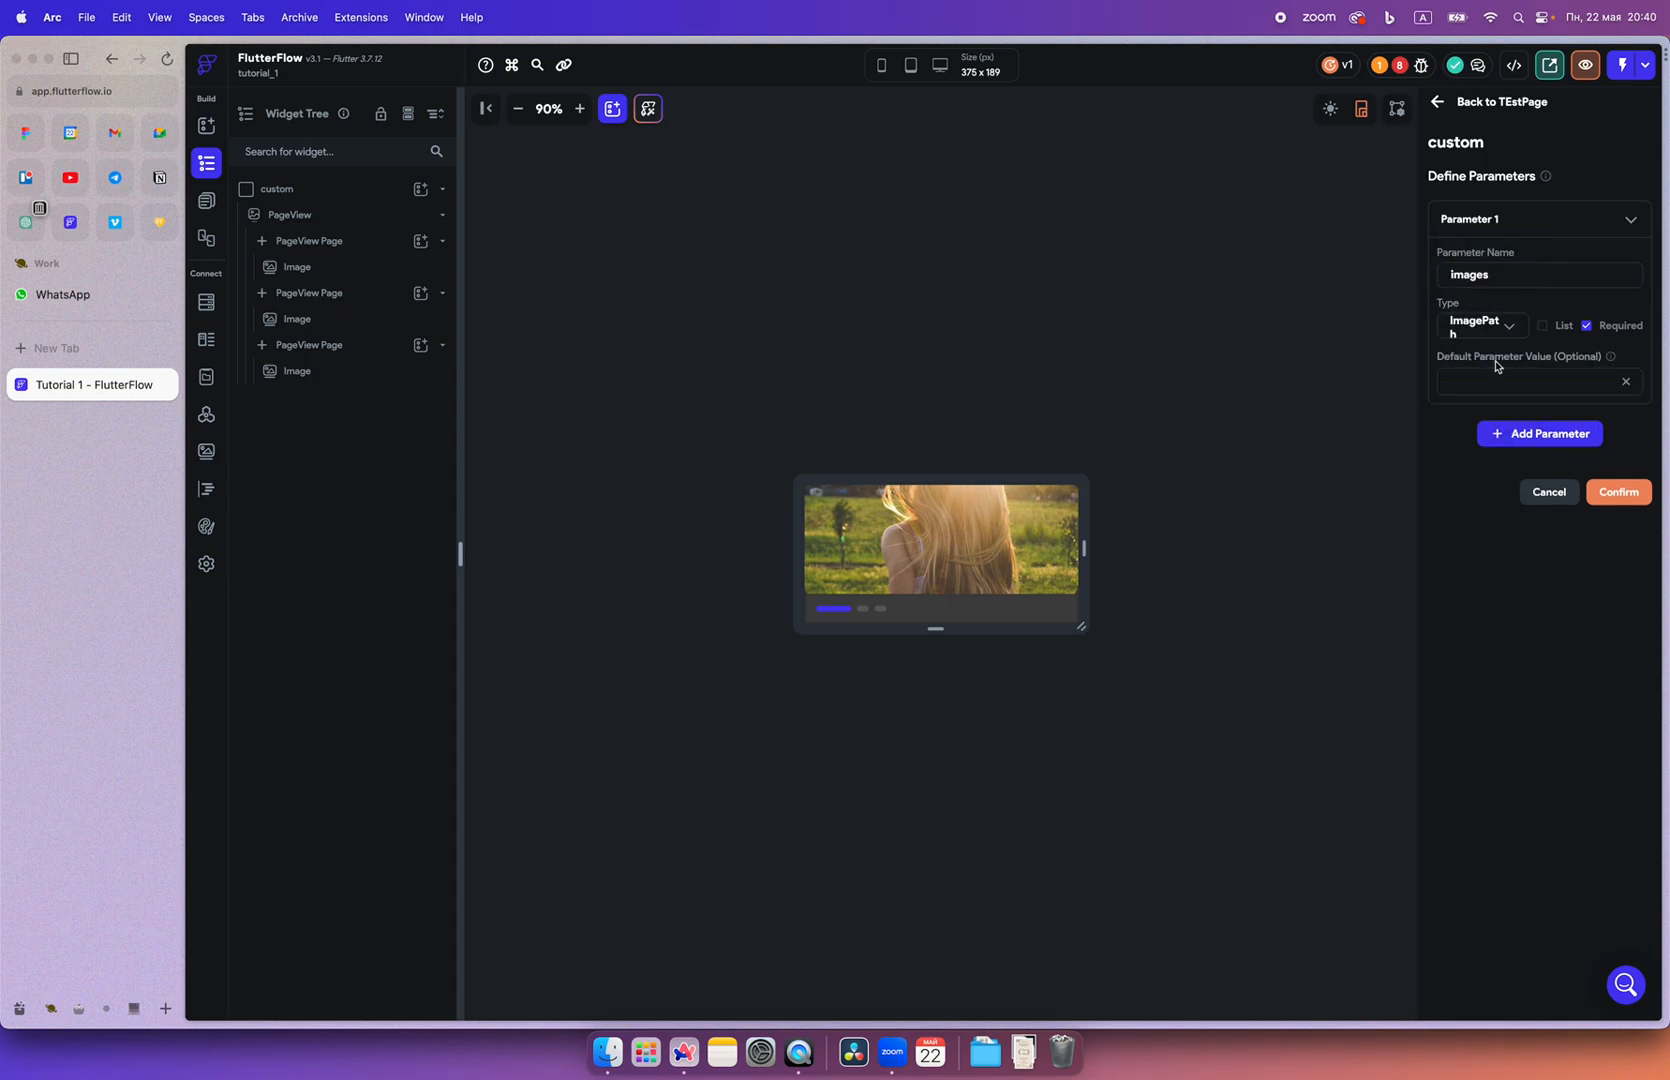
{"action": "left_click", "coordinate": [1543, 325]}
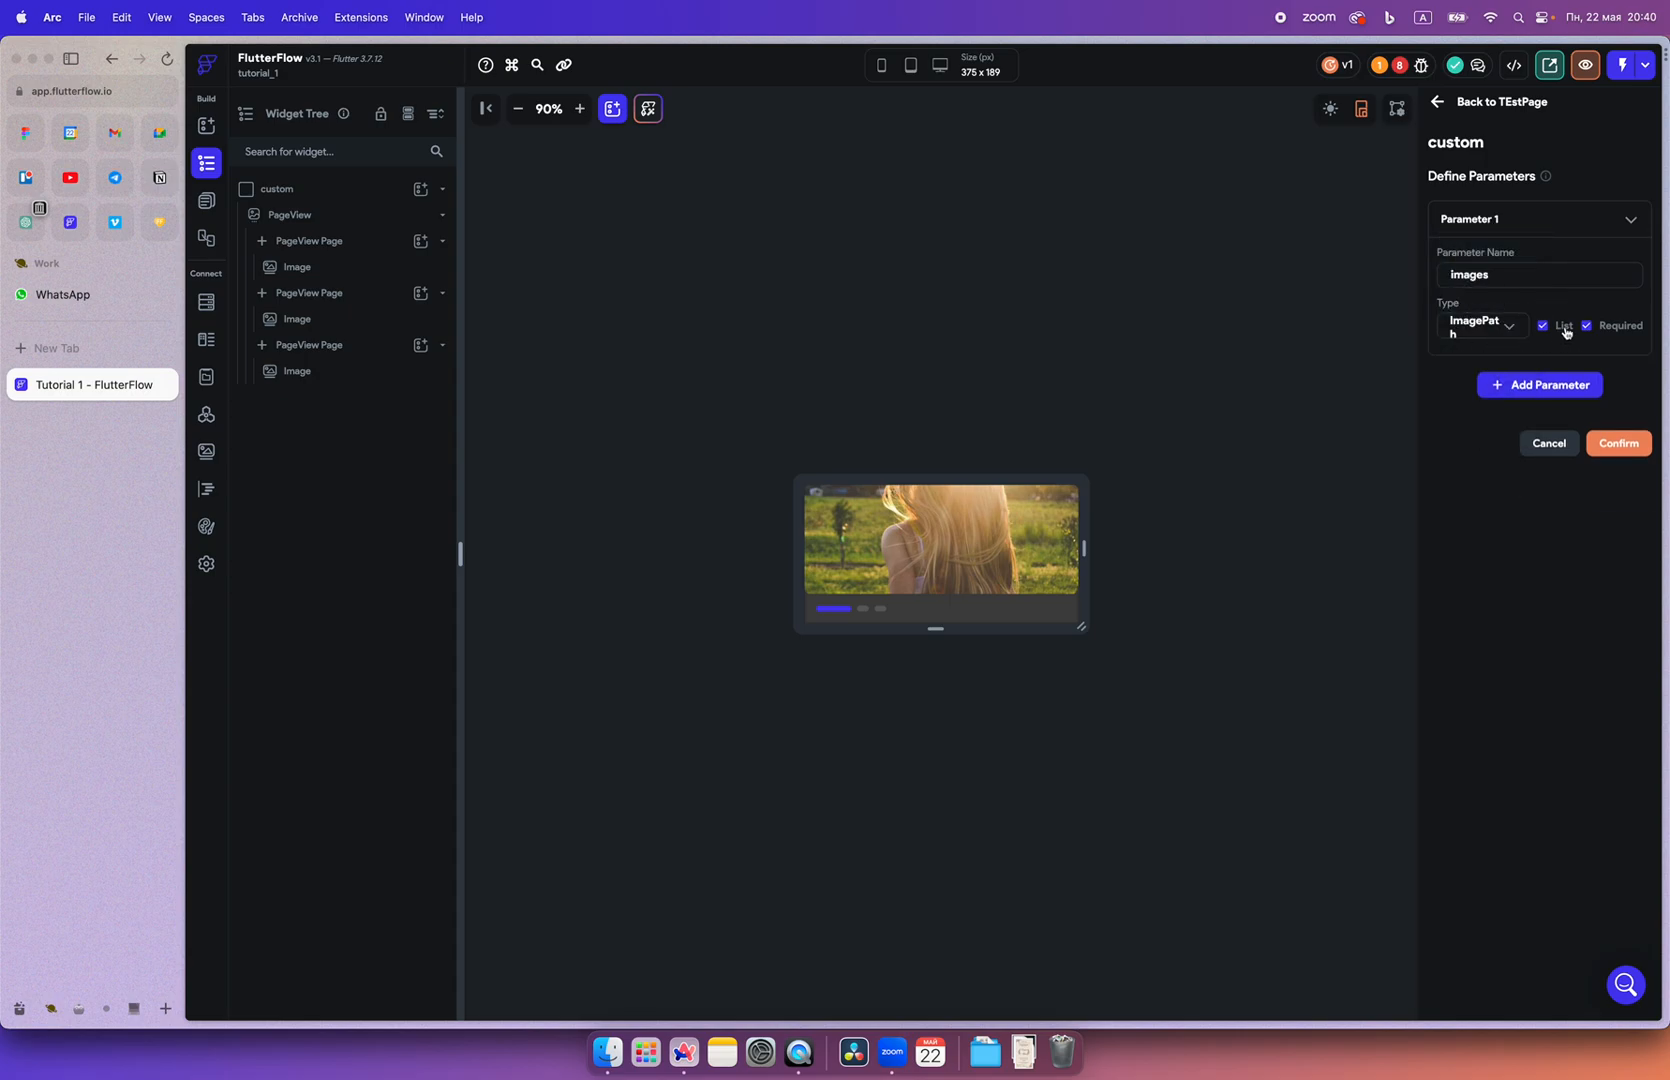
{"action": "left_click", "coordinate": [1618, 443]}
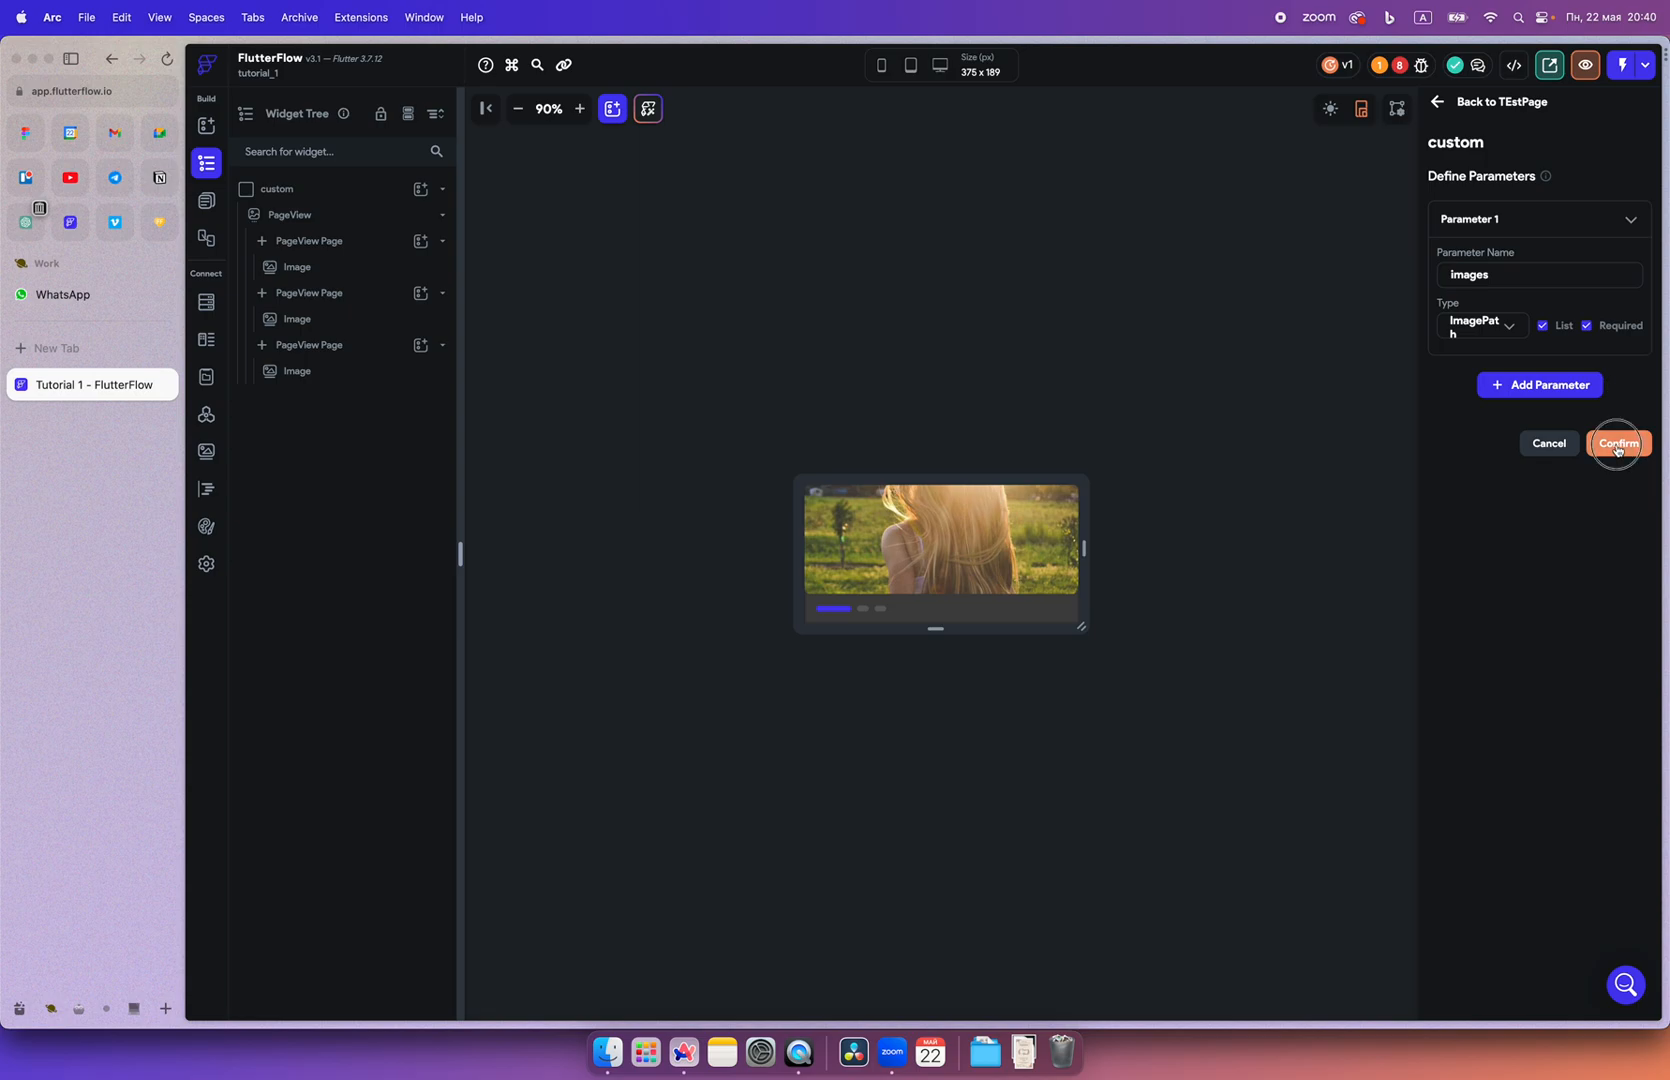
{"action": "left_click", "coordinate": [1620, 443]}
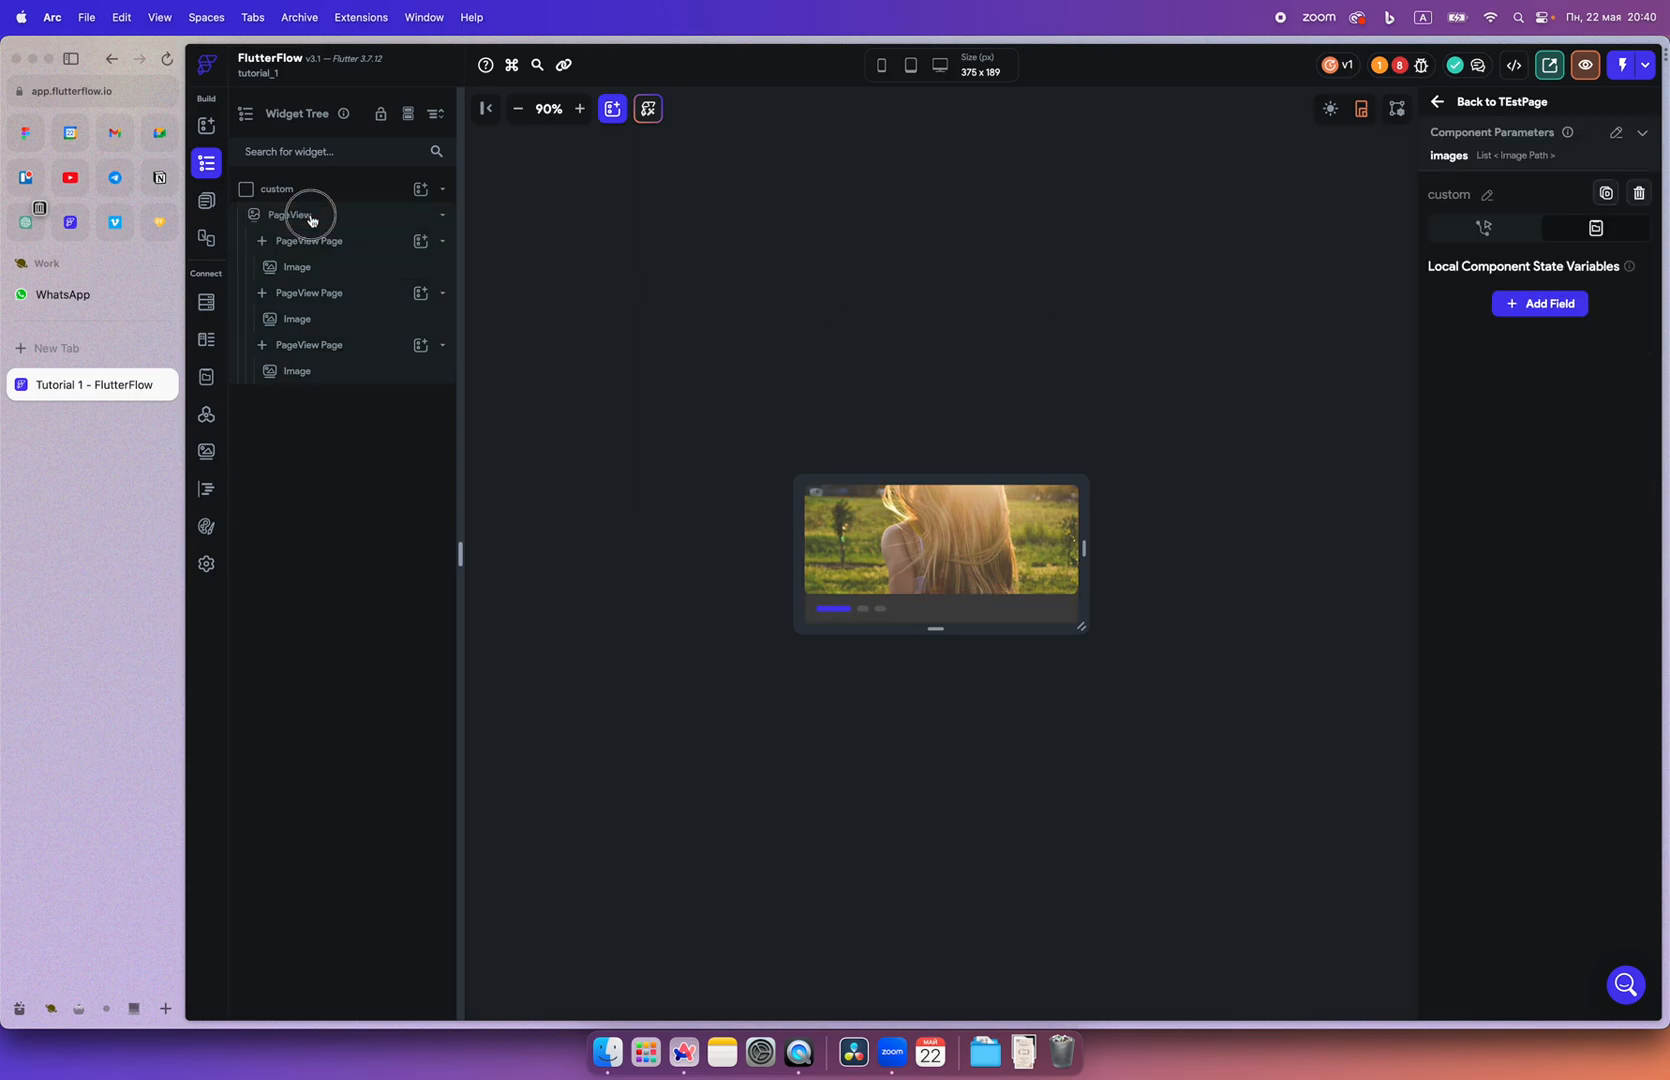
Generate the PageView's children from a variable named 'images' sourced from the images component parameter
{"action": "left_click", "coordinate": [291, 214]}
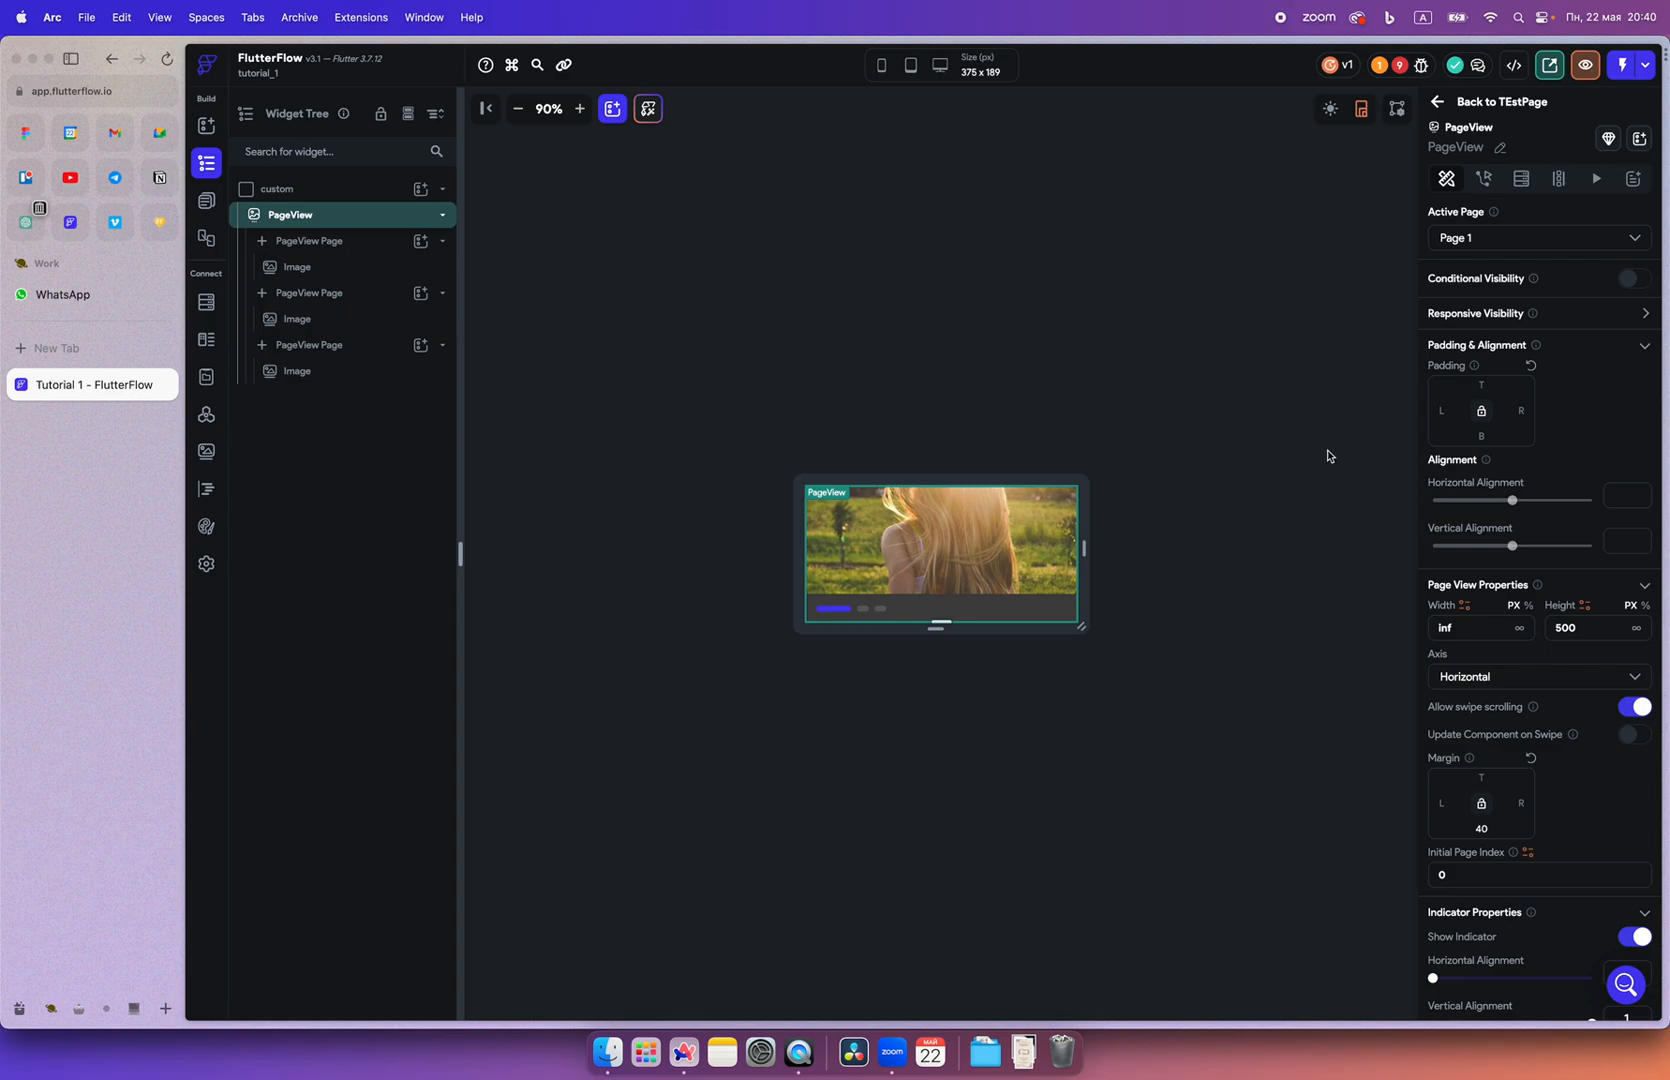
{"action": "left_click", "coordinate": [310, 293]}
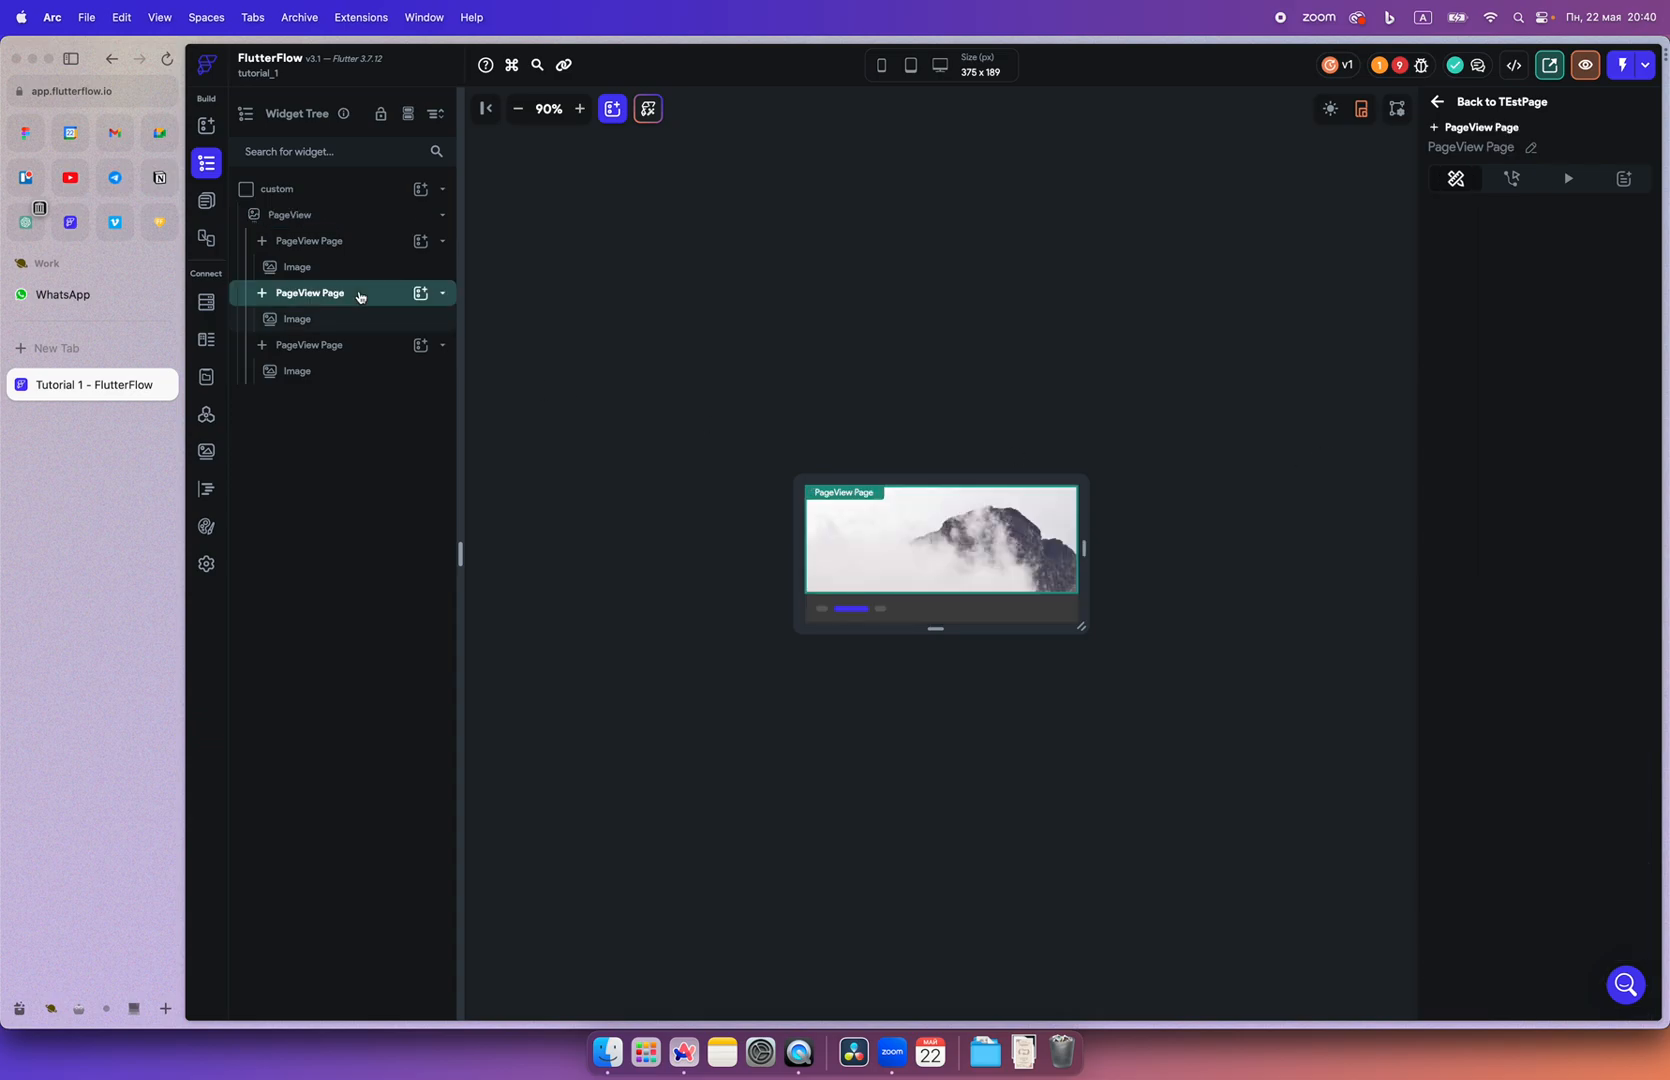
{"action": "left_click", "coordinate": [289, 214]}
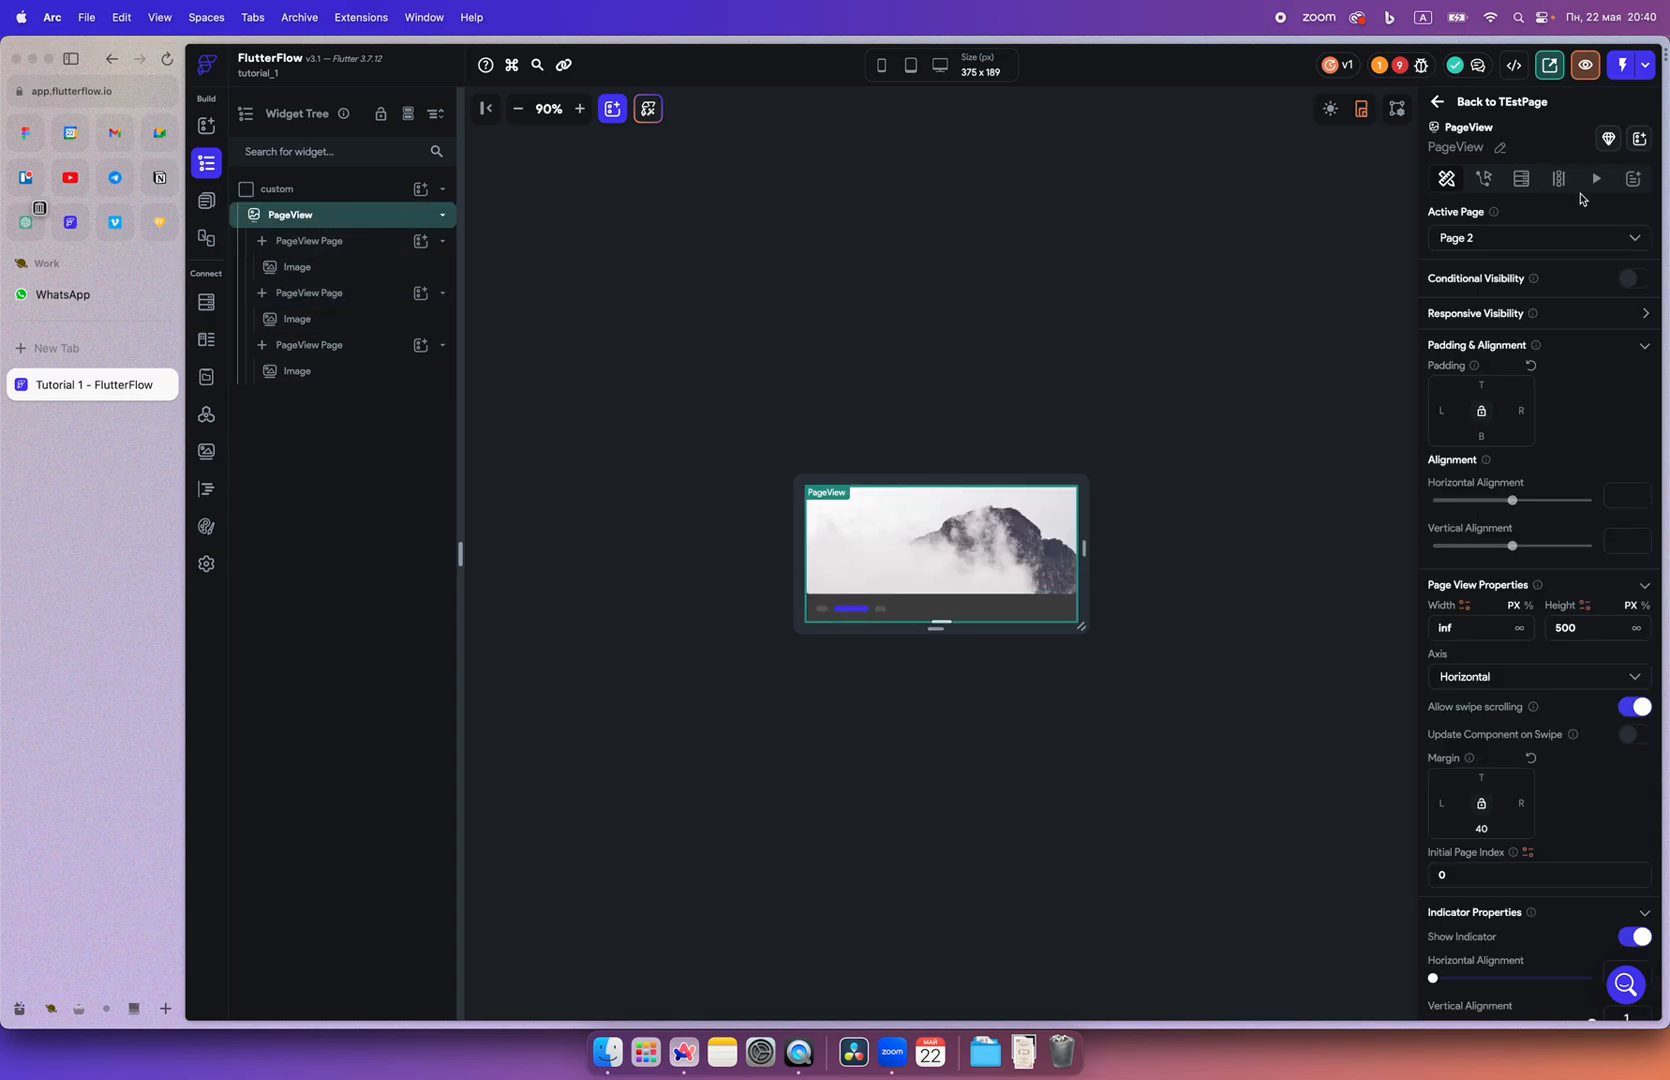
{"action": "mouse_move", "coordinate": [1562, 179]}
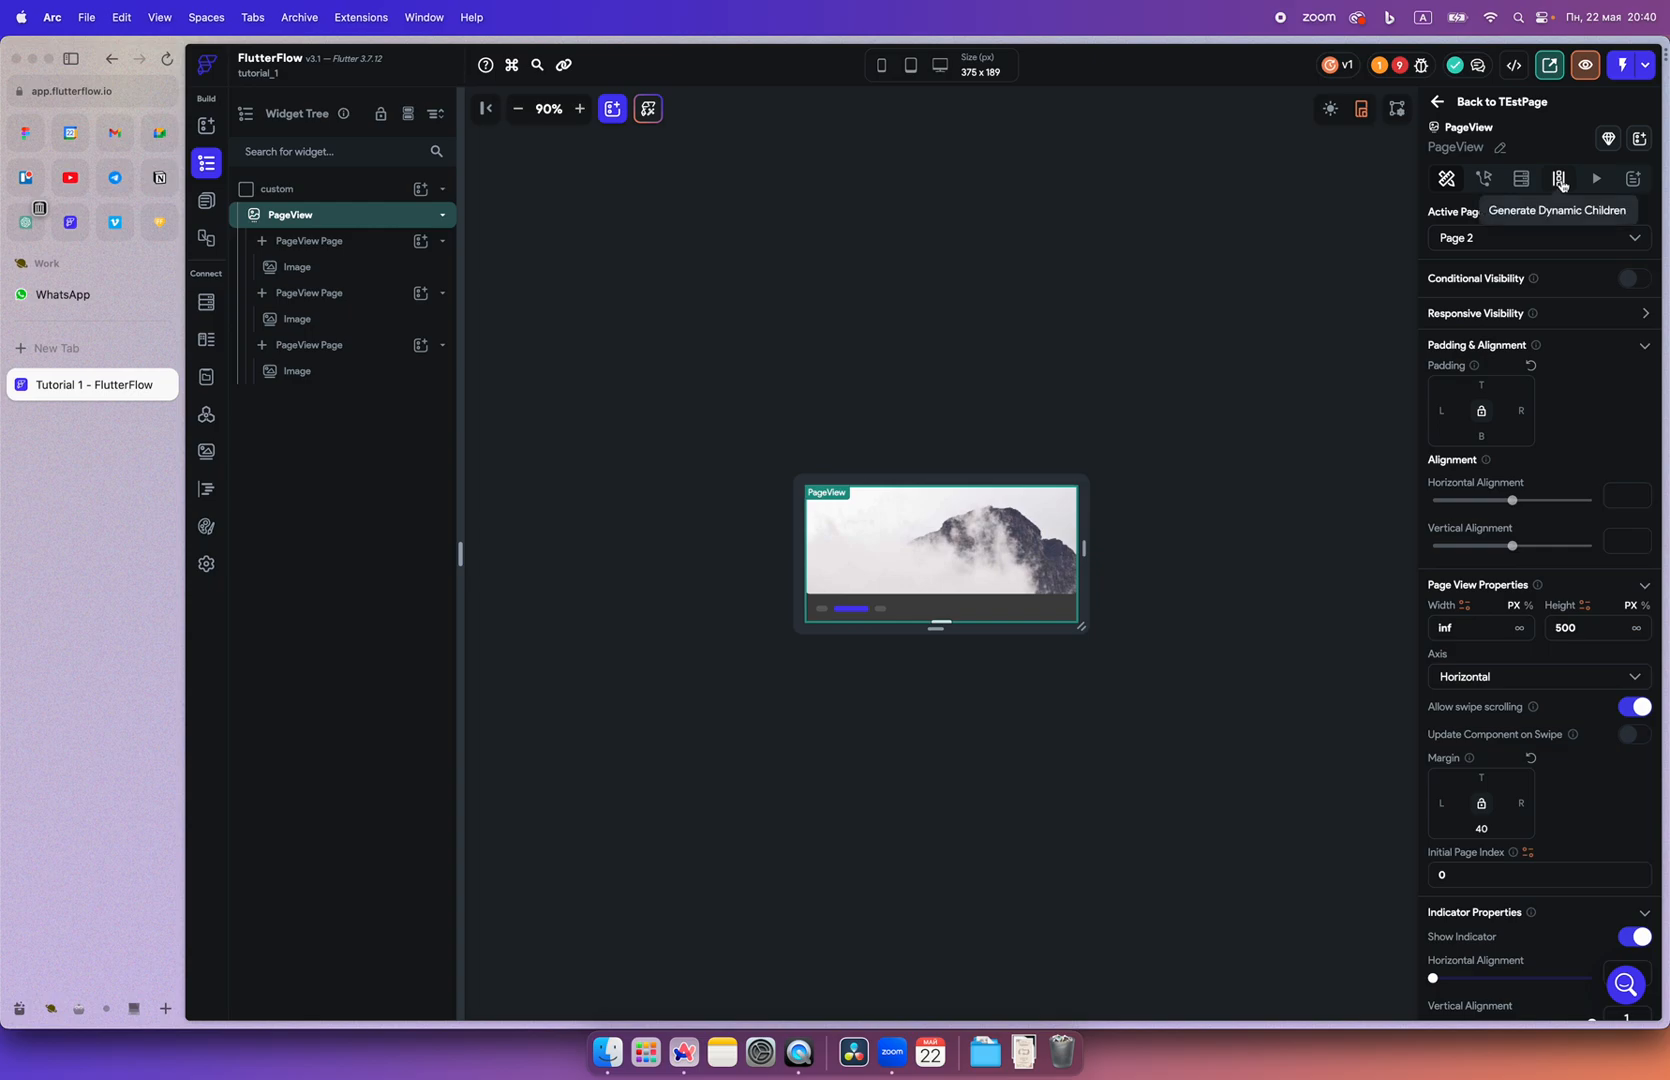
{"action": "left_click", "coordinate": [1560, 179]}
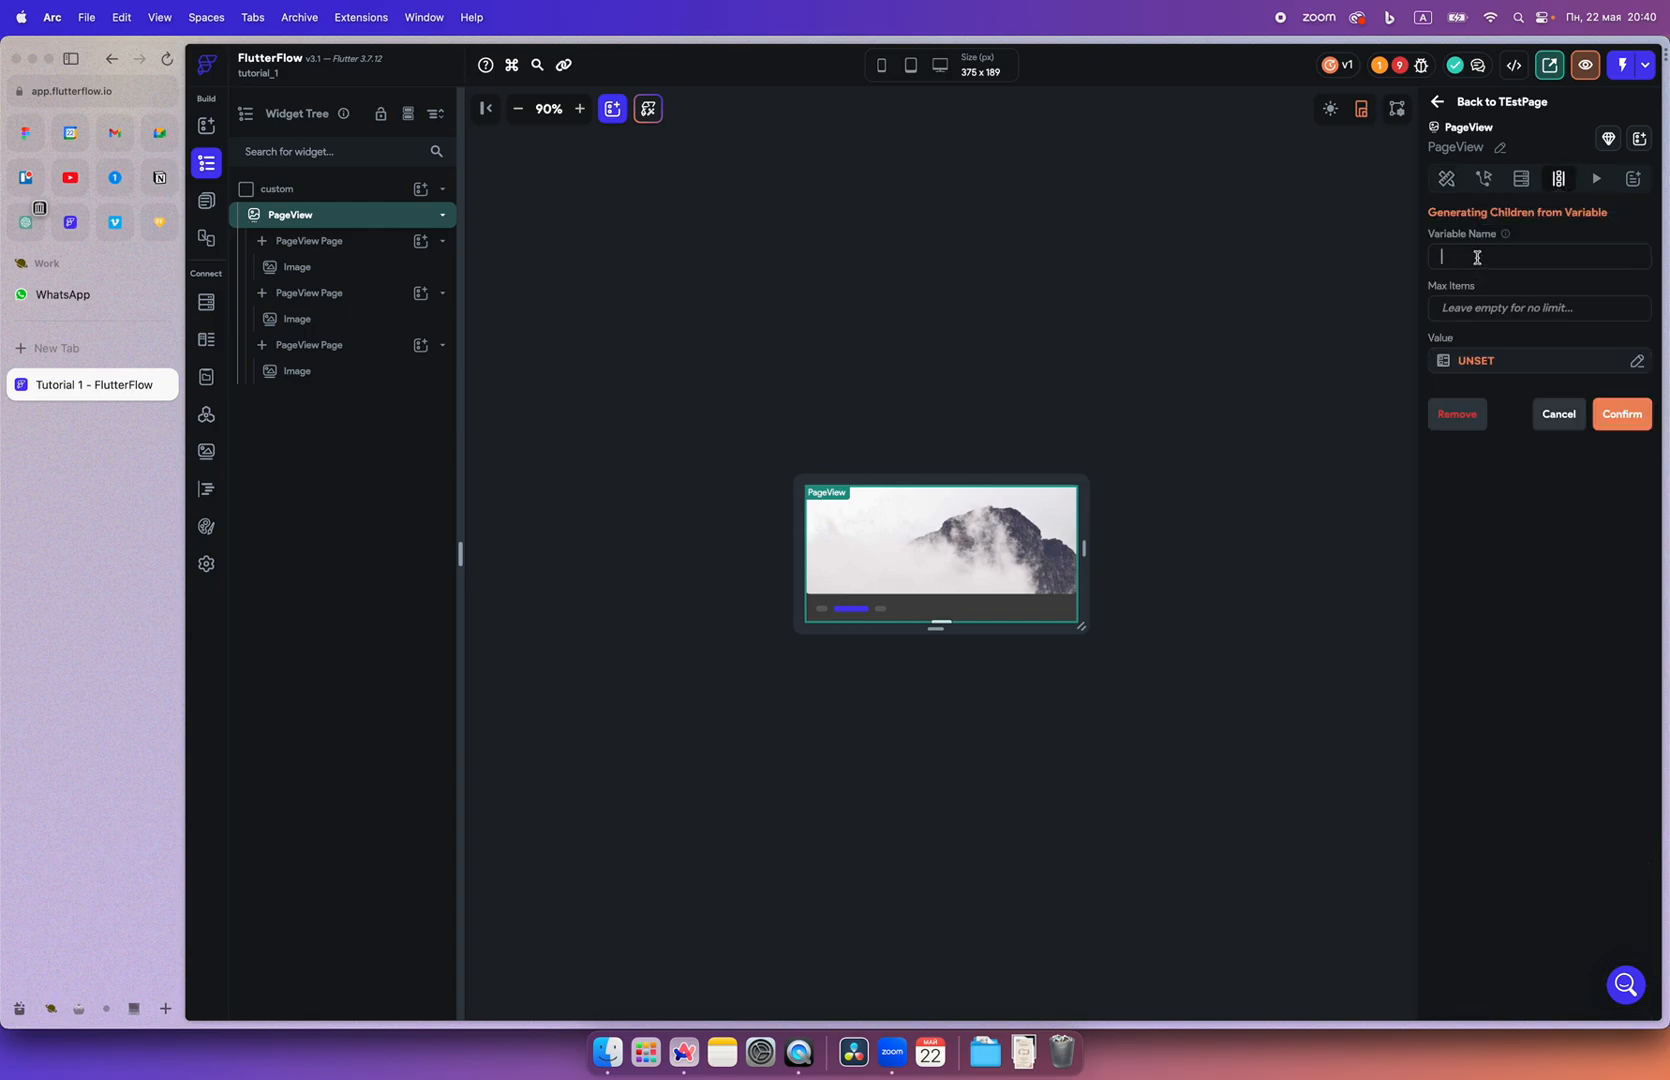
{"action": "type", "text": "images"}
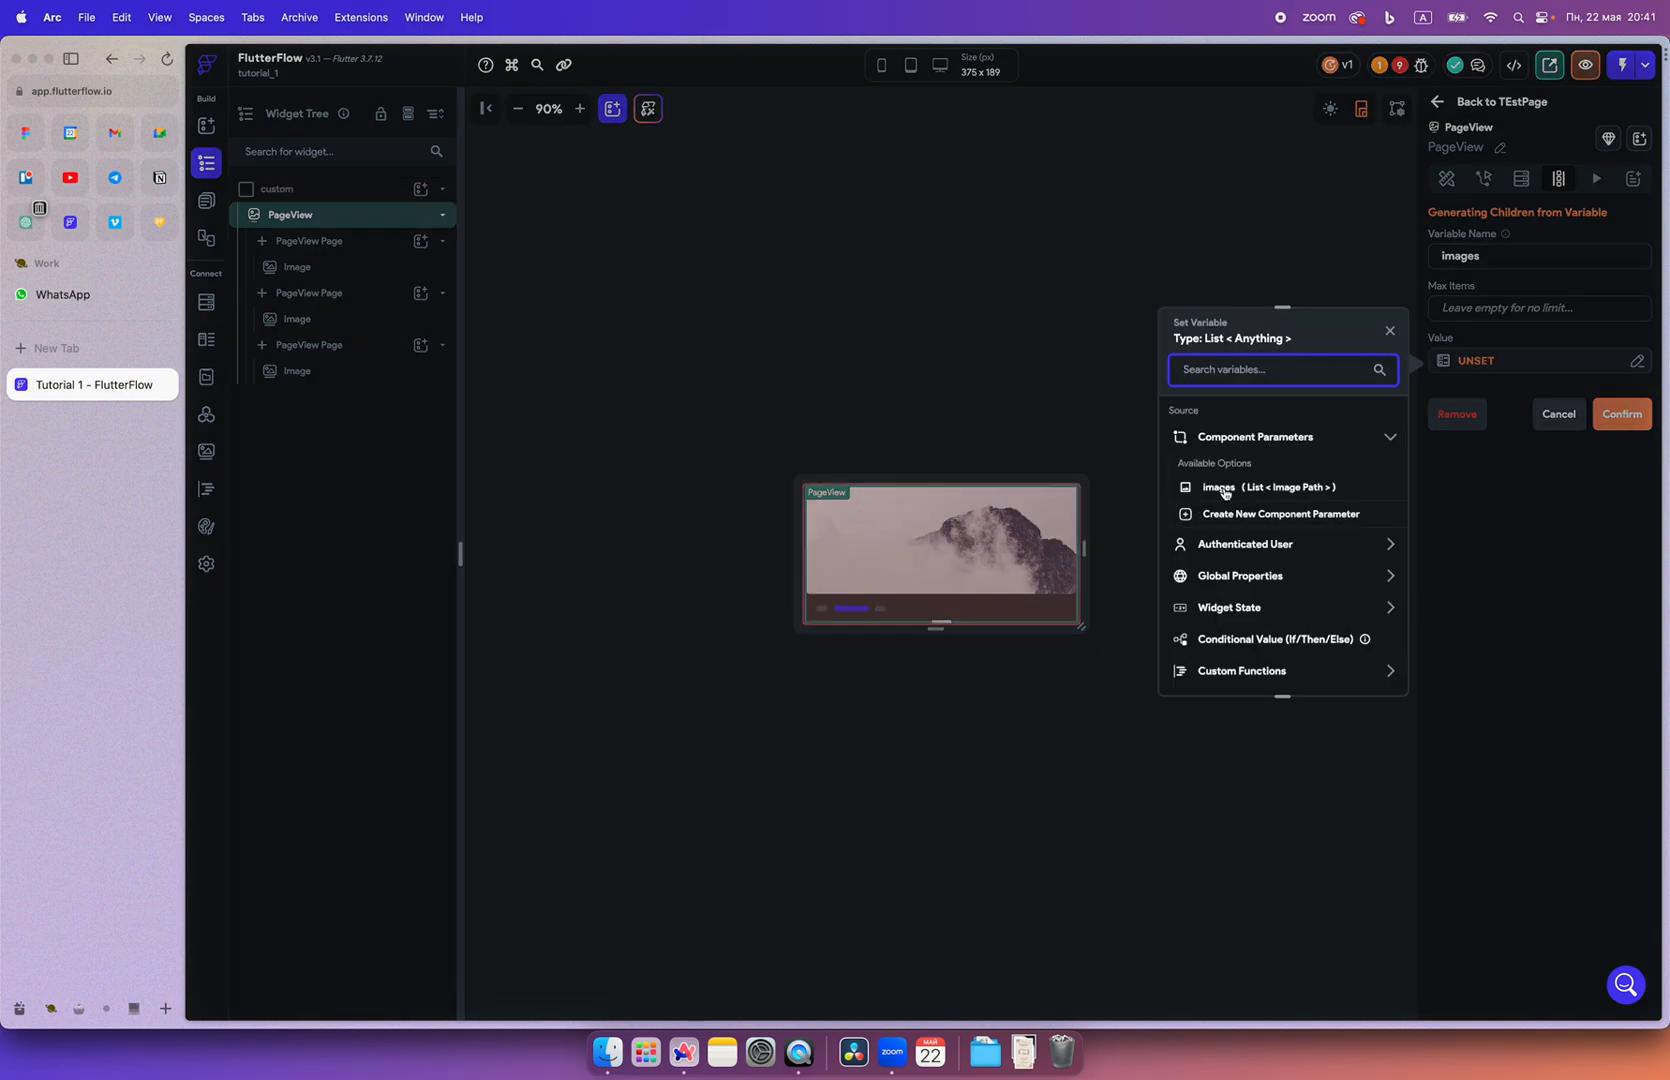
{"action": "left_click", "coordinate": [1218, 487]}
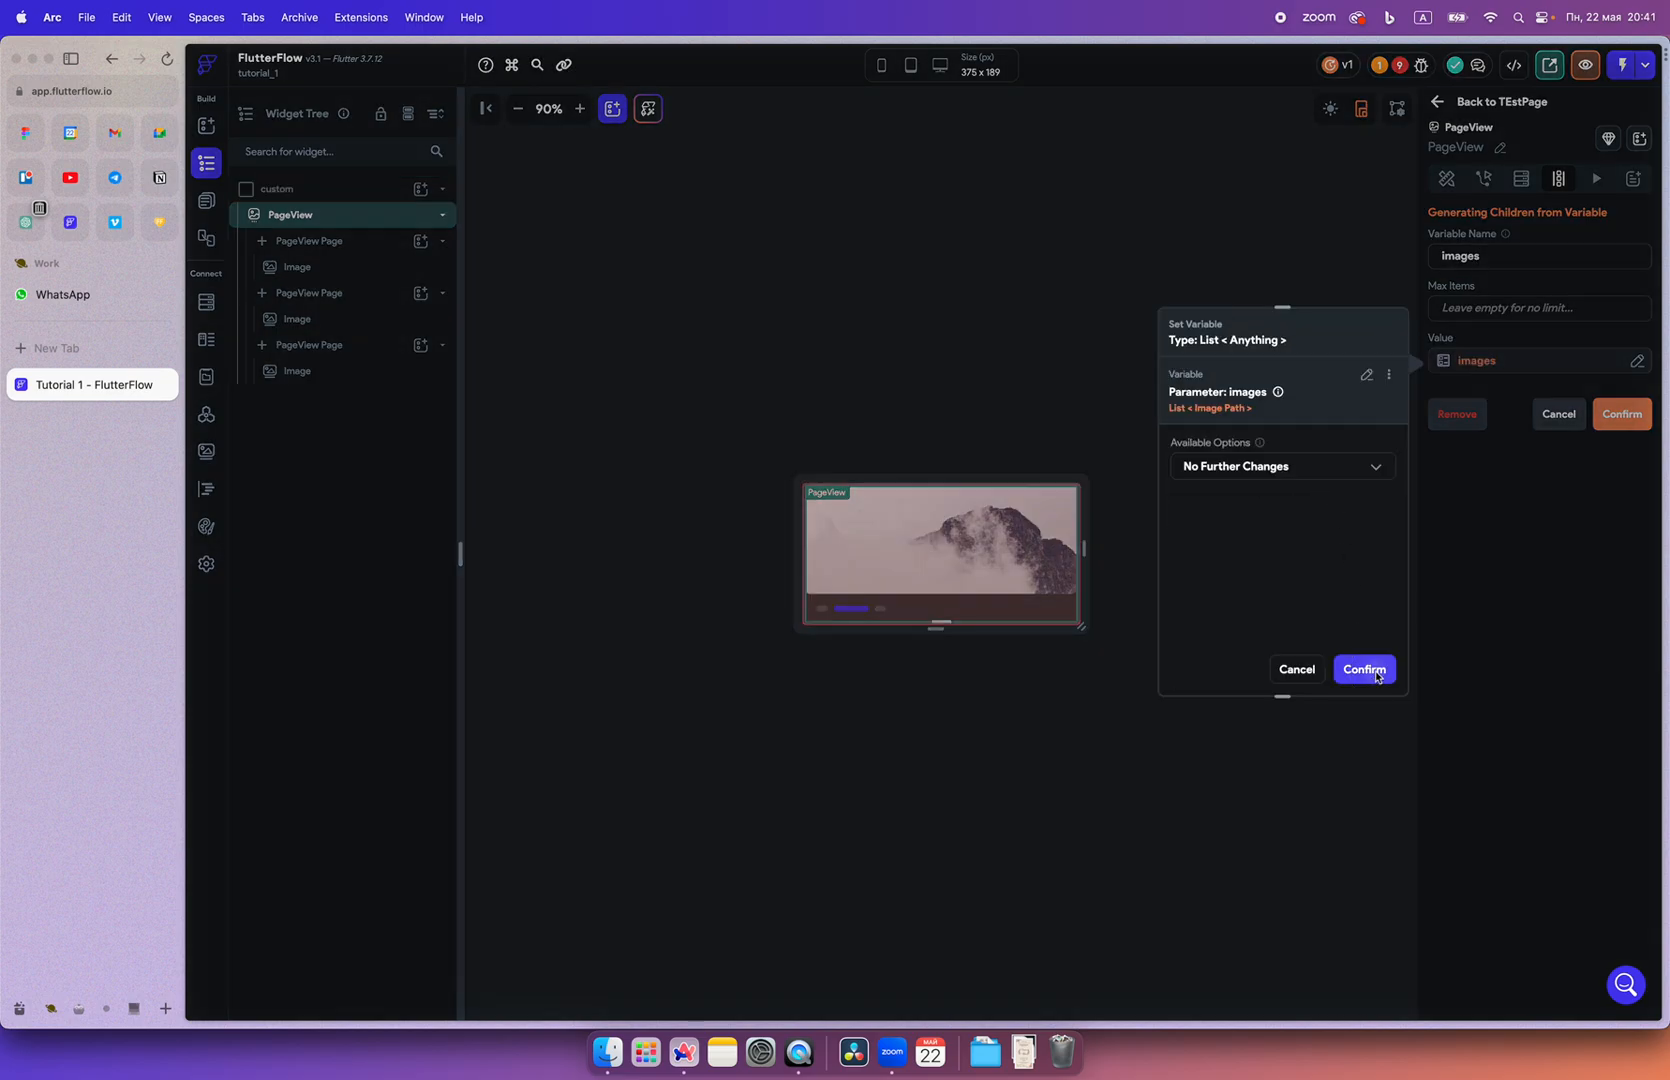
{"action": "left_click", "coordinate": [1364, 669]}
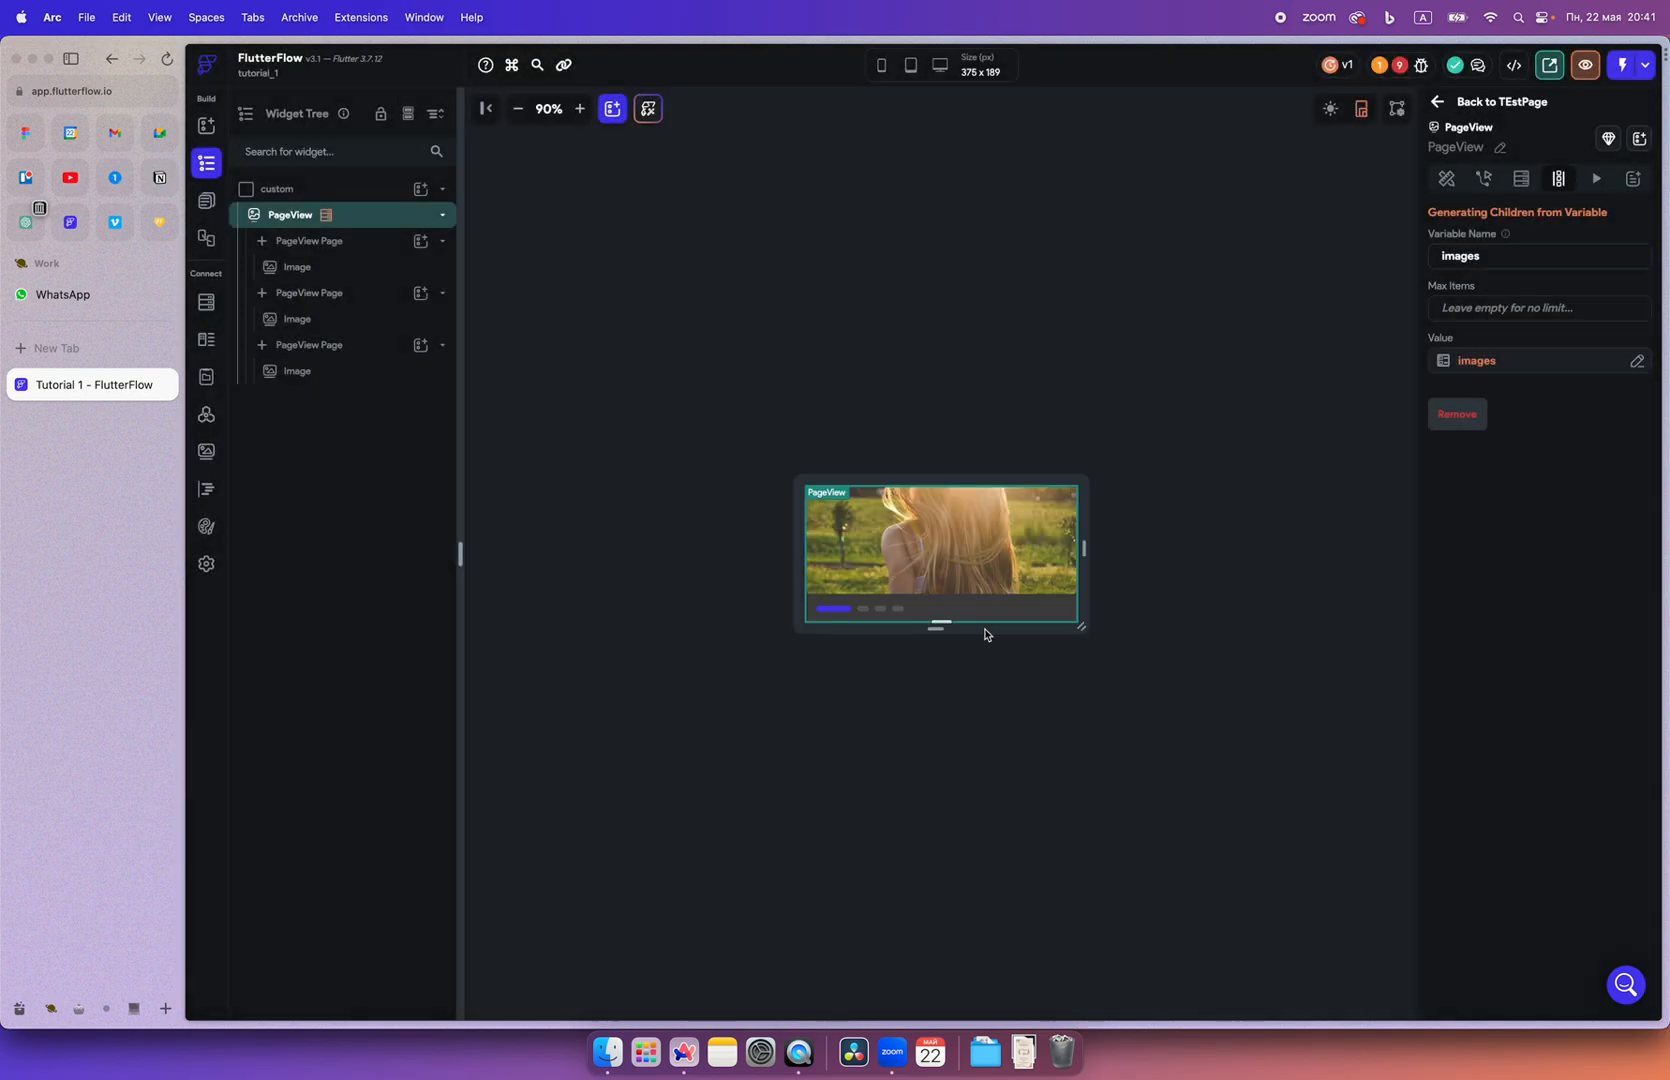
Remove the extra static PageView pages, leaving one page with a single image
{"action": "left_click", "coordinate": [296, 266]}
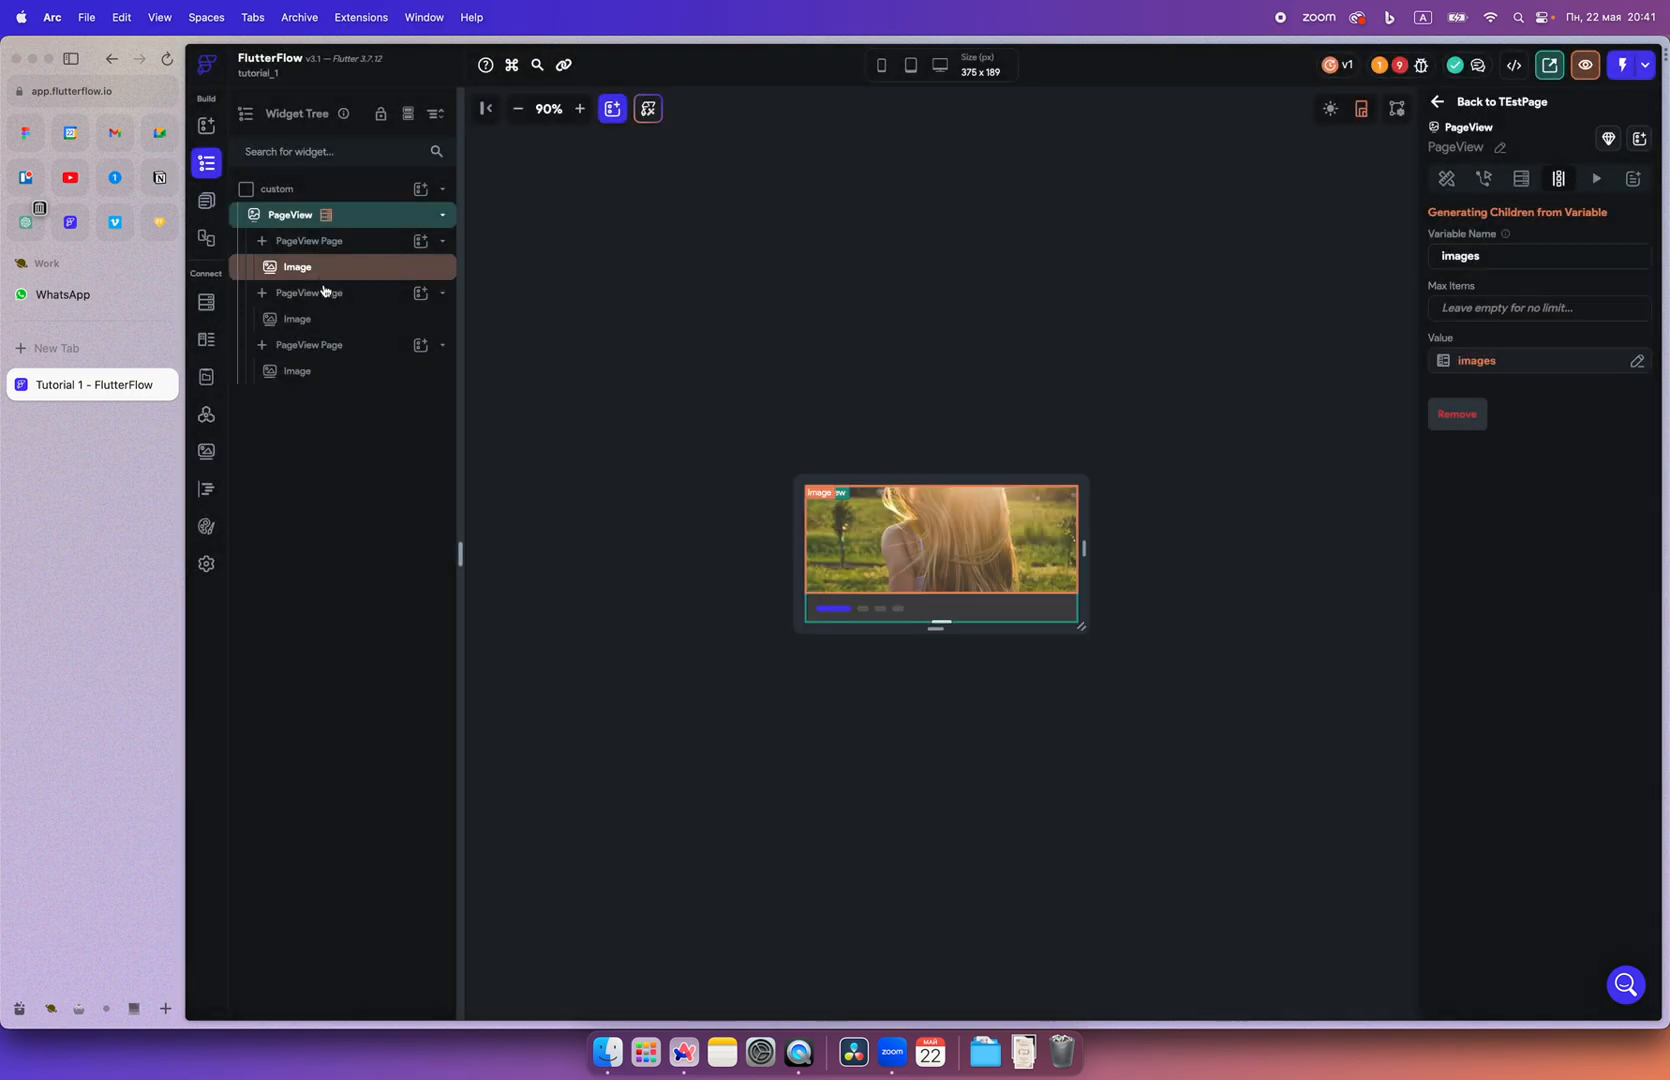
{"action": "left_click", "coordinate": [310, 292]}
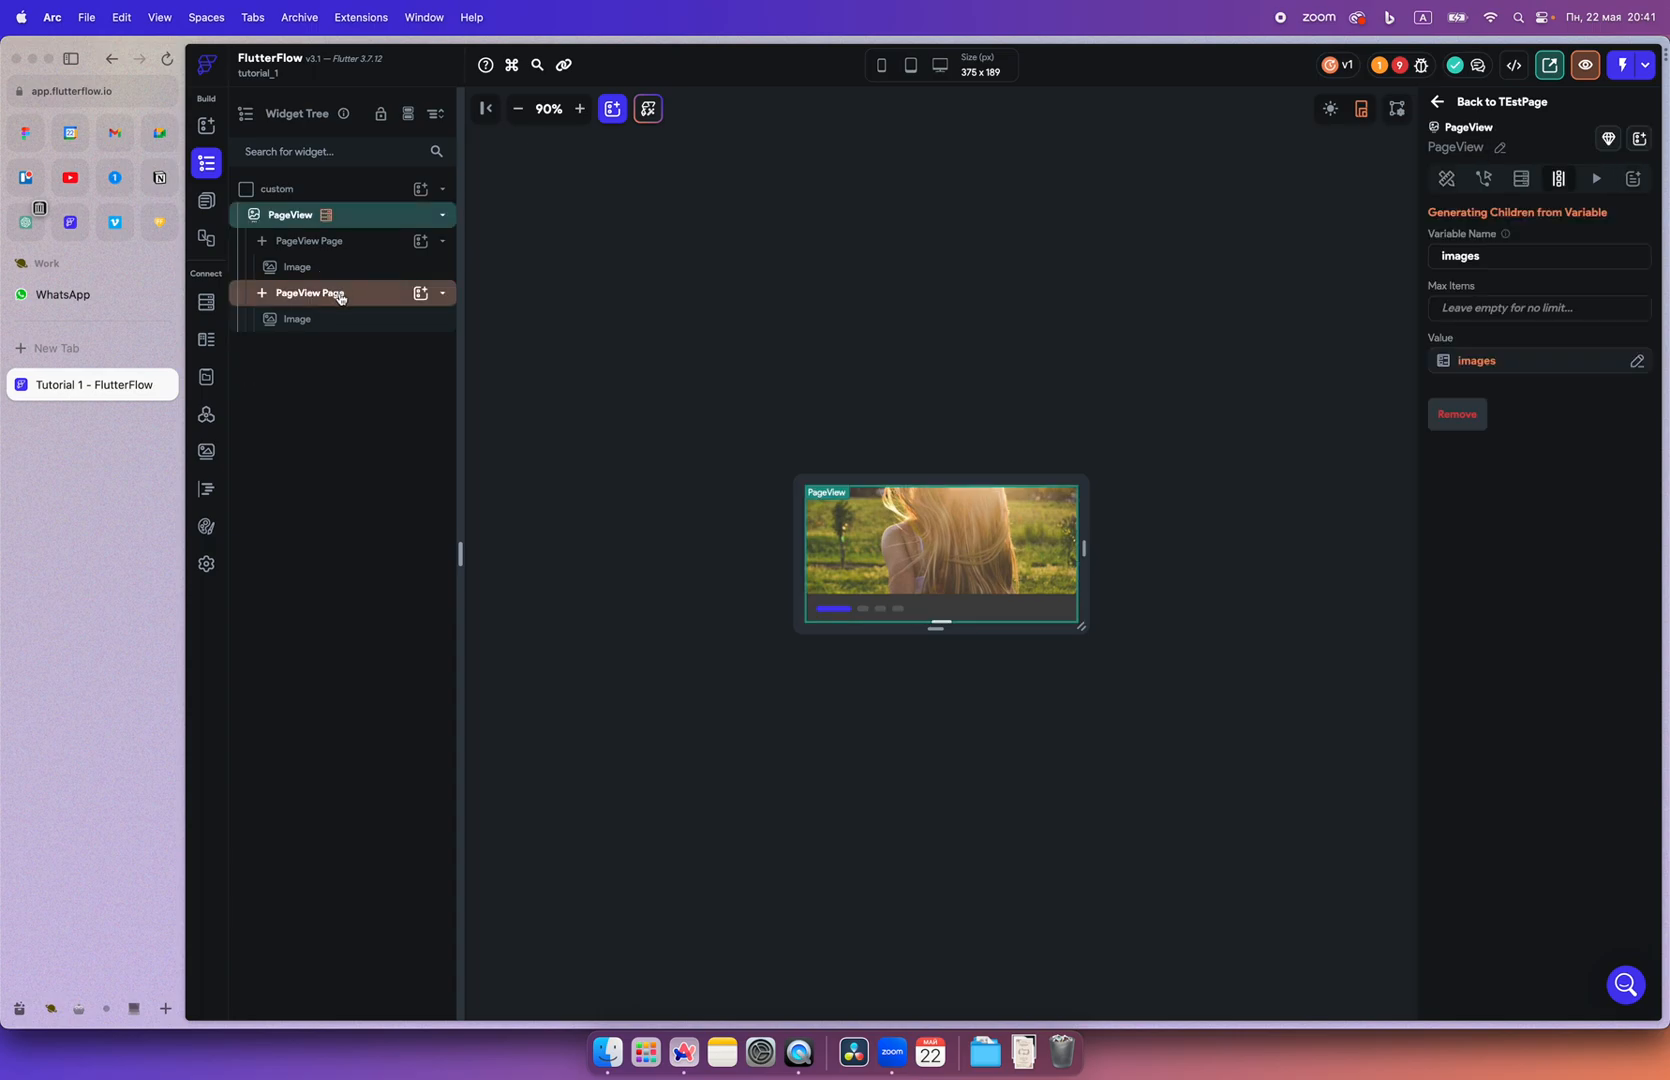
{"action": "left_click", "coordinate": [296, 266]}
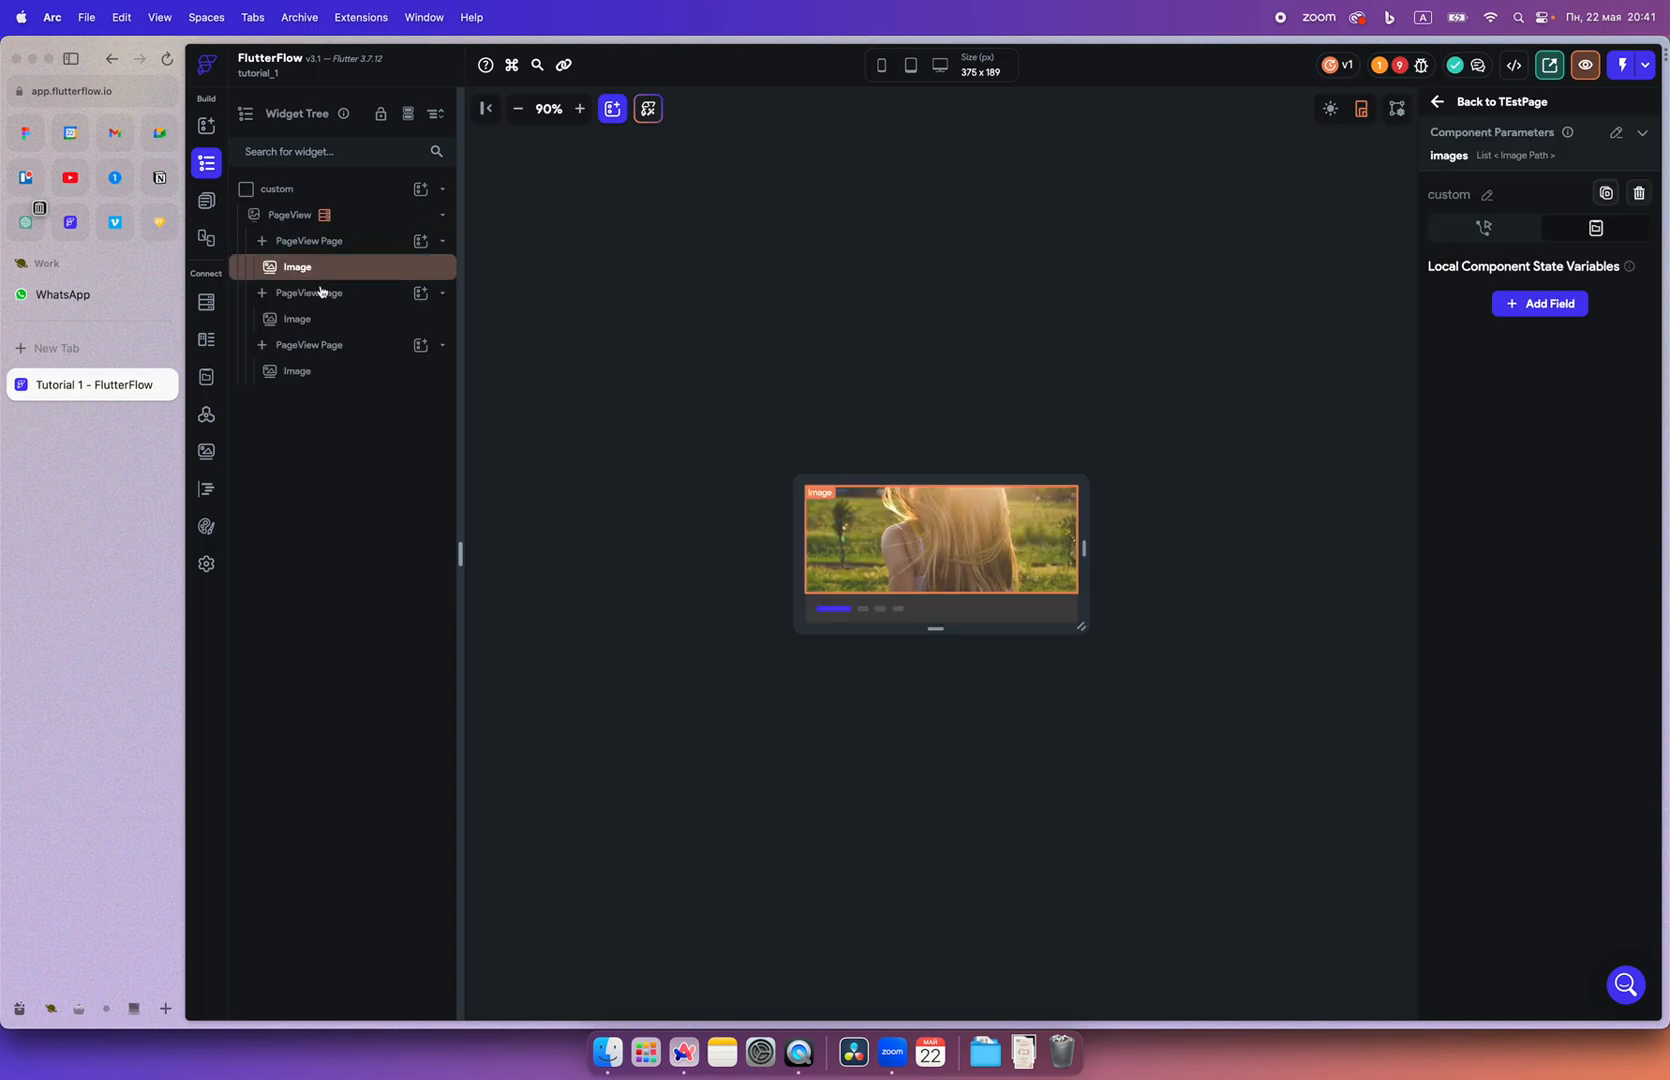
{"action": "left_click", "coordinate": [310, 293]}
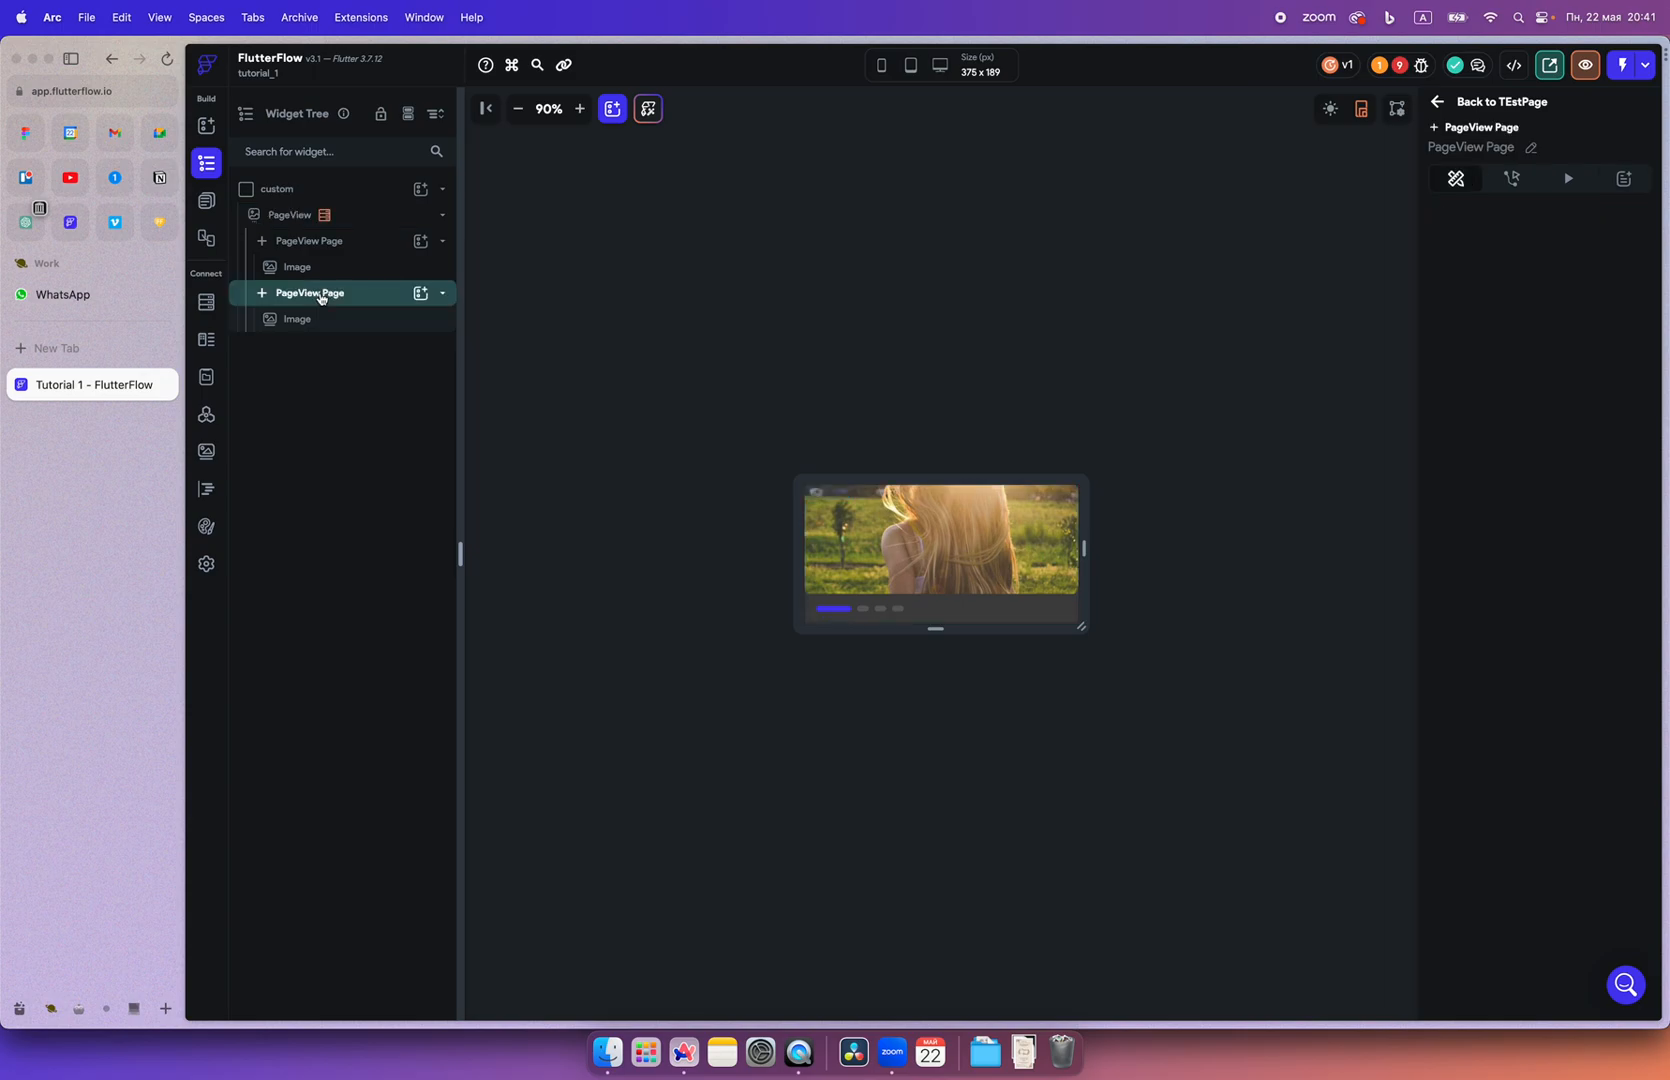
{"action": "left_click", "coordinate": [296, 266]}
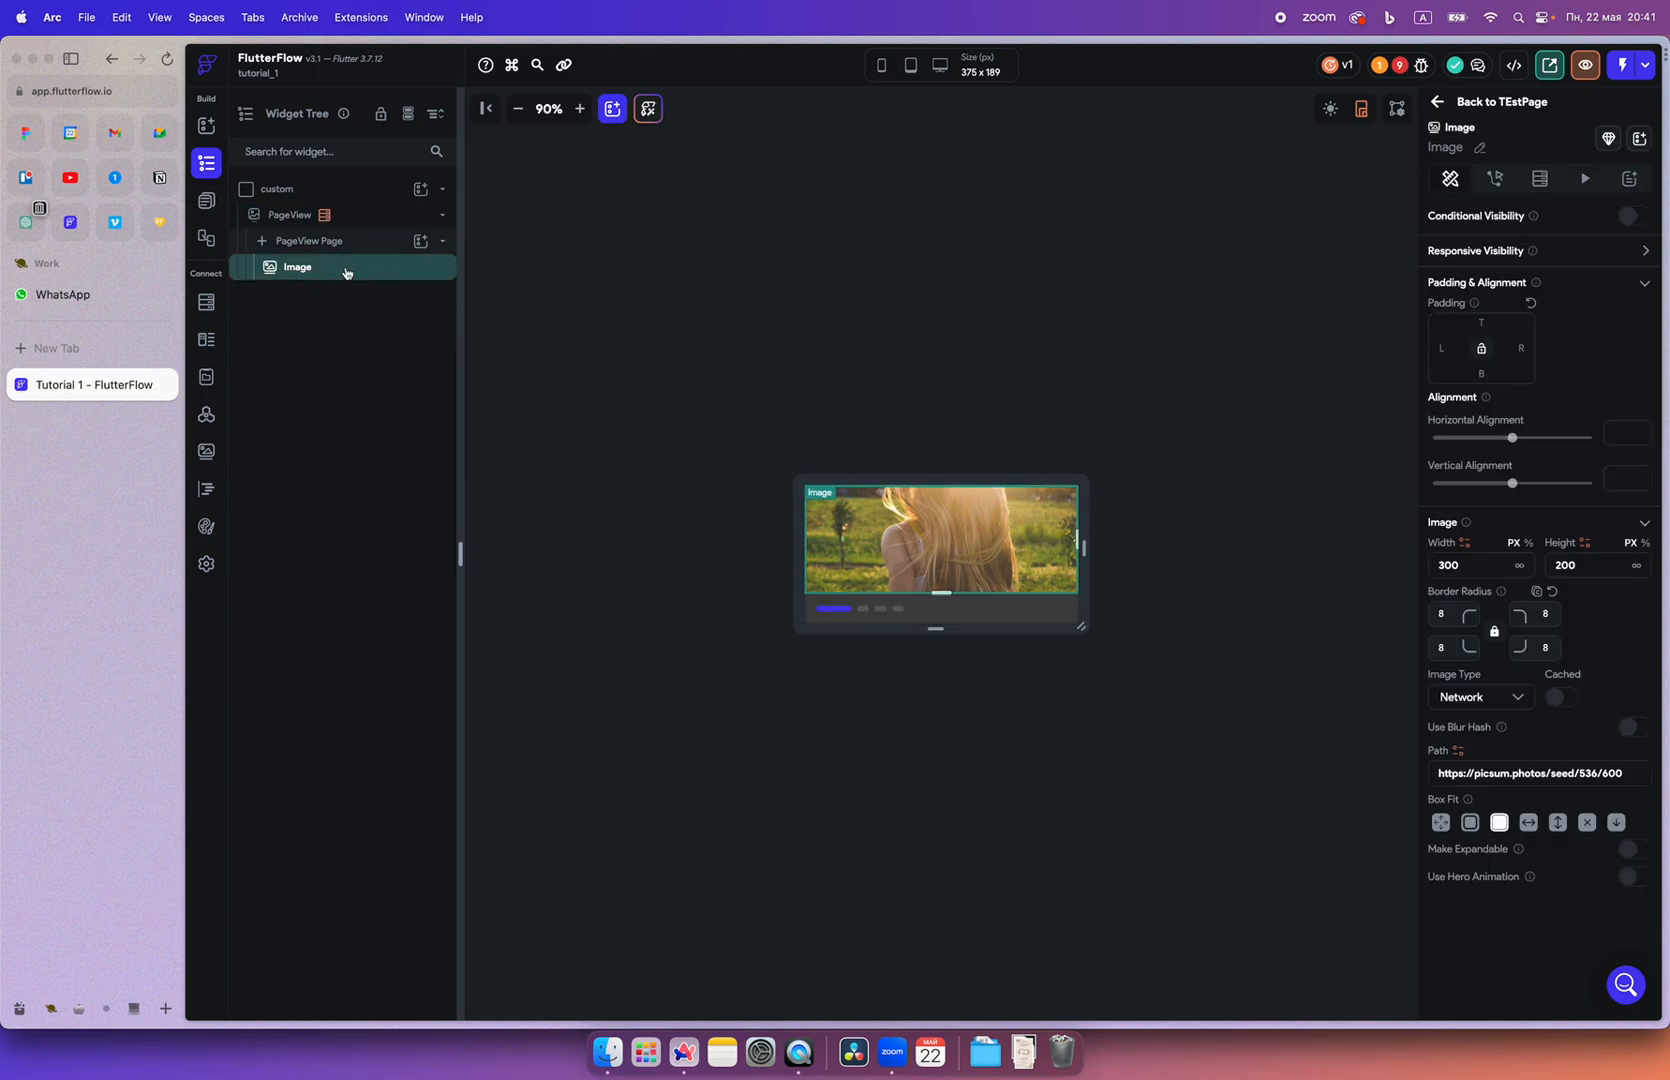
Bind the remaining image's Path to a variable from the generated images item
{"action": "left_click", "coordinate": [1457, 752]}
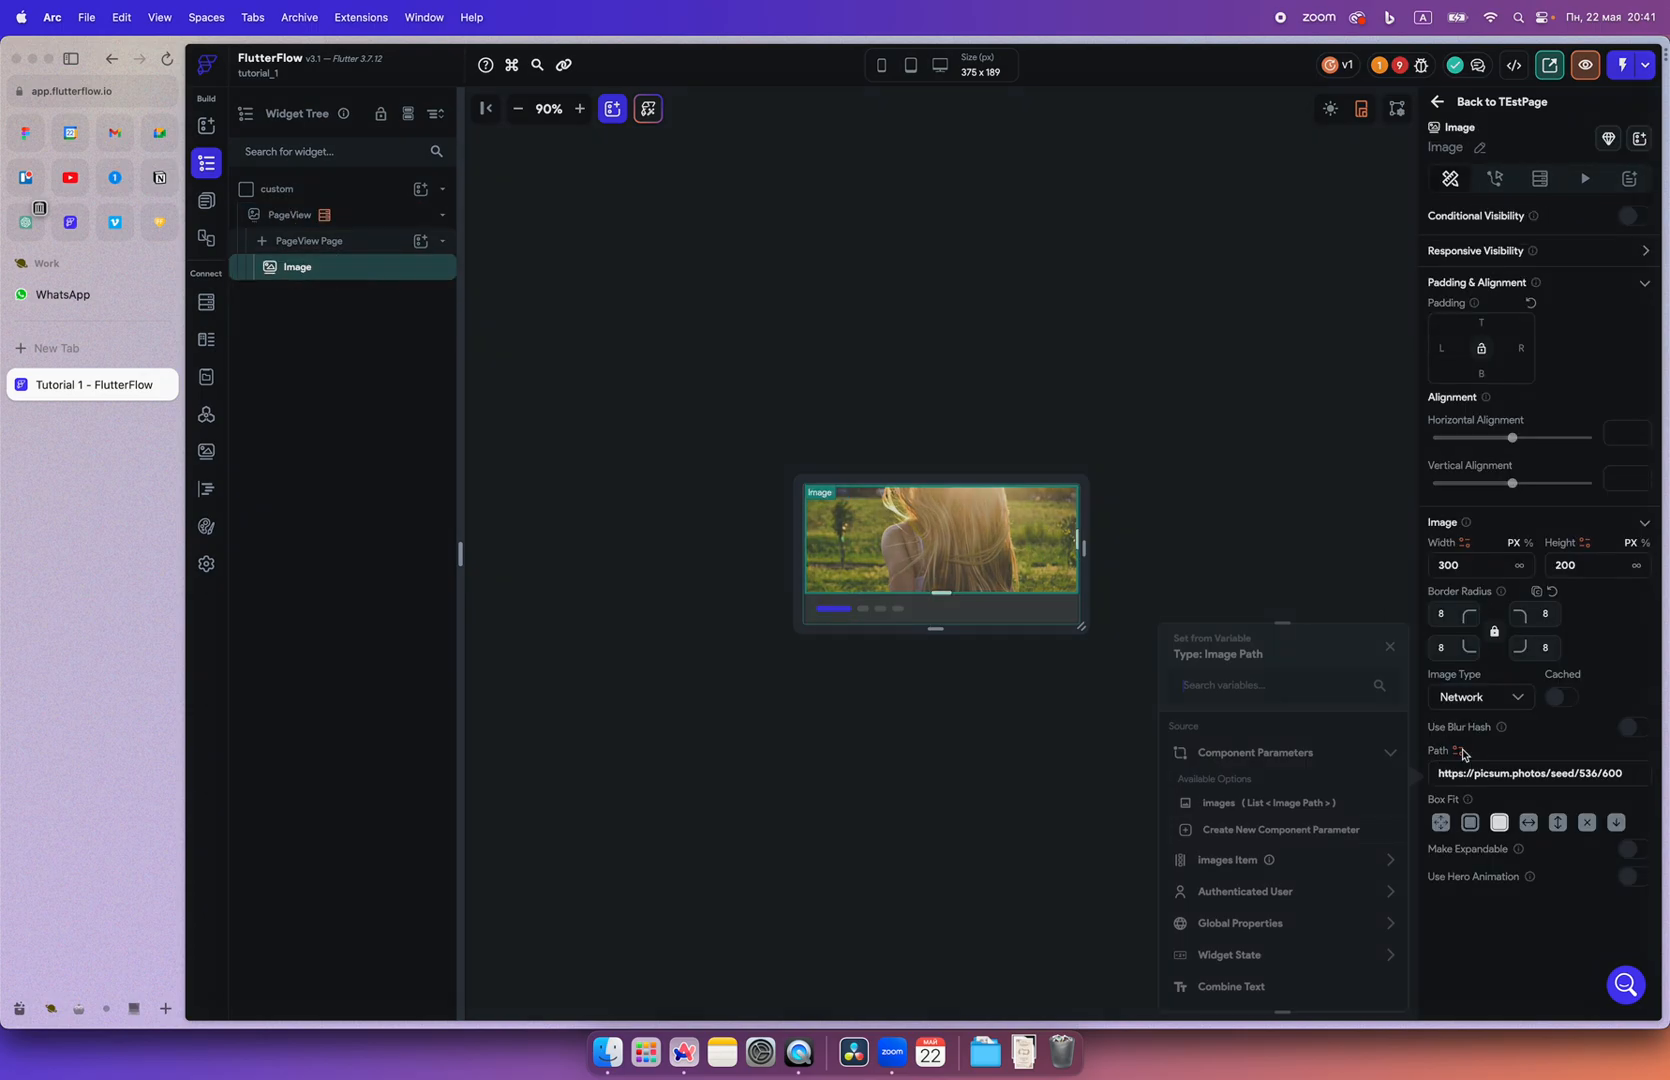
{"action": "left_click", "coordinate": [1281, 685]}
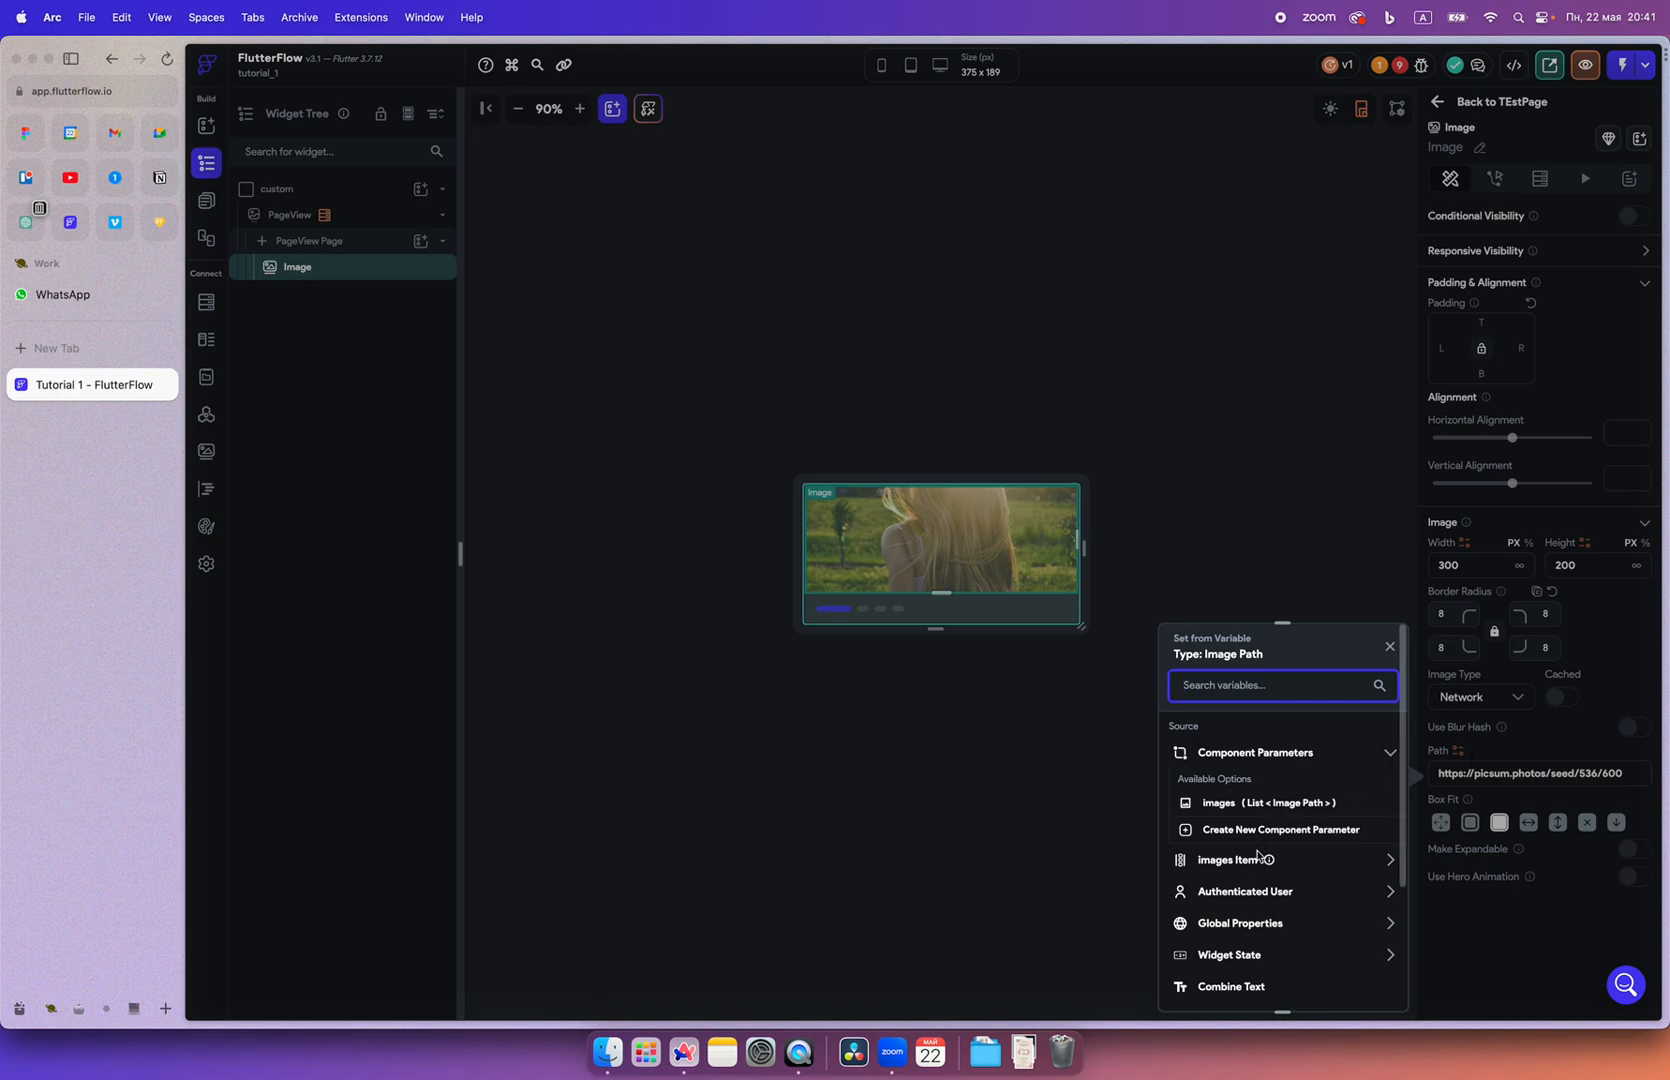
{"action": "left_click", "coordinate": [1225, 859]}
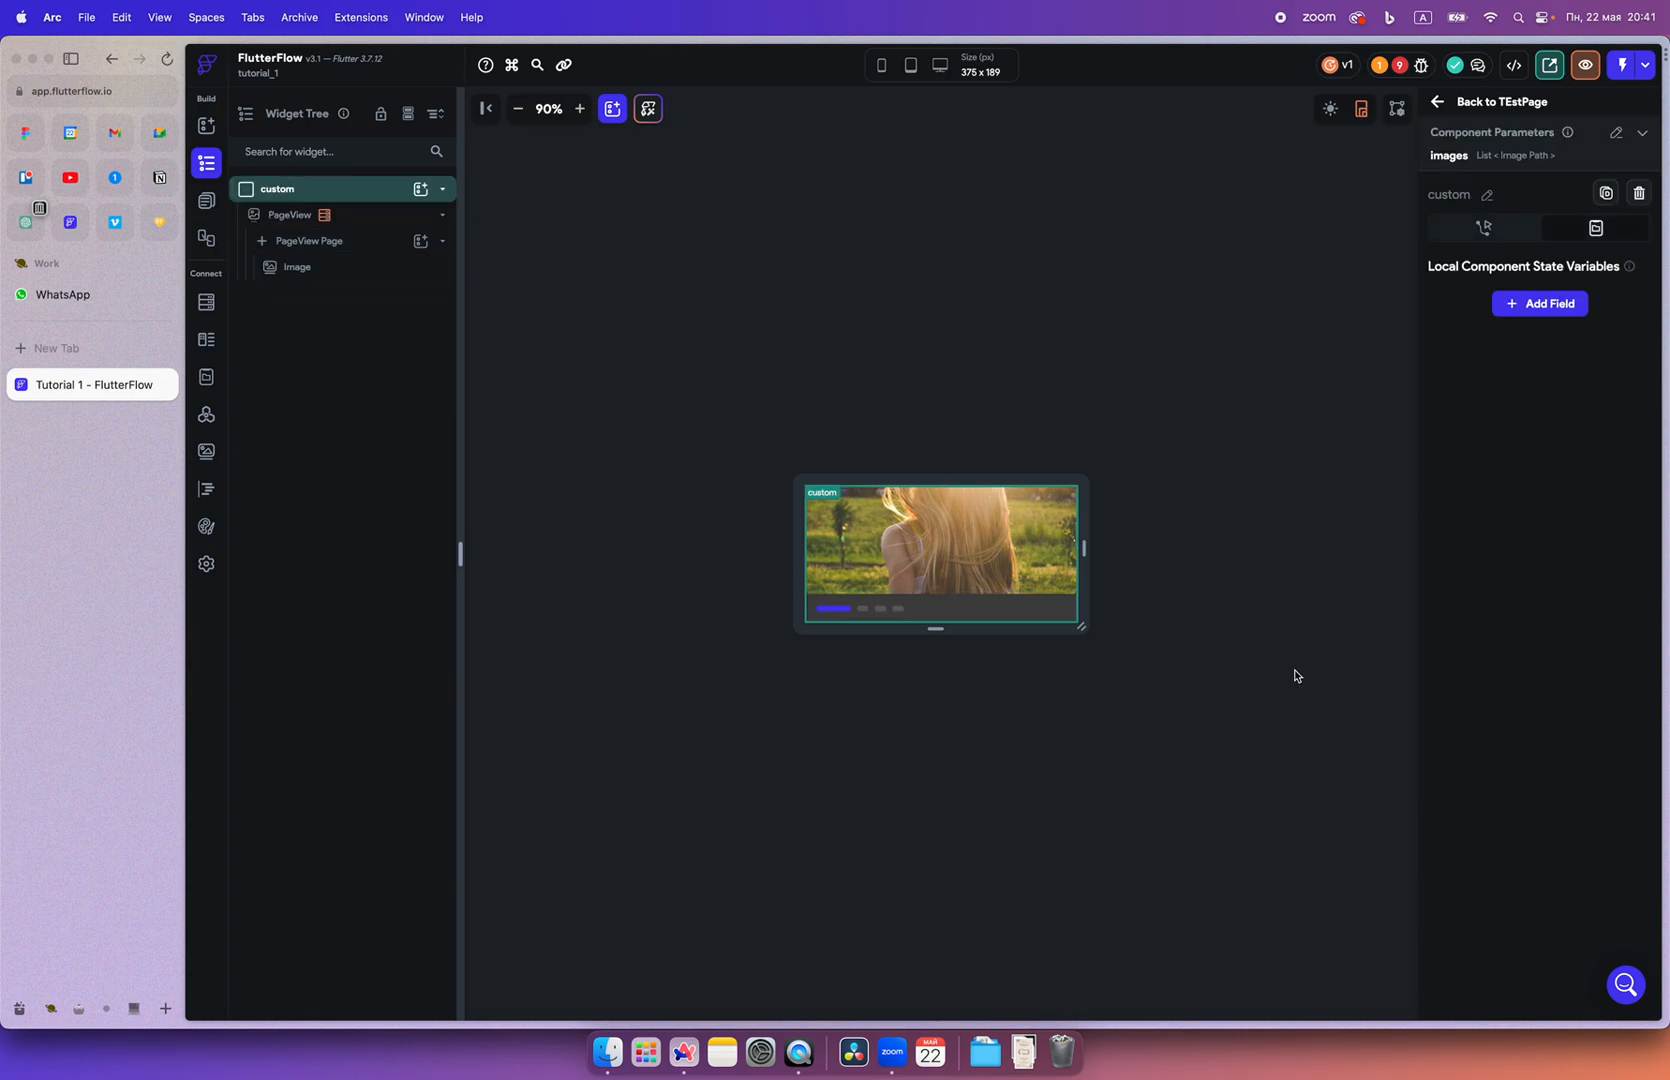
Return to TEstPage and set the custom component's Images parameter to the post's images field
{"action": "left_click", "coordinate": [1418, 64]}
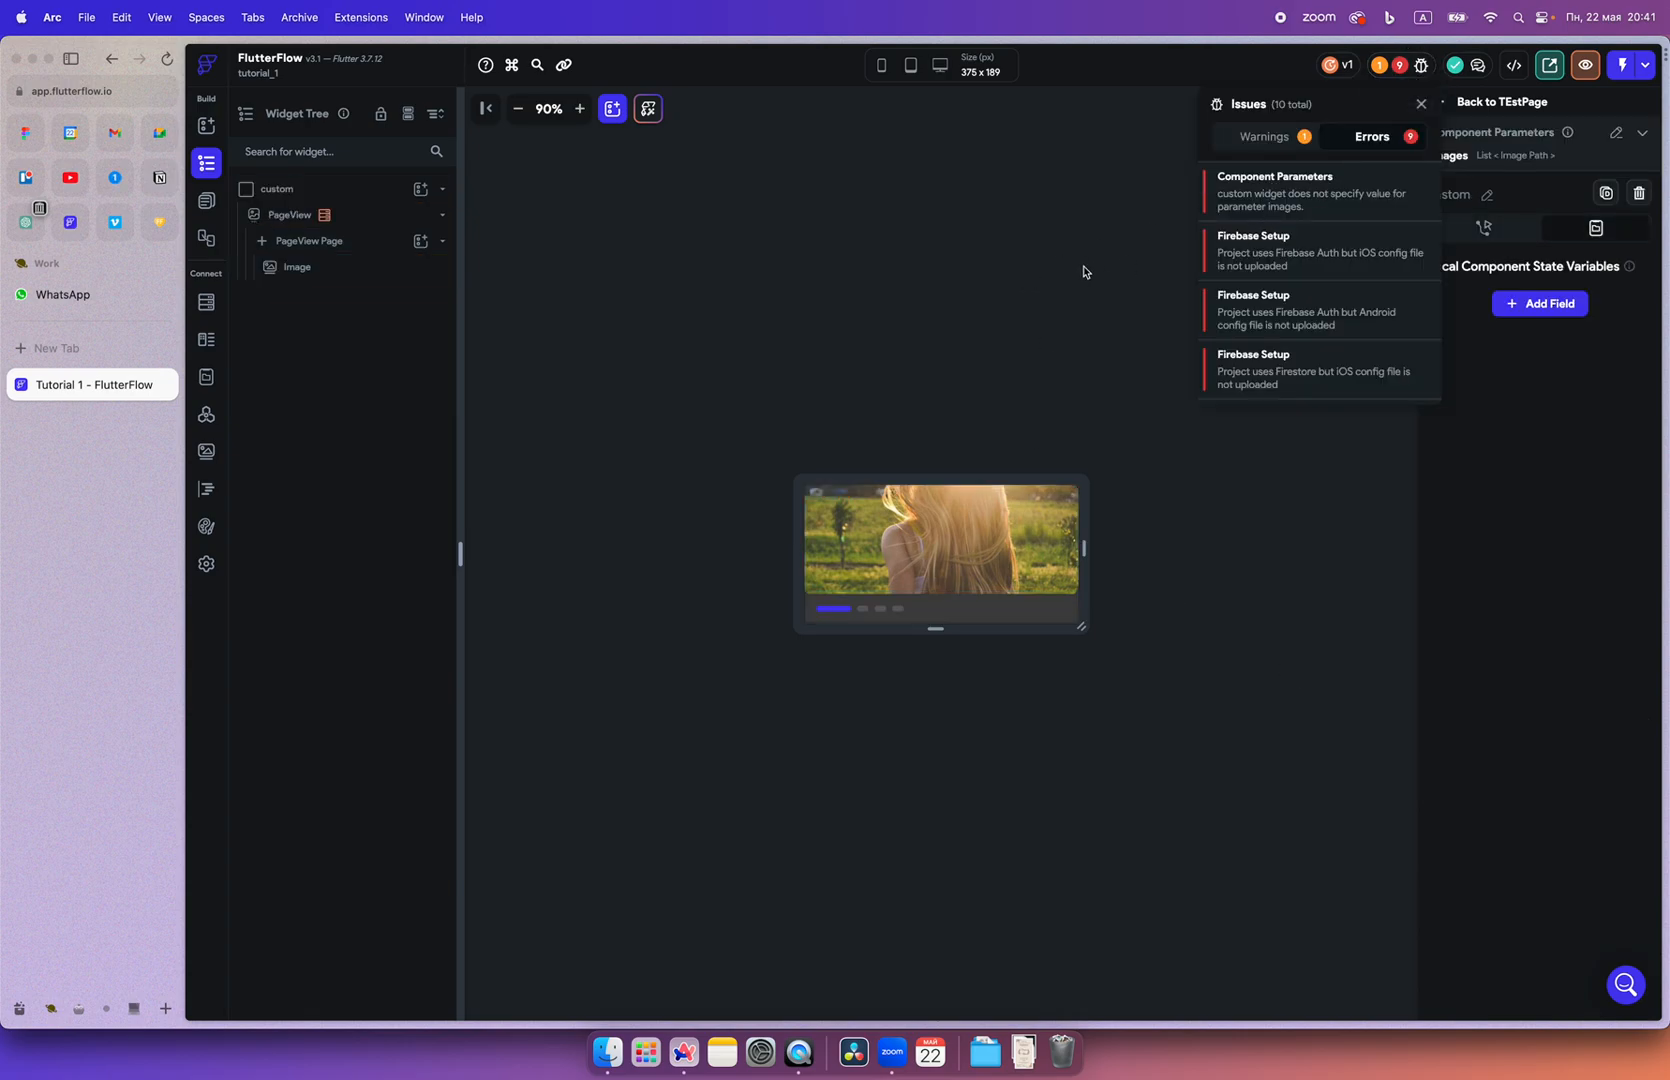
{"action": "left_click", "coordinate": [1432, 104]}
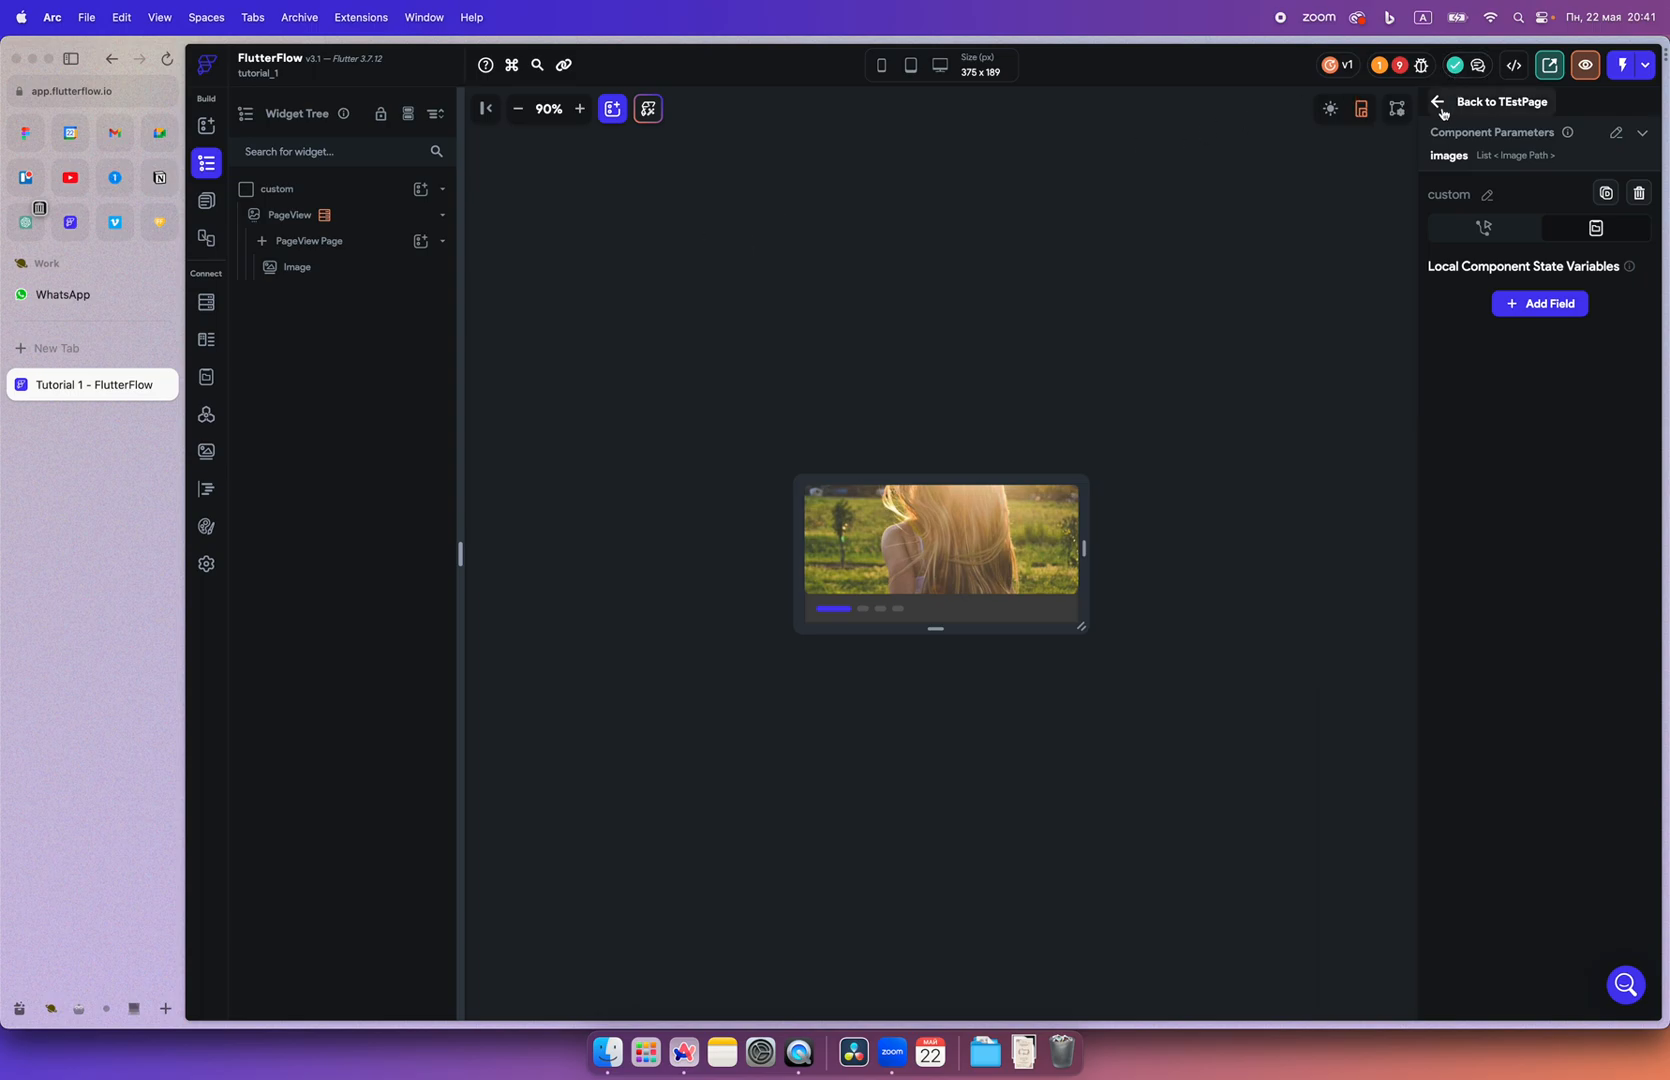
{"action": "left_click", "coordinate": [1444, 102]}
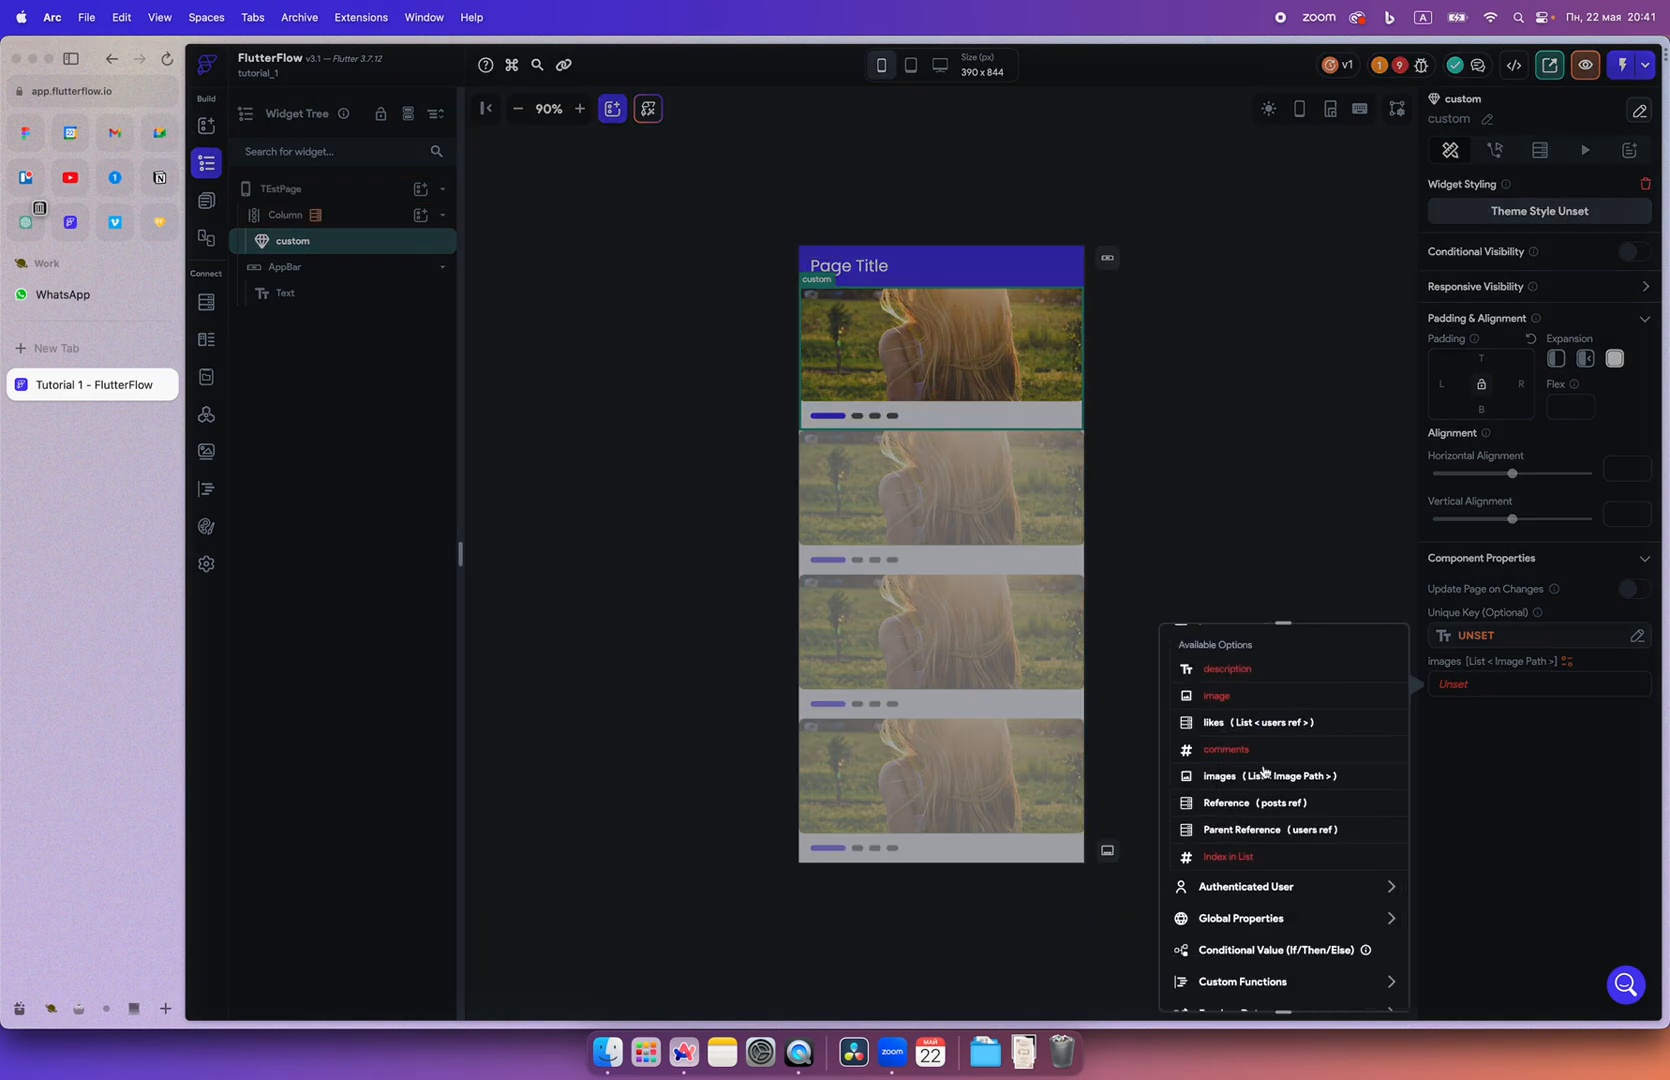
{"action": "left_click", "coordinate": [1219, 776]}
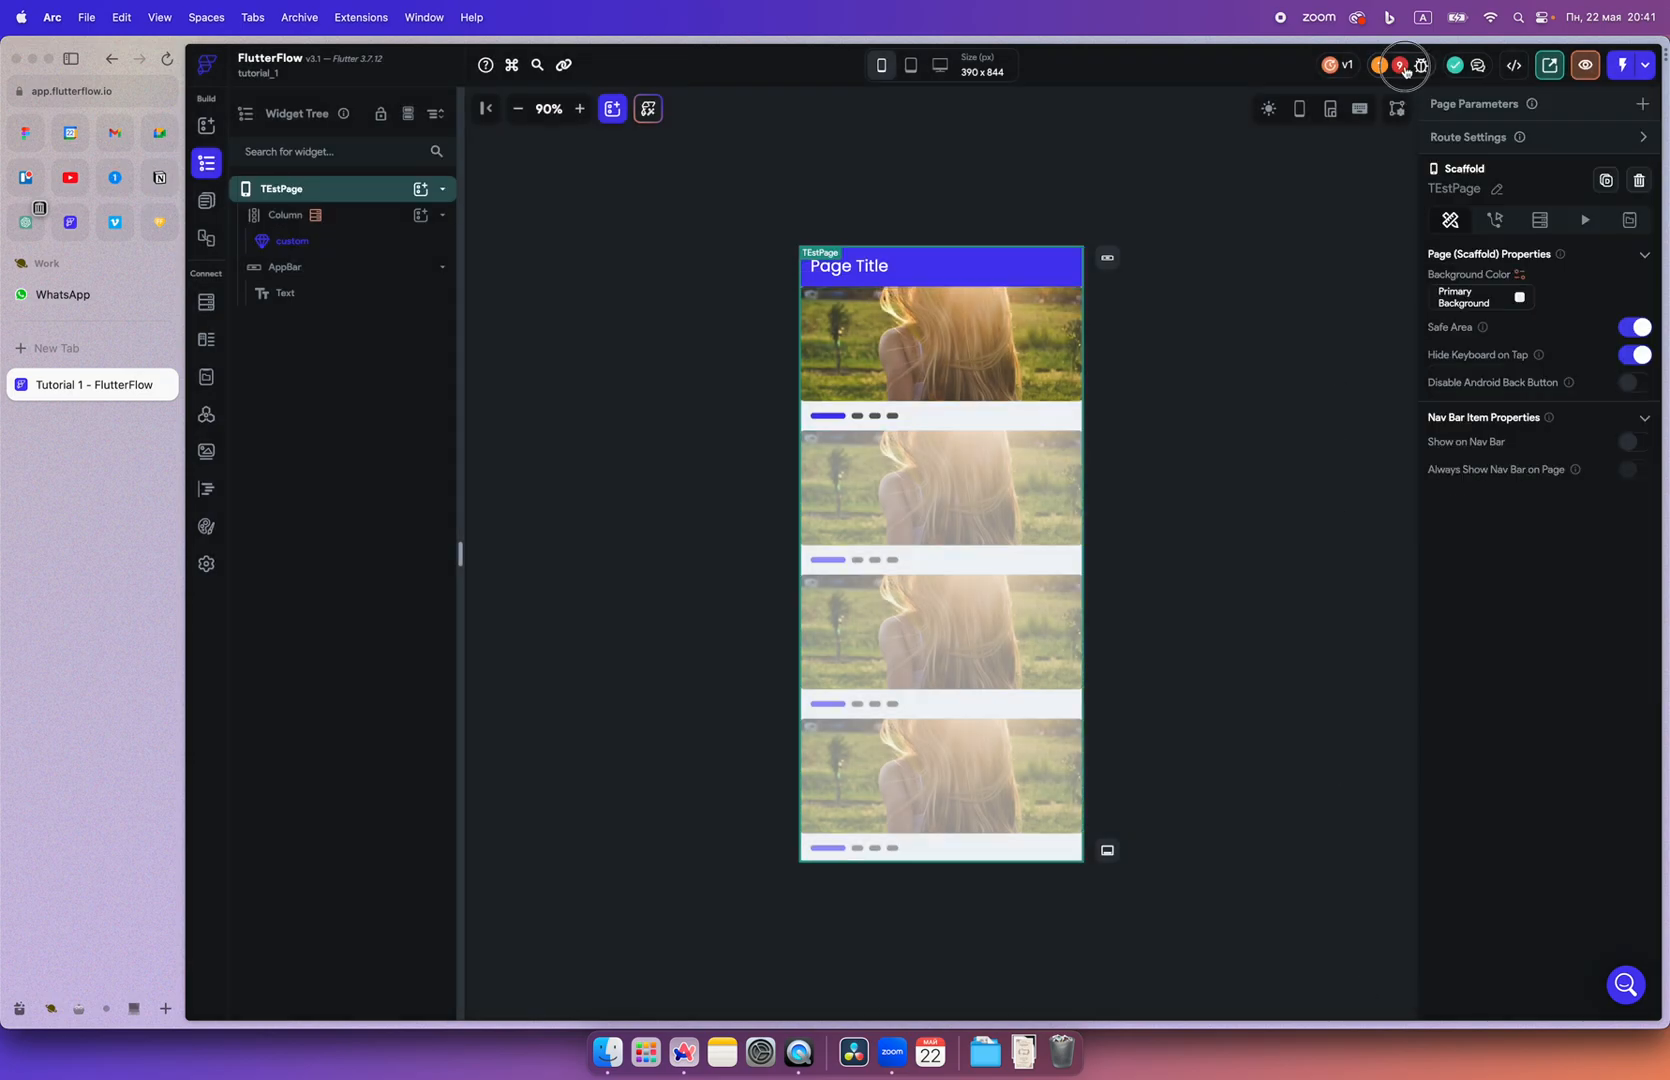
Review the remaining Firebase setup errors and return to the Build view
{"action": "left_click", "coordinate": [1398, 66]}
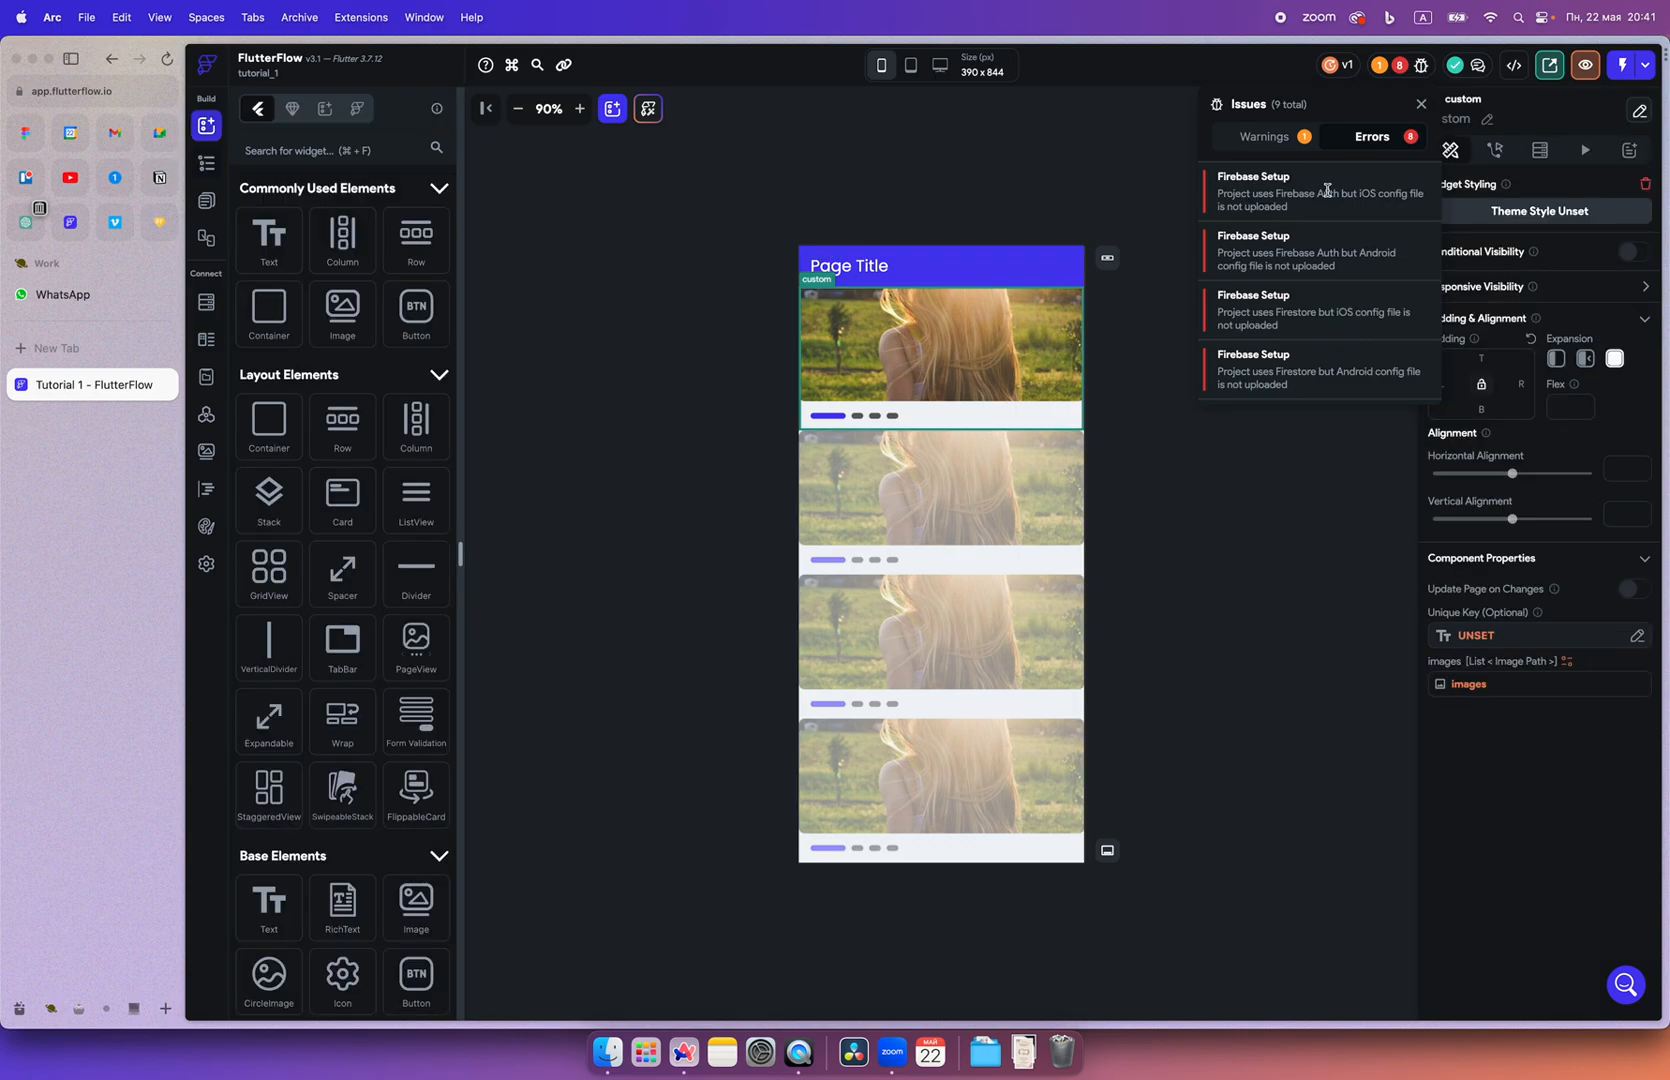
{"action": "mouse_move", "coordinate": [1486, 602]}
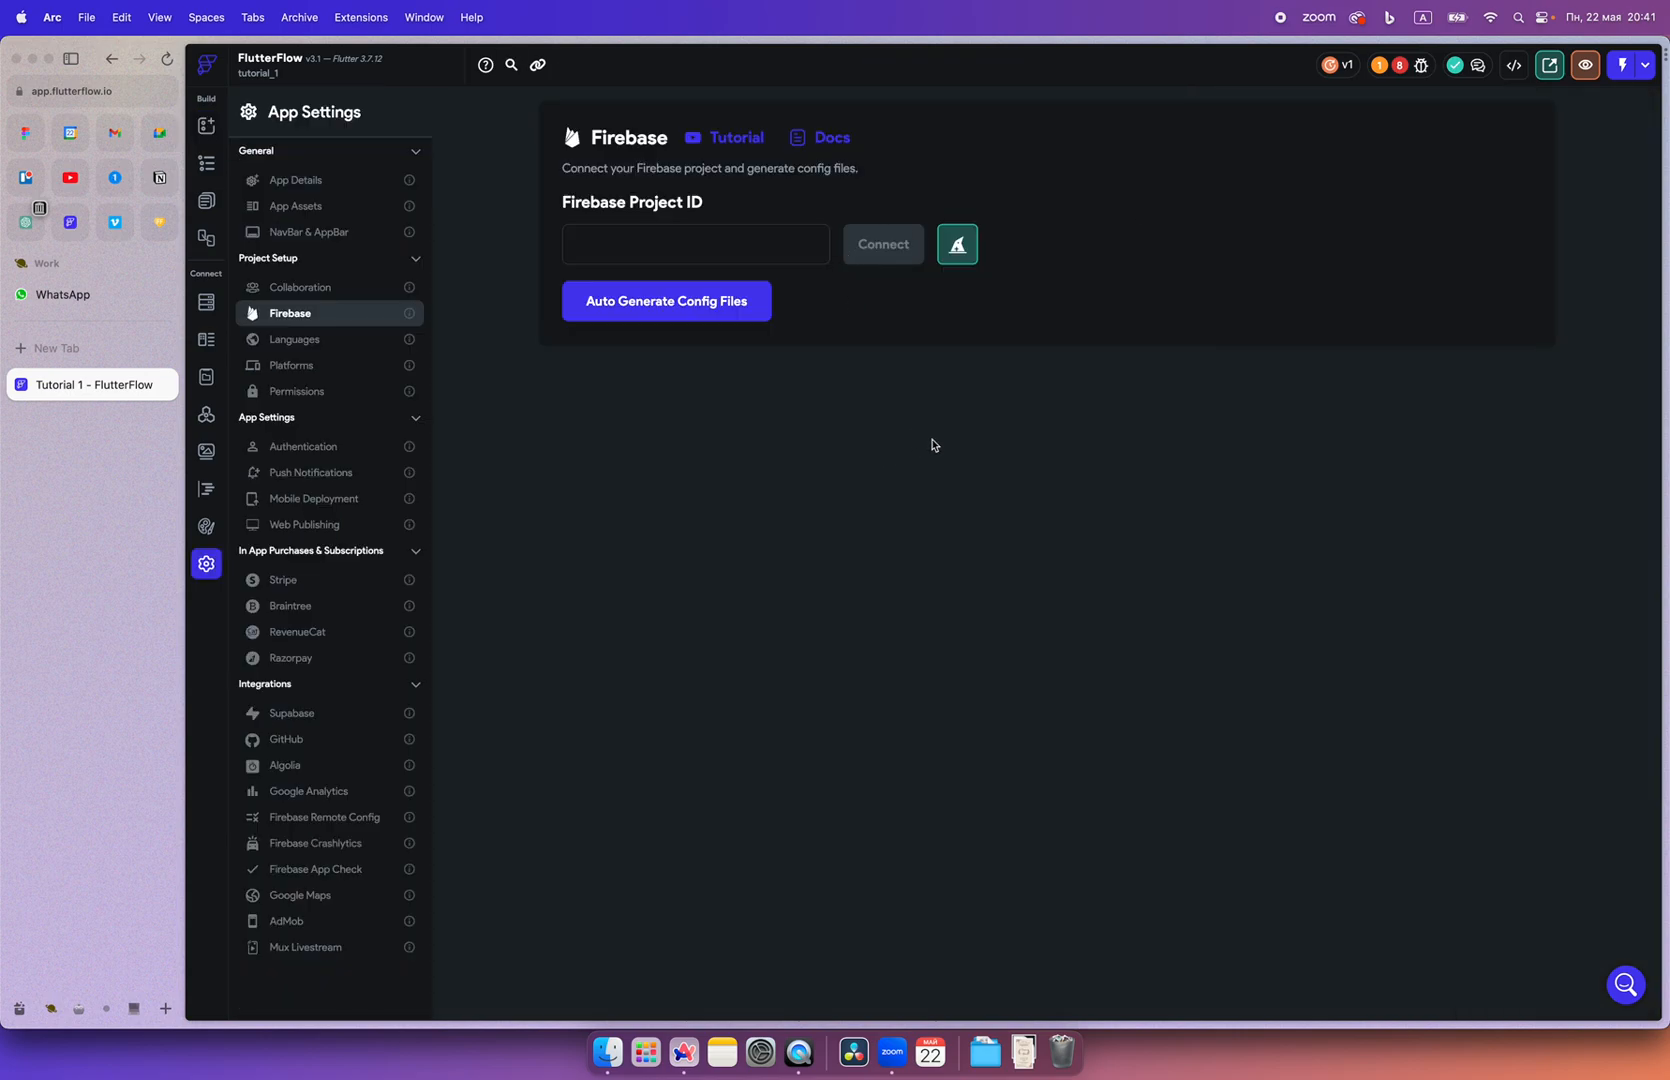
{"action": "left_click", "coordinate": [206, 126]}
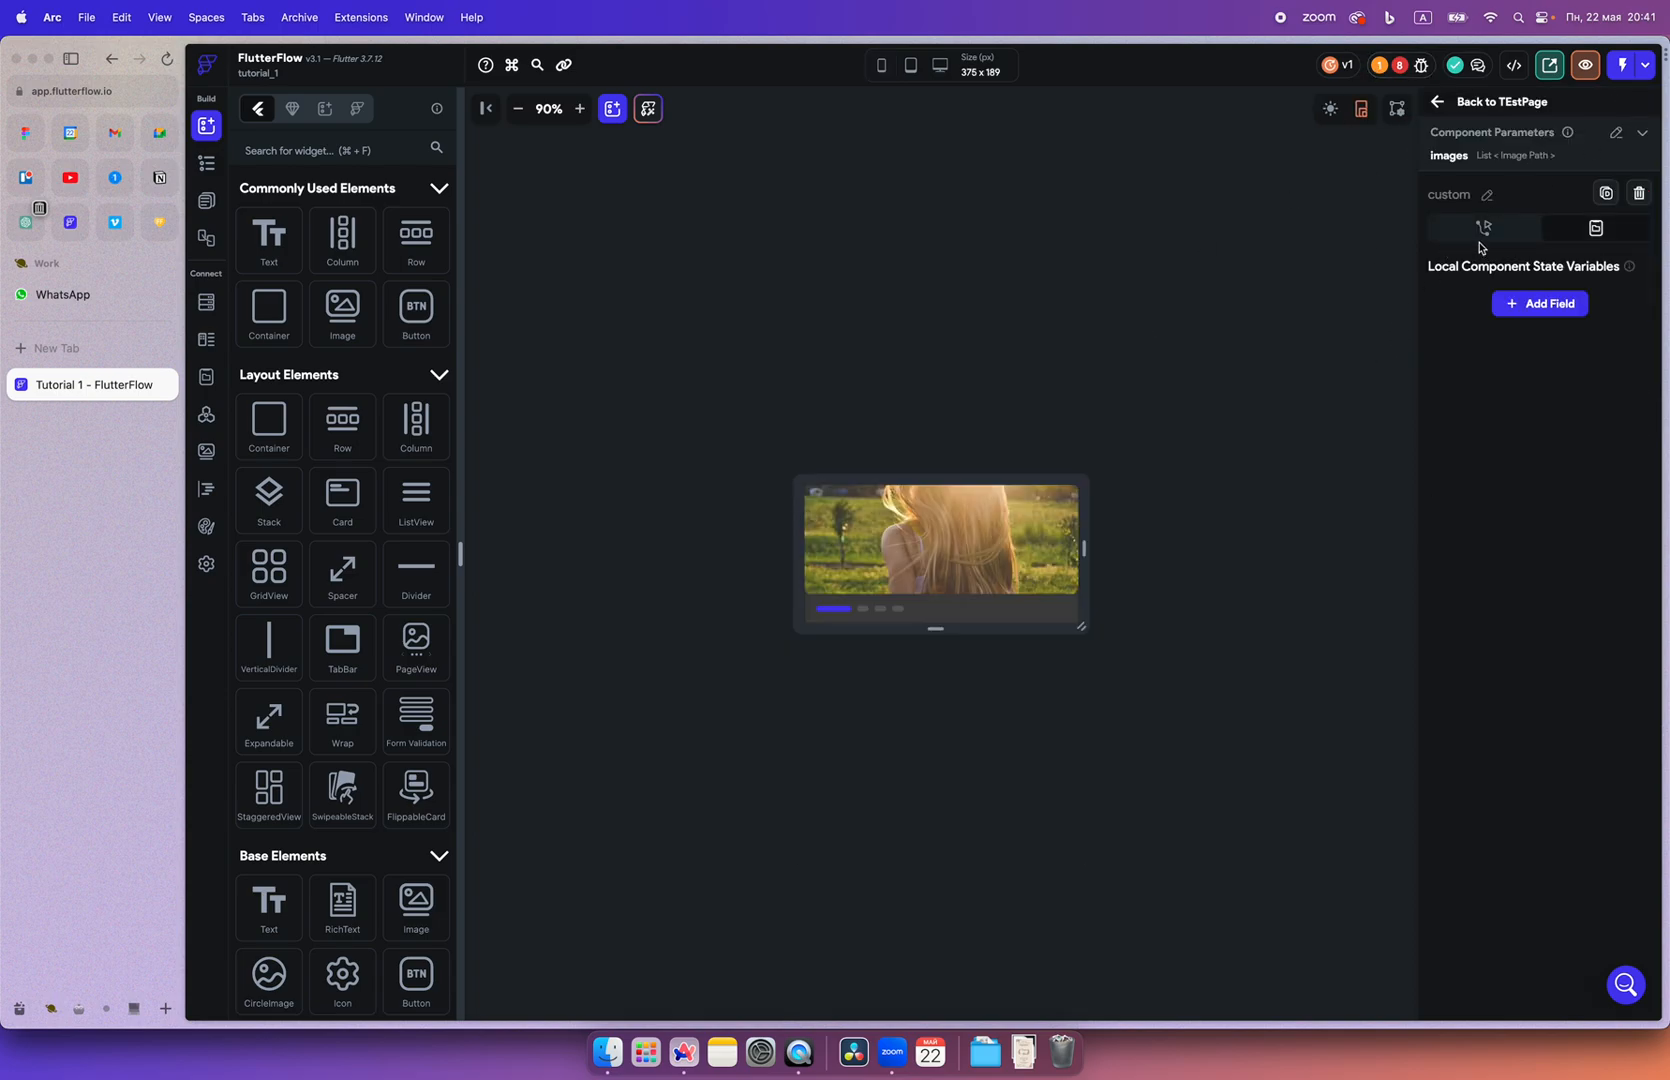
Select the PageView generating children from 'images' and show the component's widget tree
{"action": "left_click", "coordinate": [947, 538]}
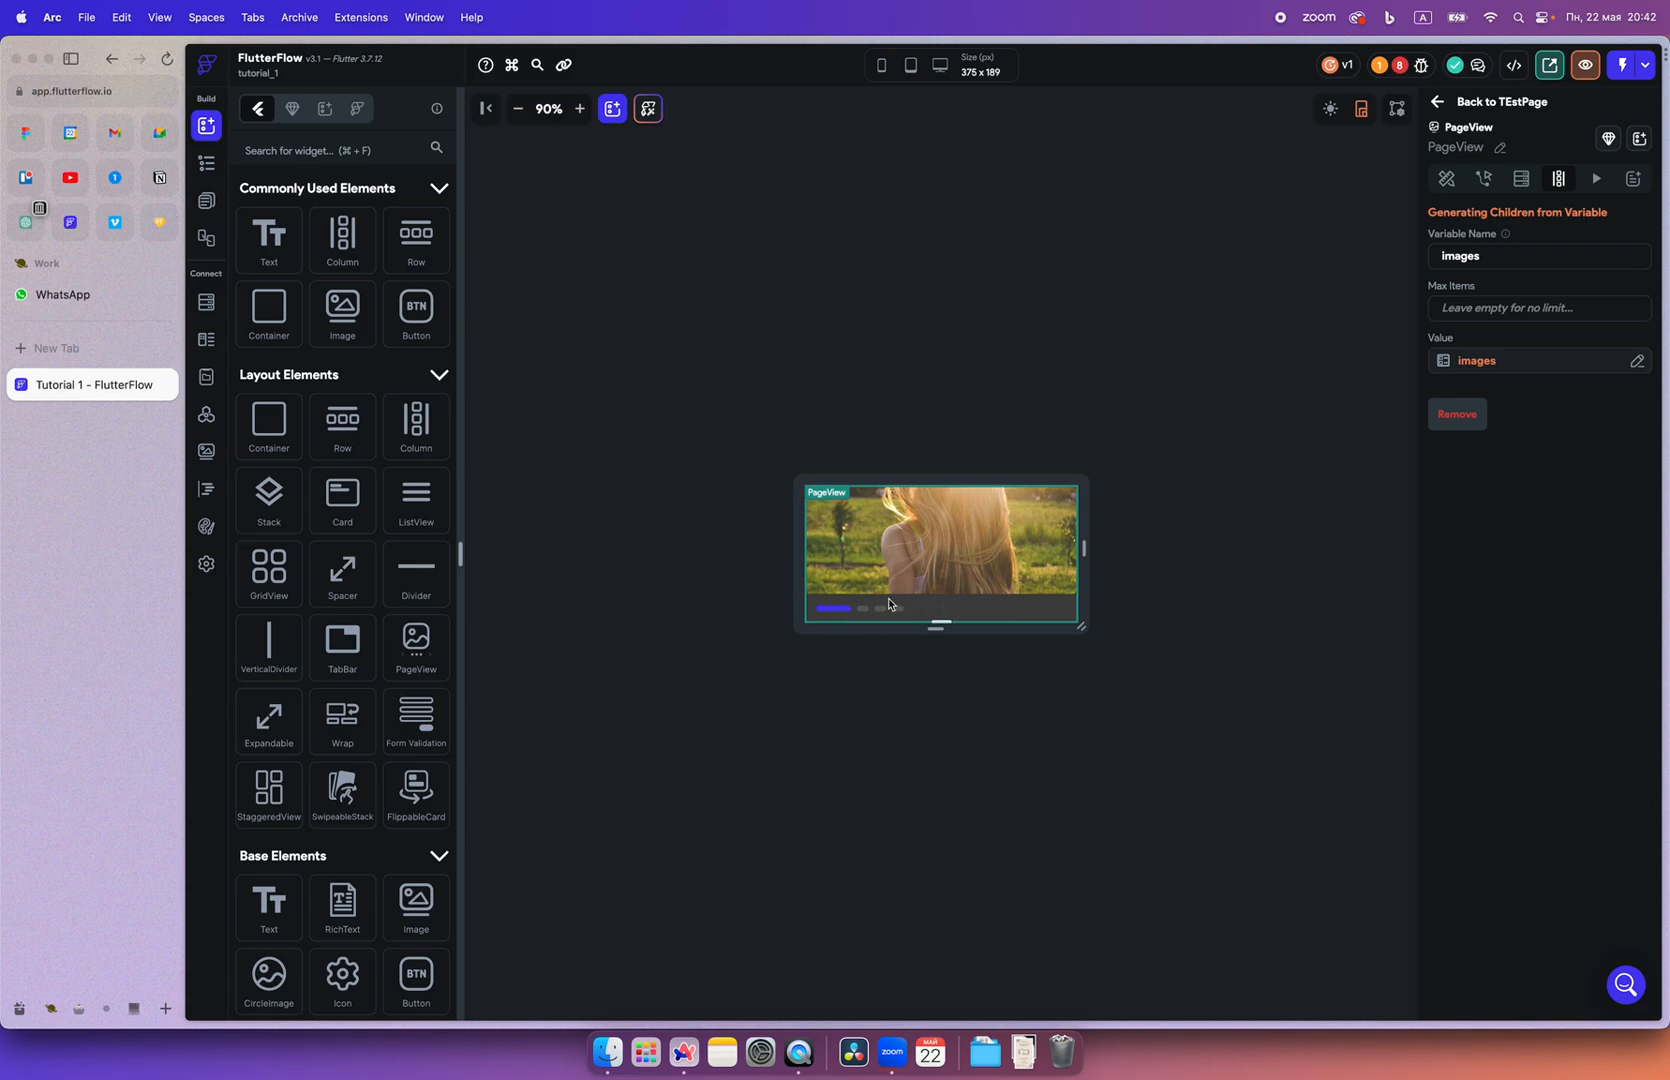
{"action": "left_click", "coordinate": [207, 164]}
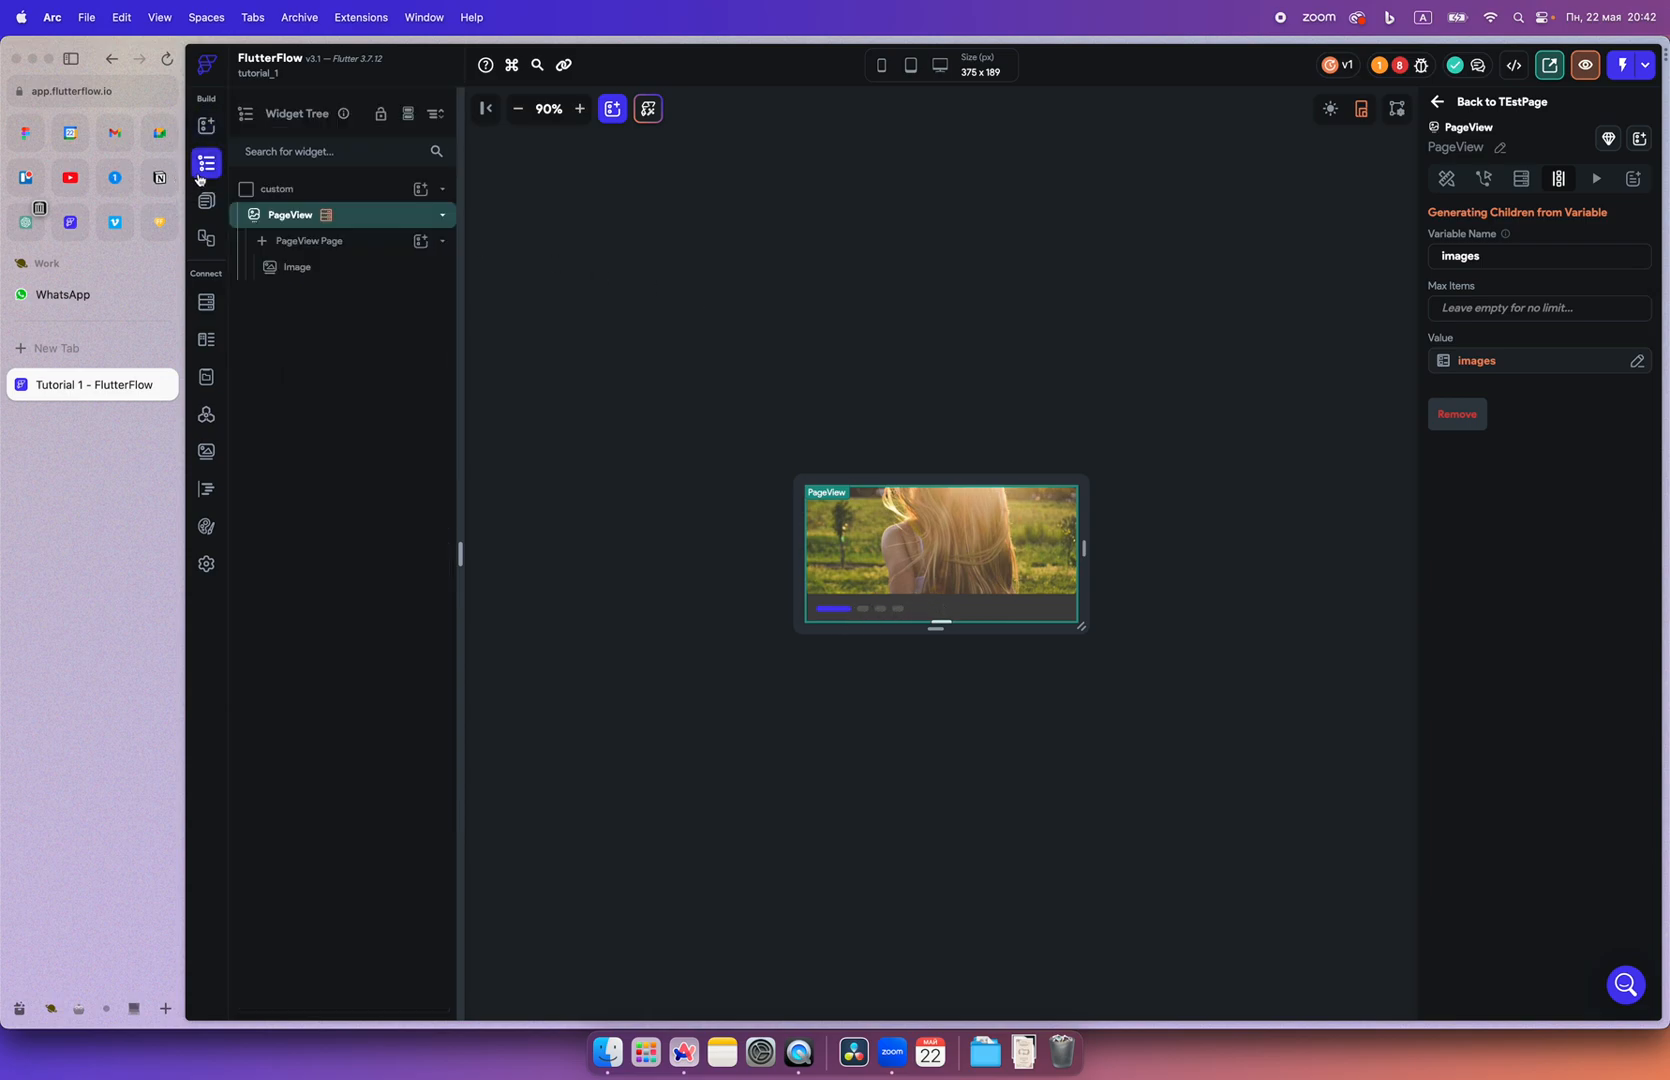